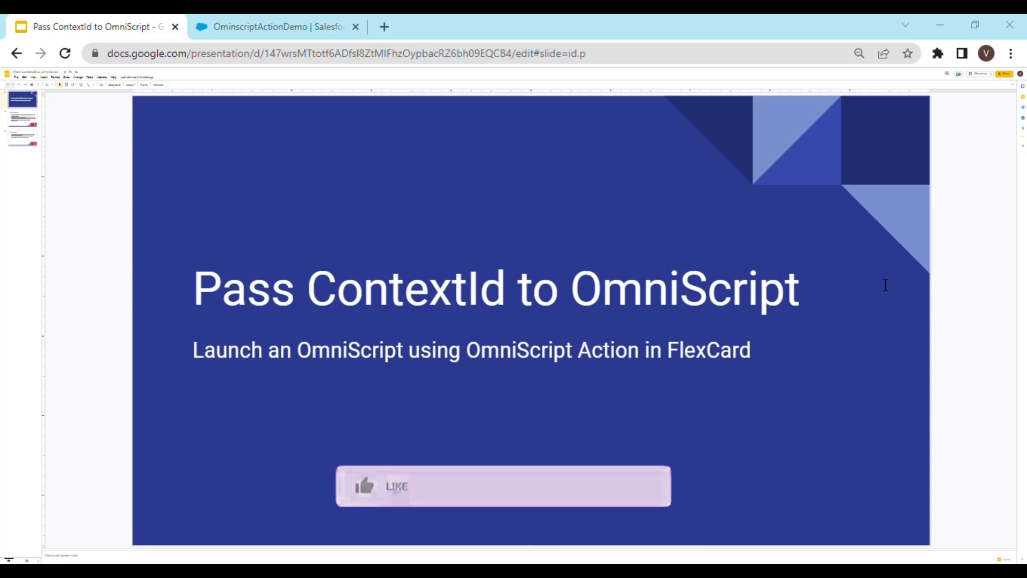
Step: Advance the deck to the Business Scenario slide about launching an OmniScript from the Account page
left_click(395, 487)
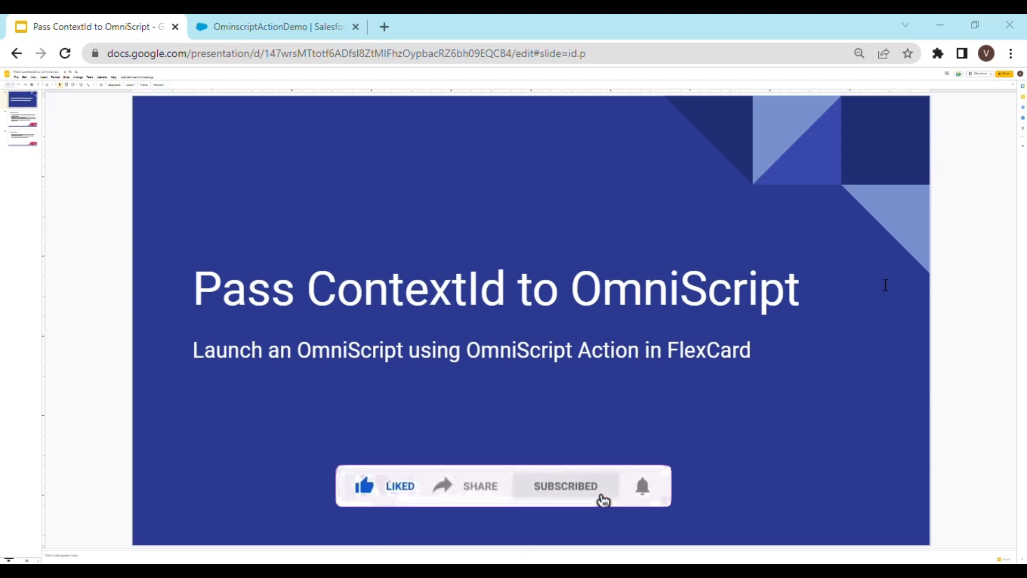
mouse_move(650, 503)
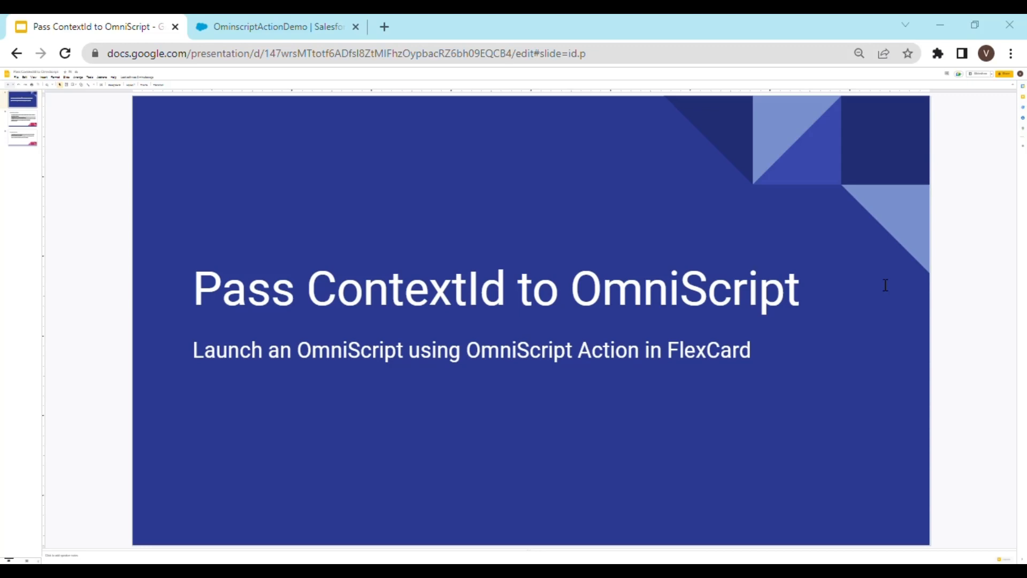
mouse_move(886, 287)
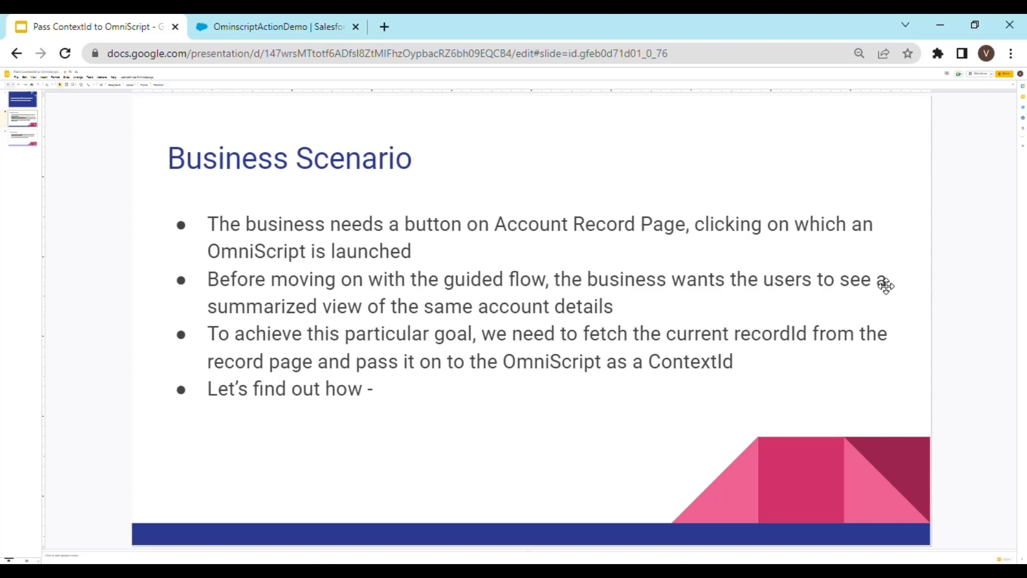
mouse_move(408, 58)
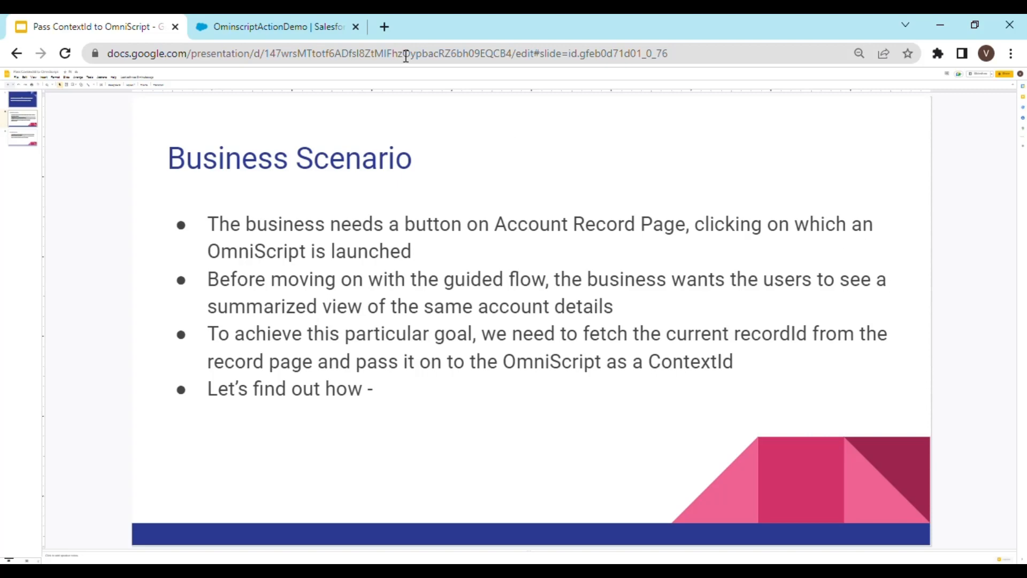
Step: Review the getAccountById DataRaptor's Extract step and its recId filter value
left_click(275, 27)
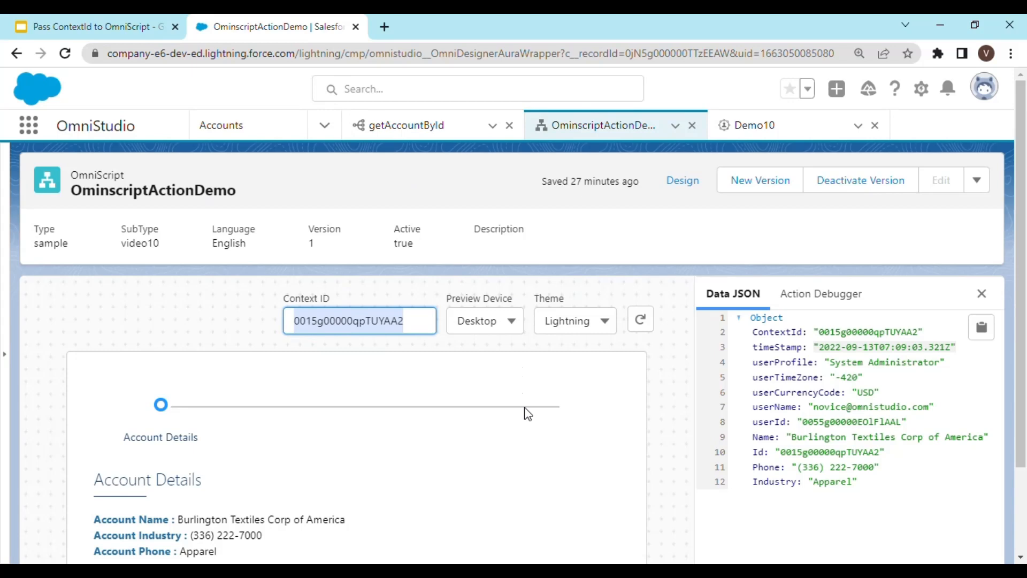
mouse_move(549, 412)
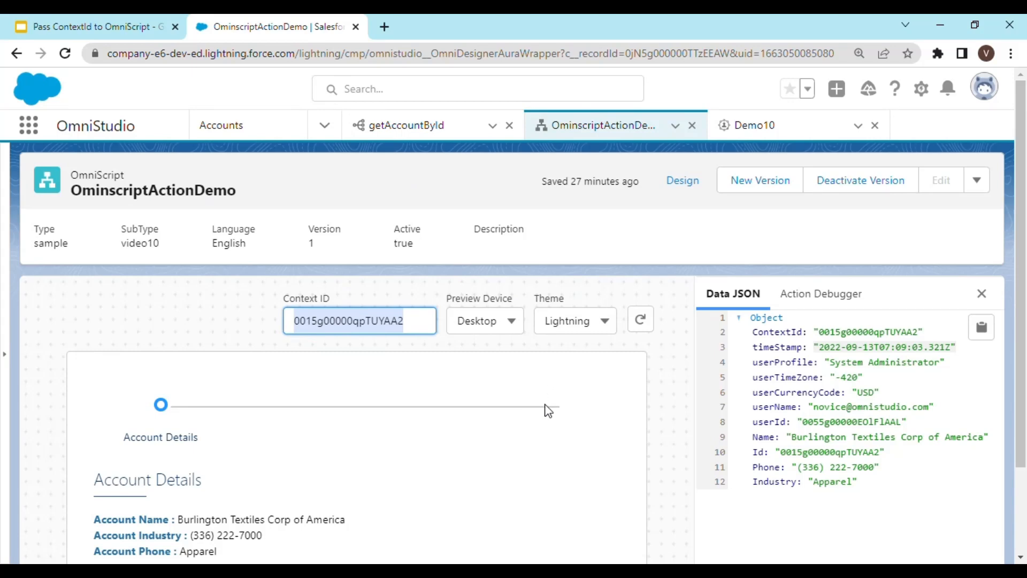
left_click(407, 125)
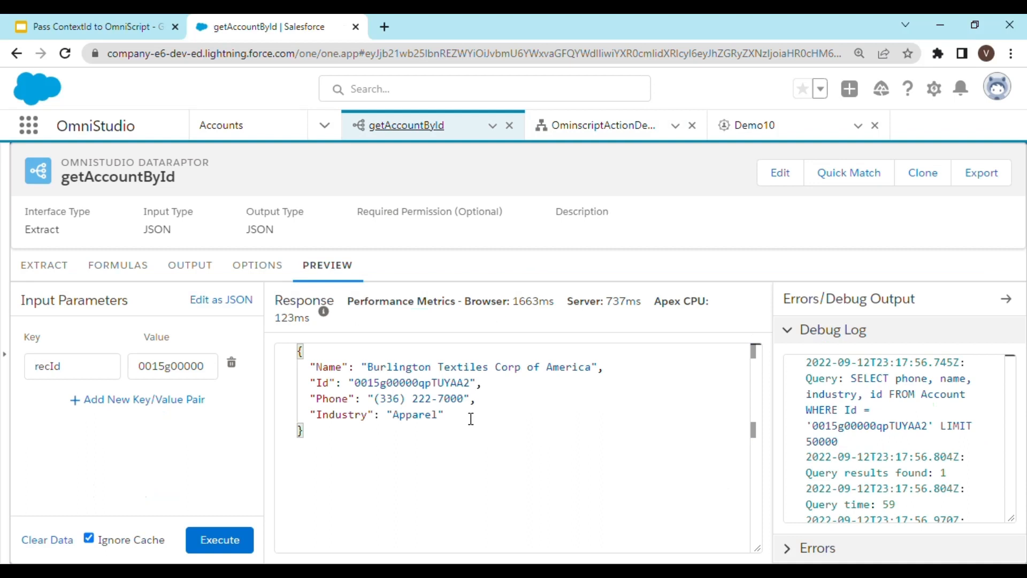
mouse_move(131, 281)
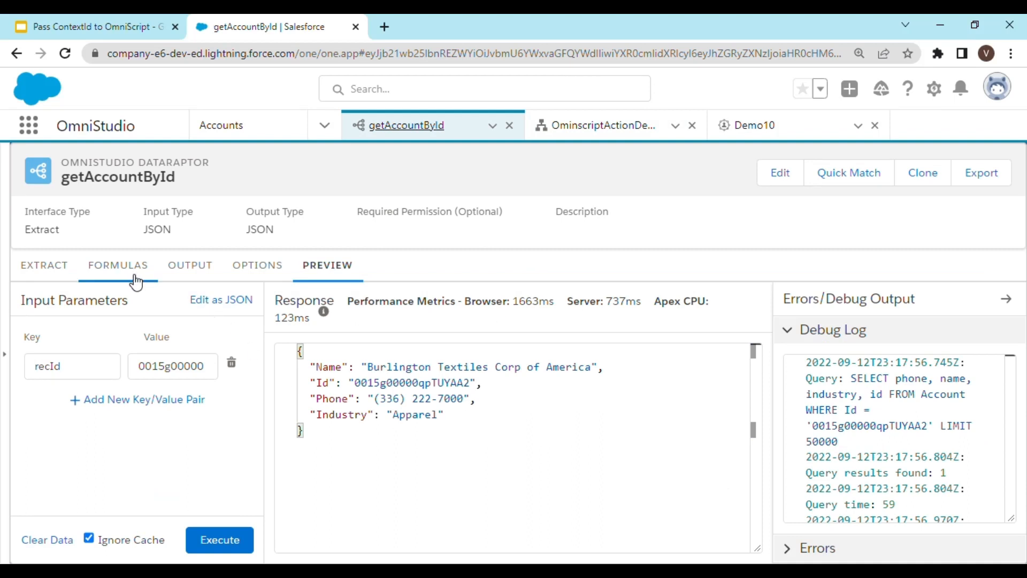
left_click(44, 265)
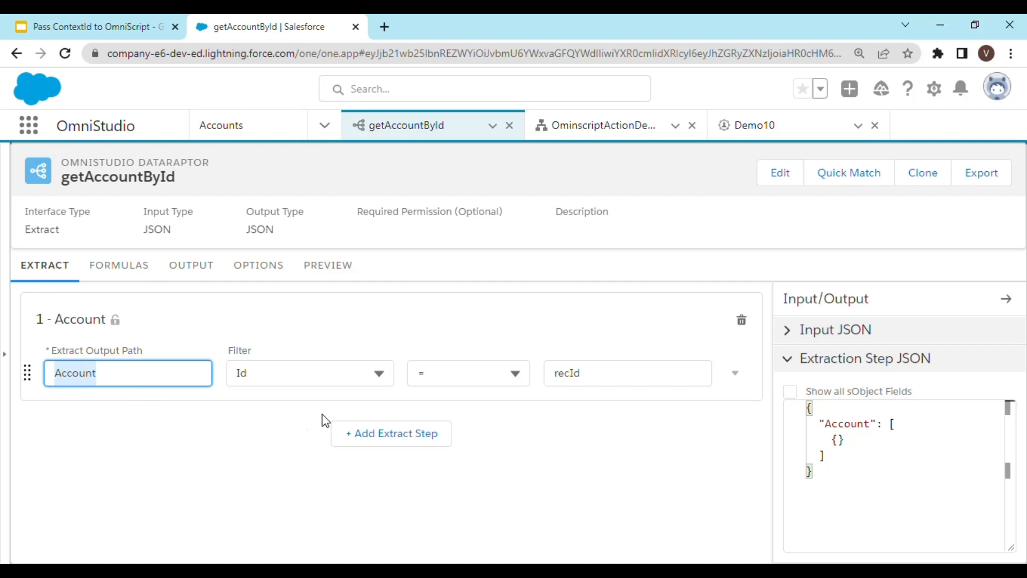
mouse_move(365, 399)
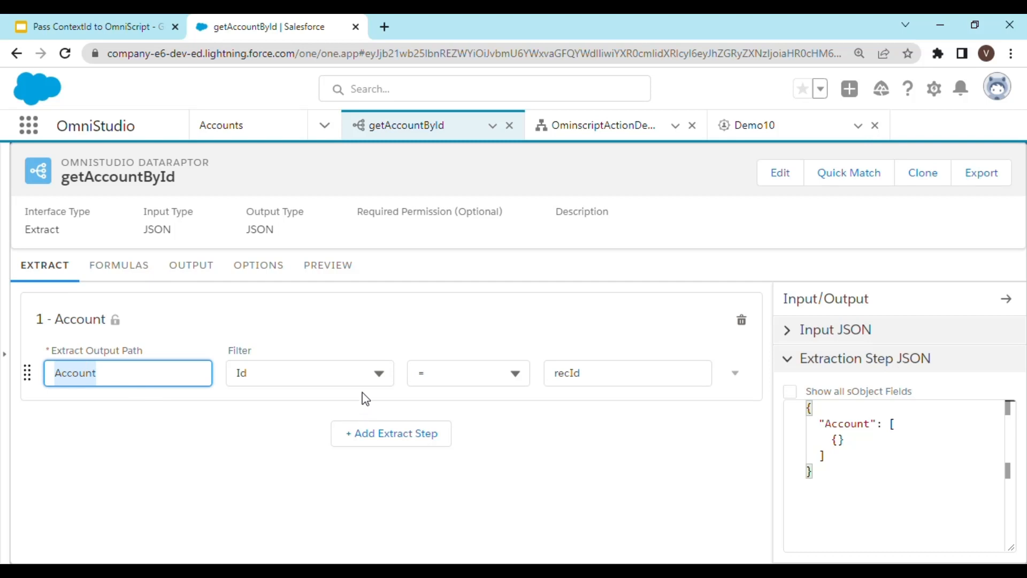
left_click(628, 373)
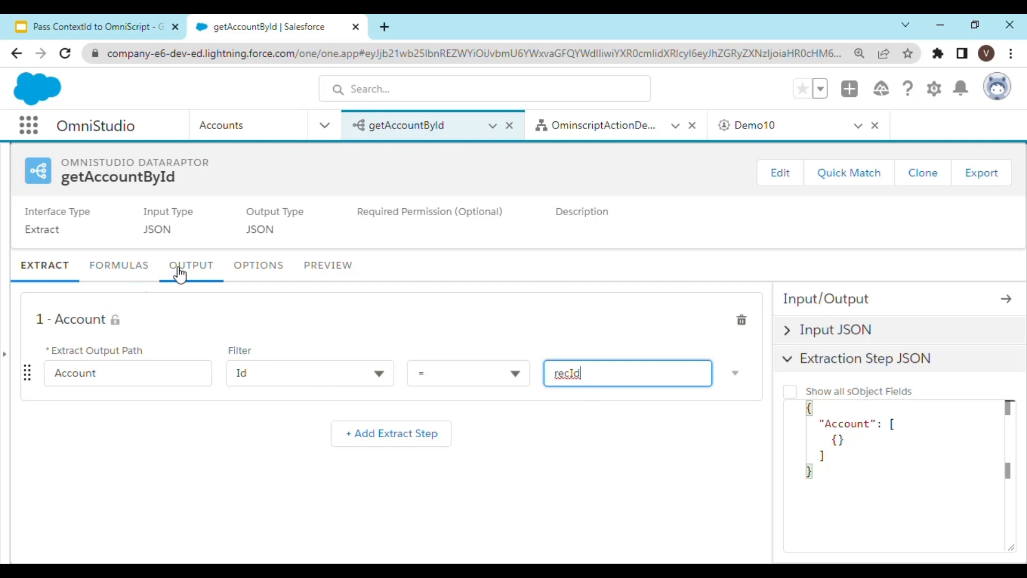
Step: Return to the DataRaptor preview and highlight the Name key in the Burlington response JSON
left_click(328, 265)
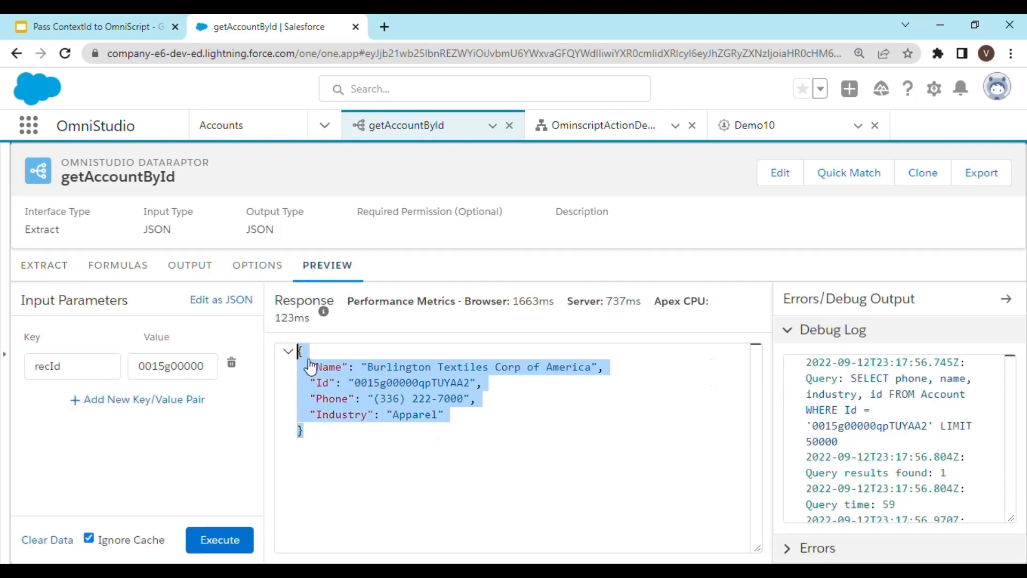
double_click(328, 367)
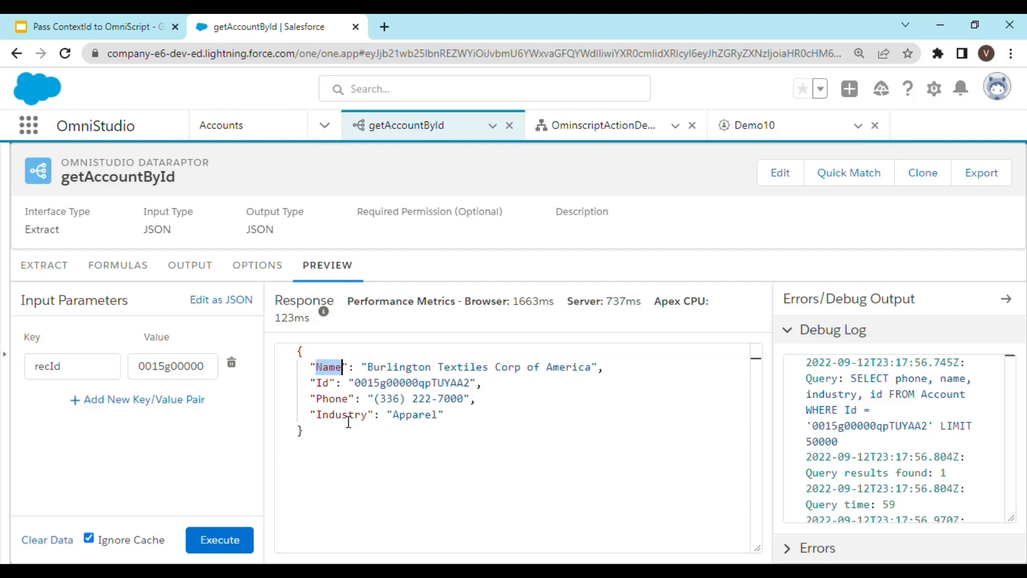
mouse_move(591, 170)
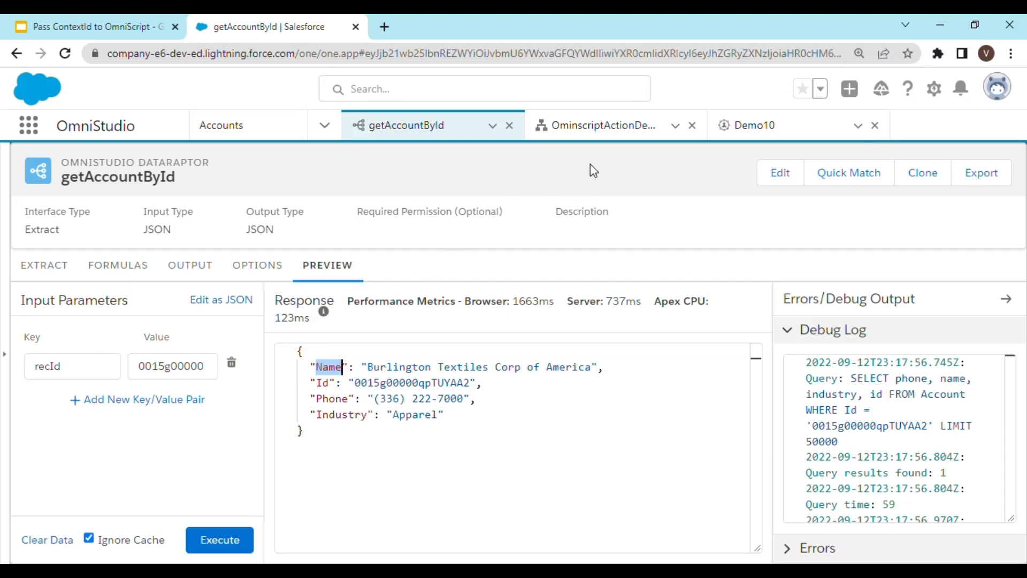
Step: Inspect OmniscriptActionDemo's DataRaptor Extract Action passing ContextId as recId and the %Name% %Phone% %Industry% text block
left_click(603, 125)
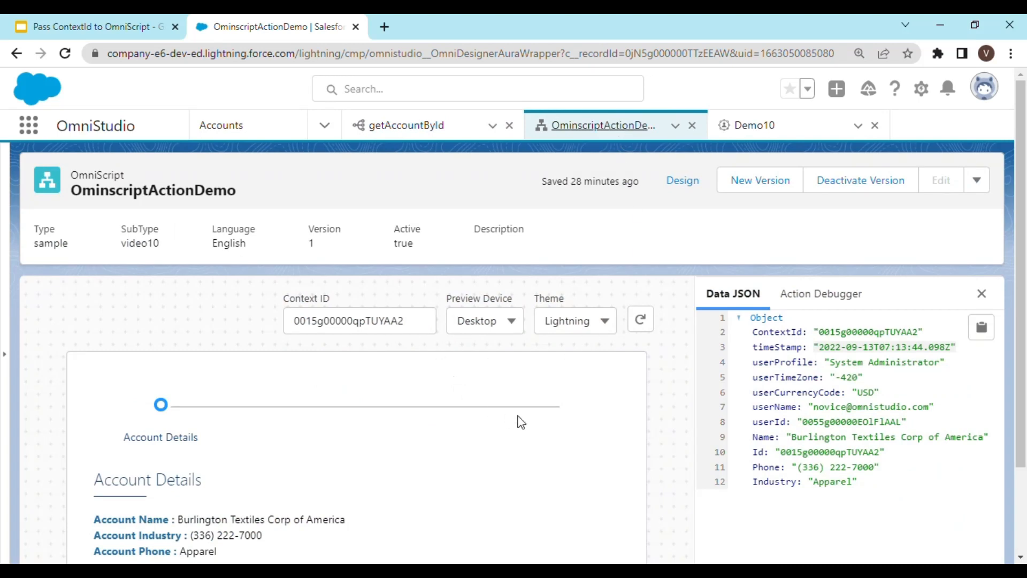
left_click(682, 180)
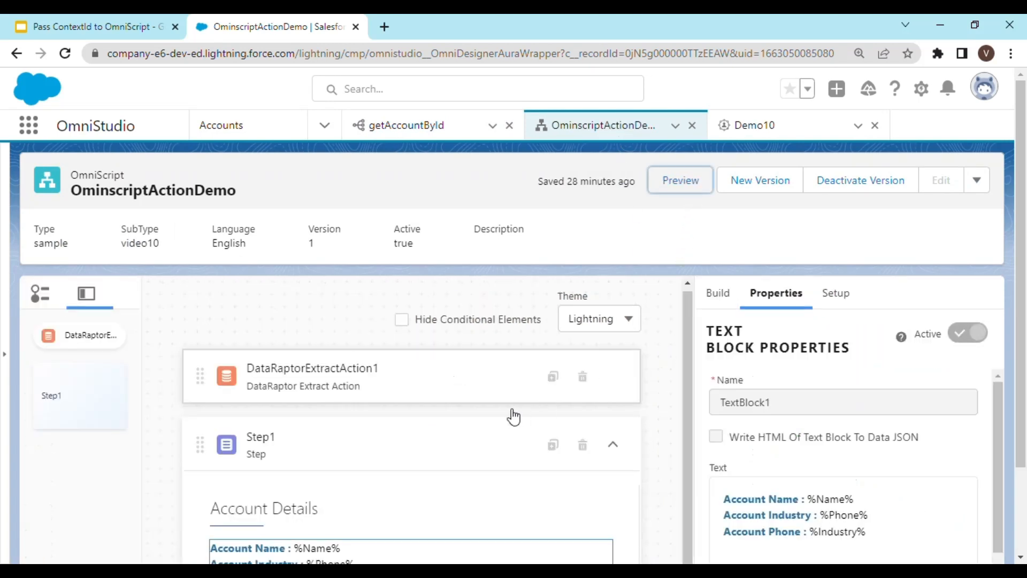
scroll("down", 3)
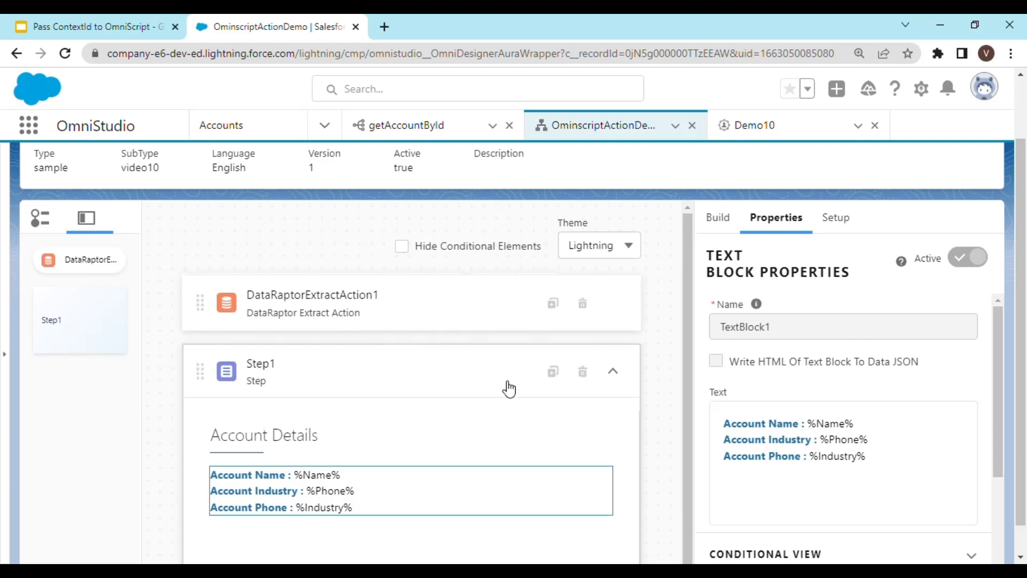
mouse_move(408, 352)
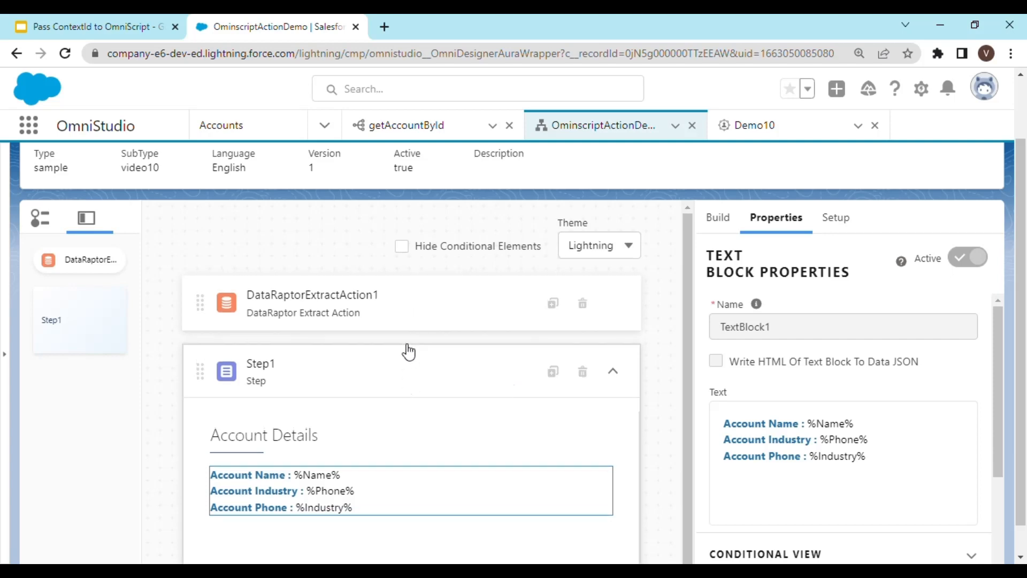
mouse_move(436, 311)
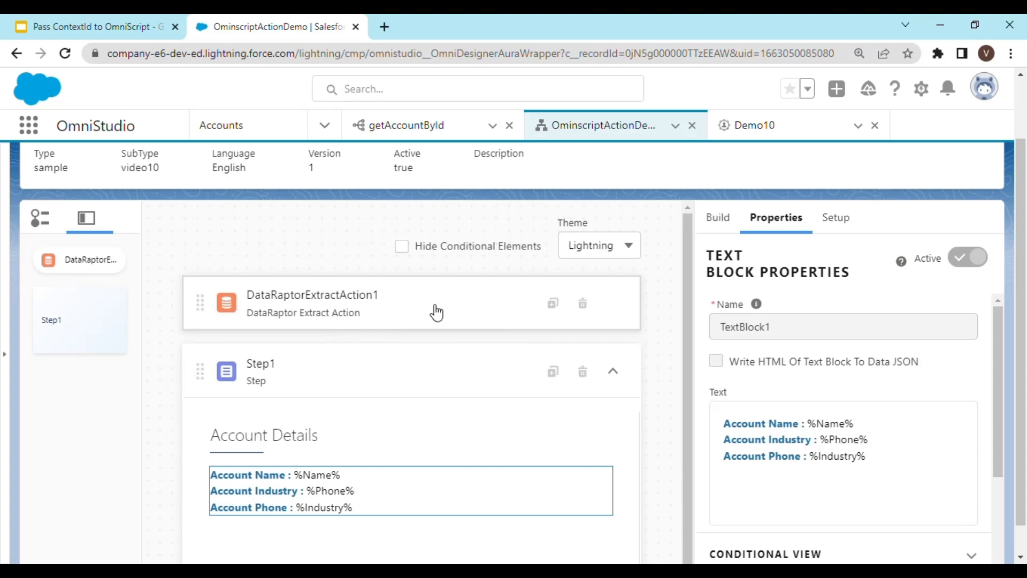
mouse_move(360, 313)
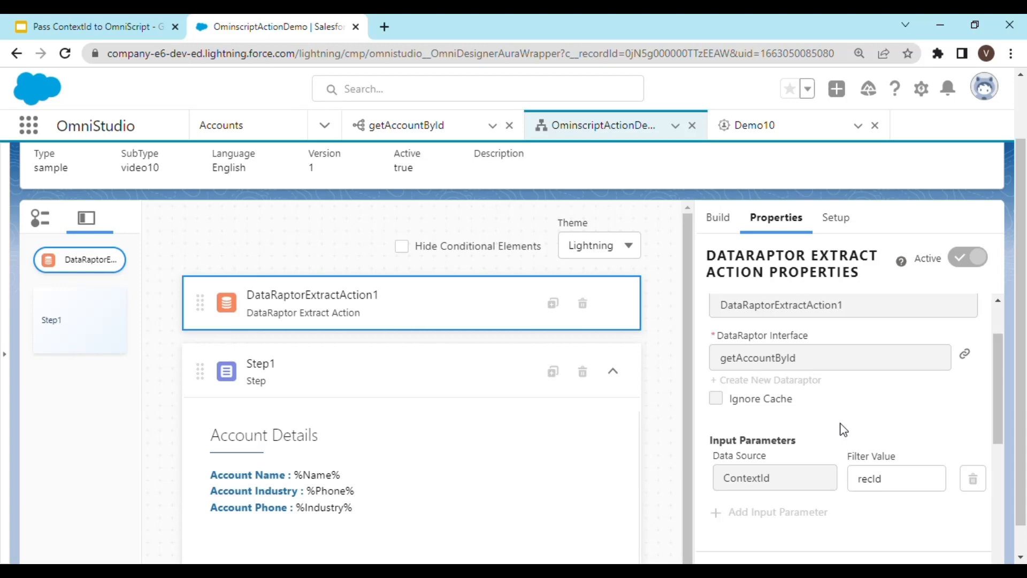
scroll("down", 3)
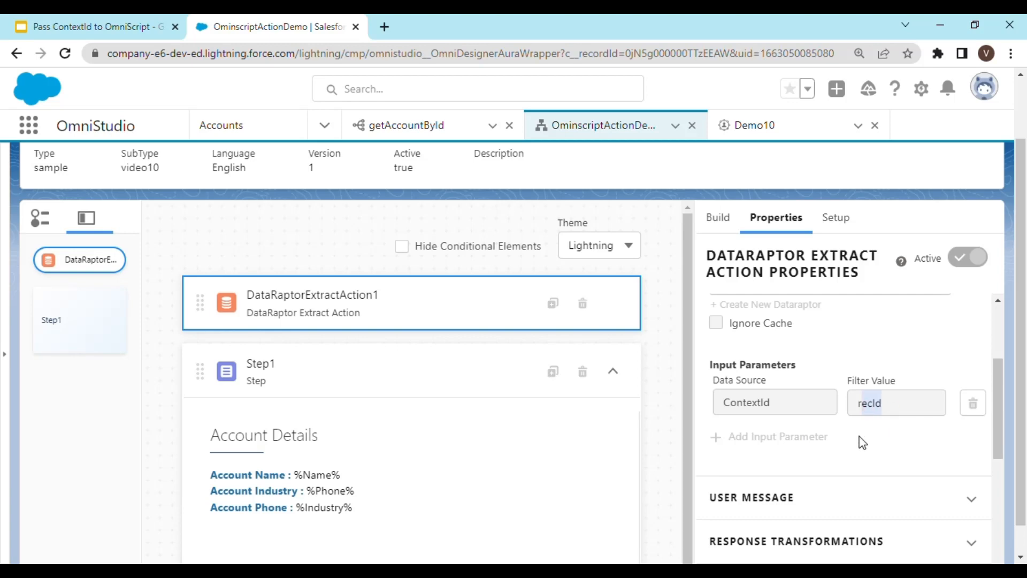
mouse_move(871, 452)
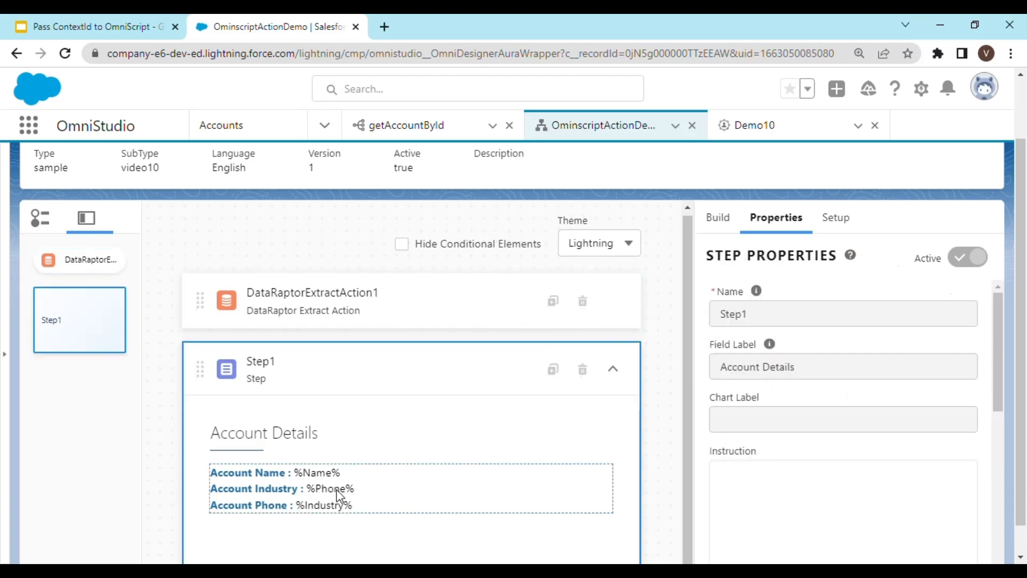
left_click(341, 493)
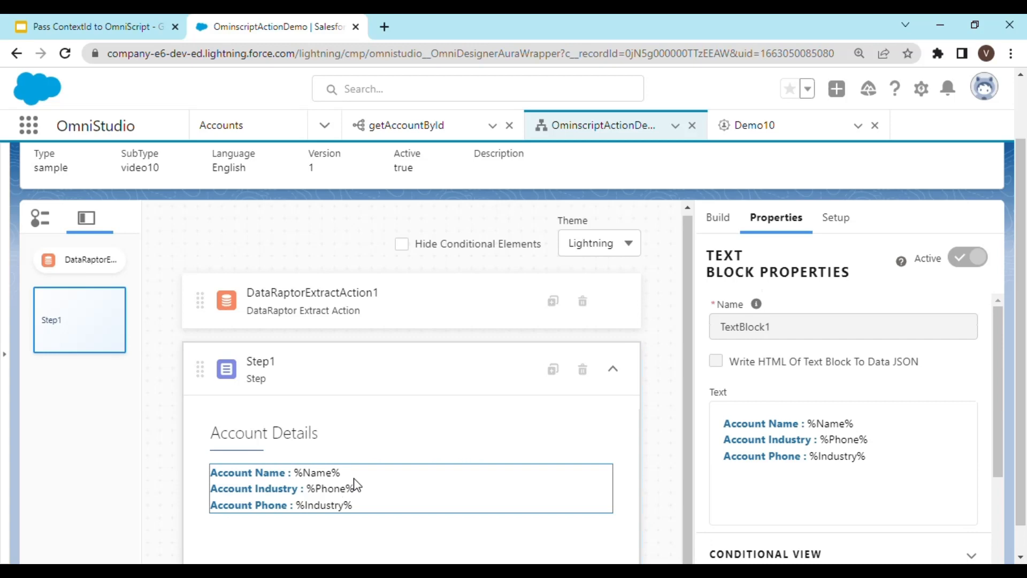
mouse_move(731, 391)
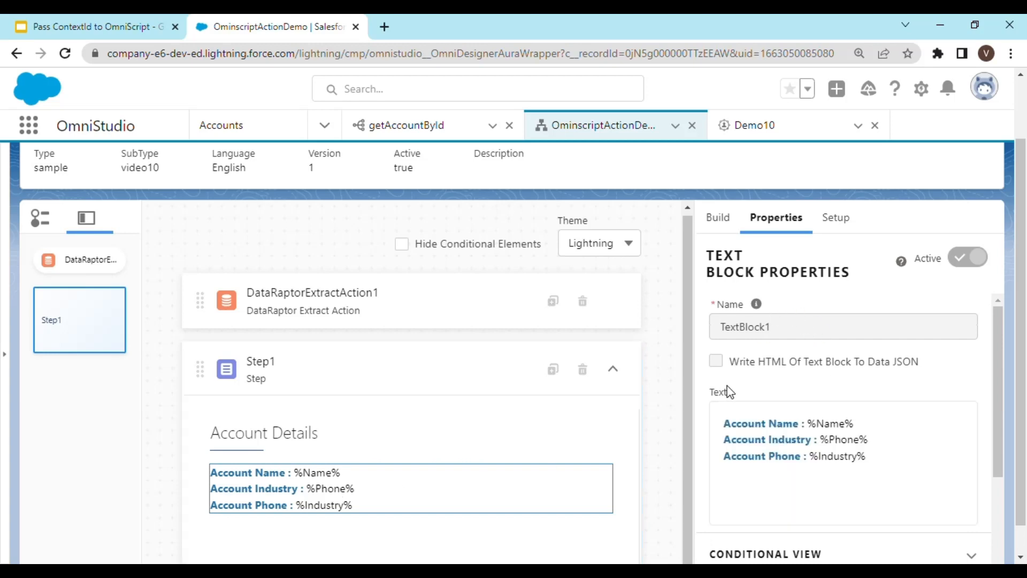
mouse_move(656, 403)
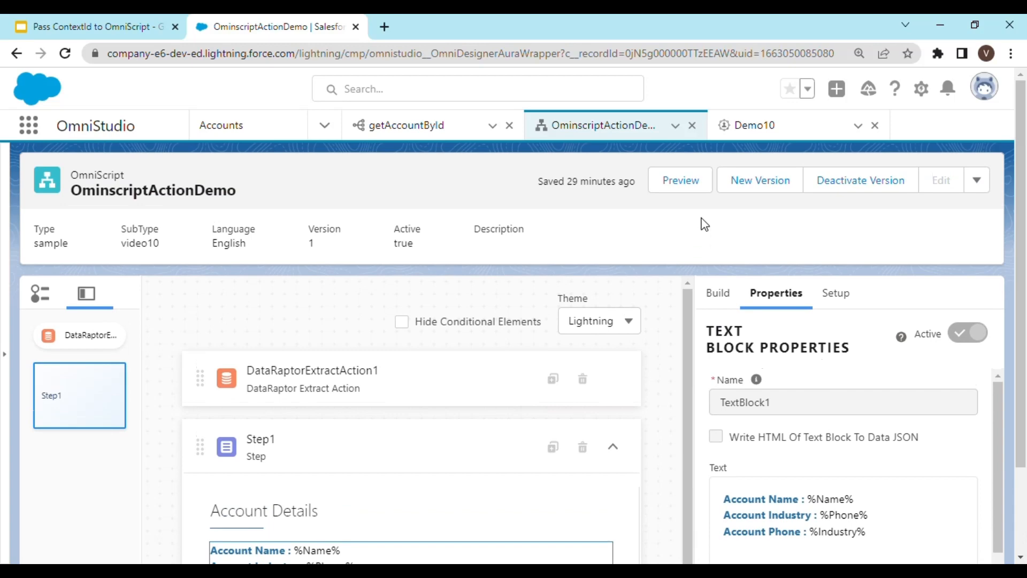
left_click(681, 180)
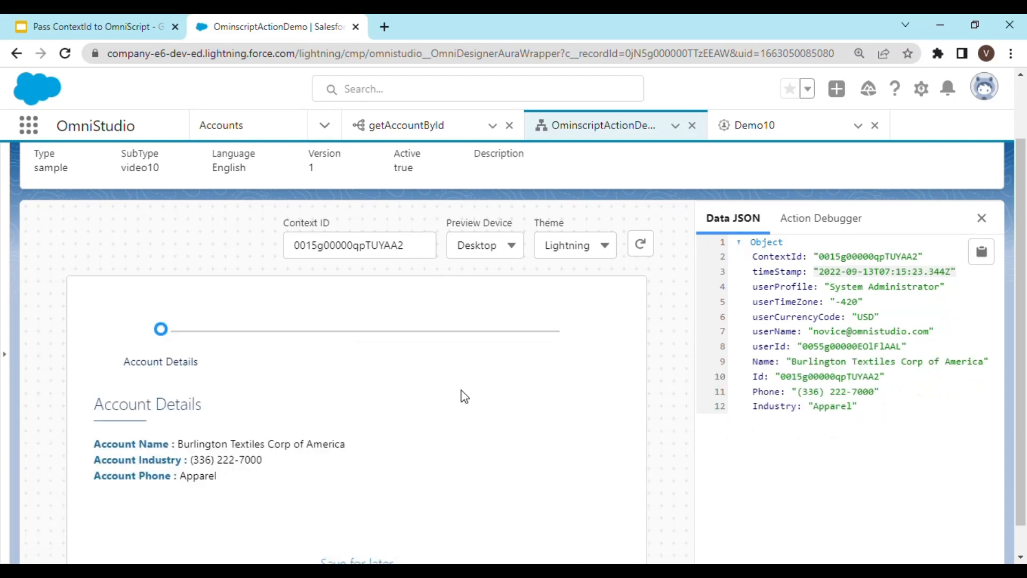
mouse_move(240, 479)
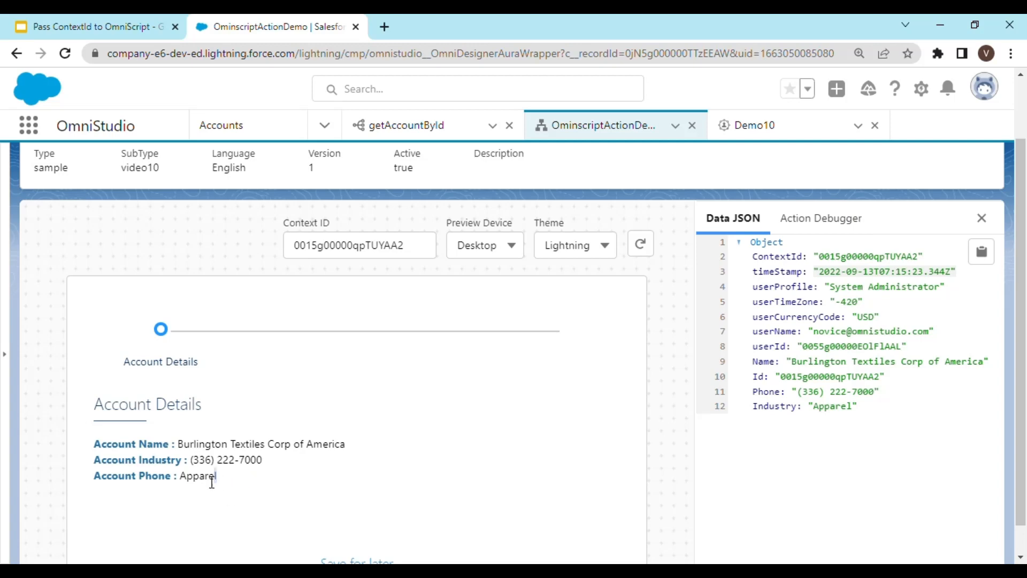
mouse_move(267, 503)
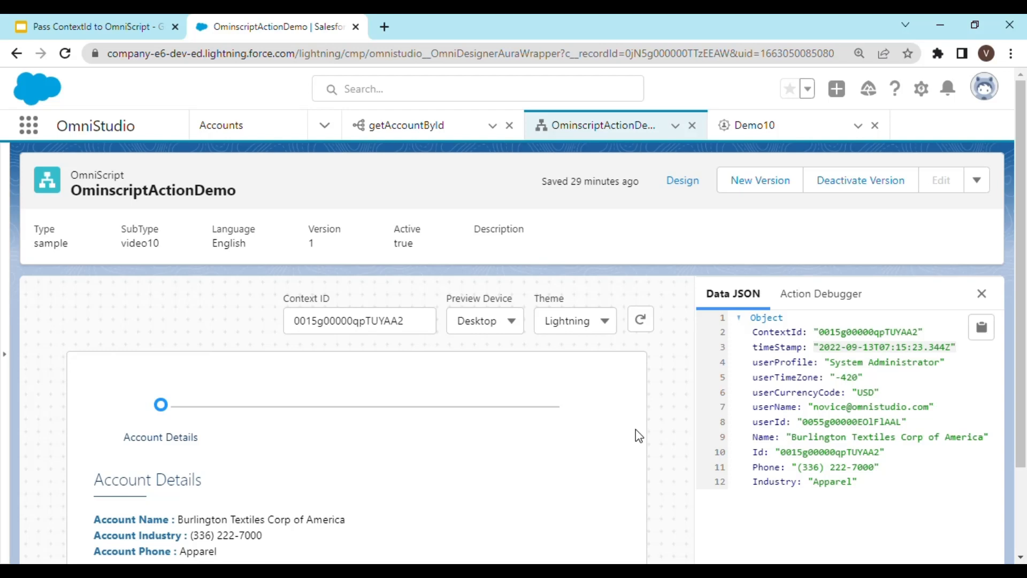
mouse_move(649, 417)
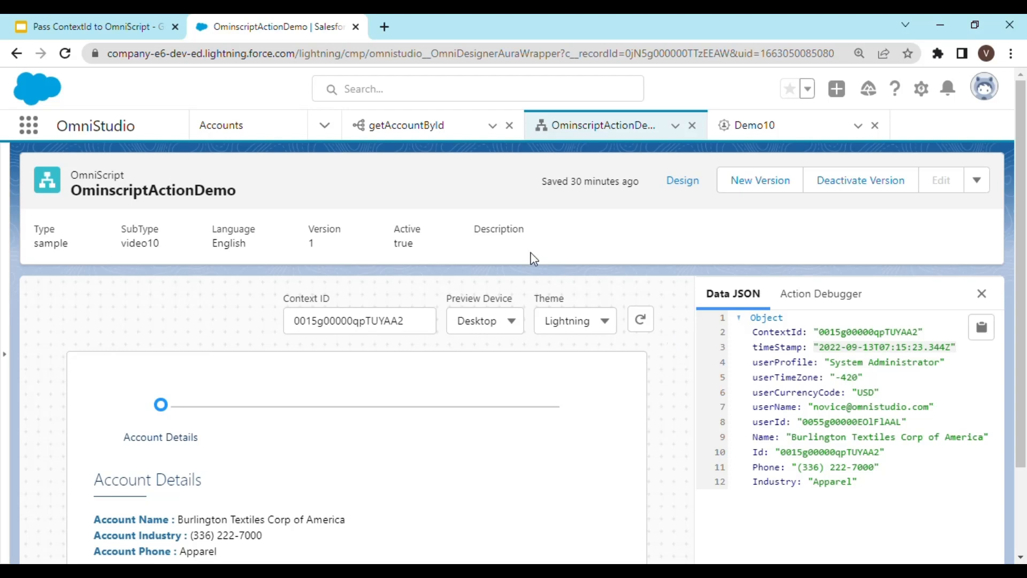
left_click(96, 25)
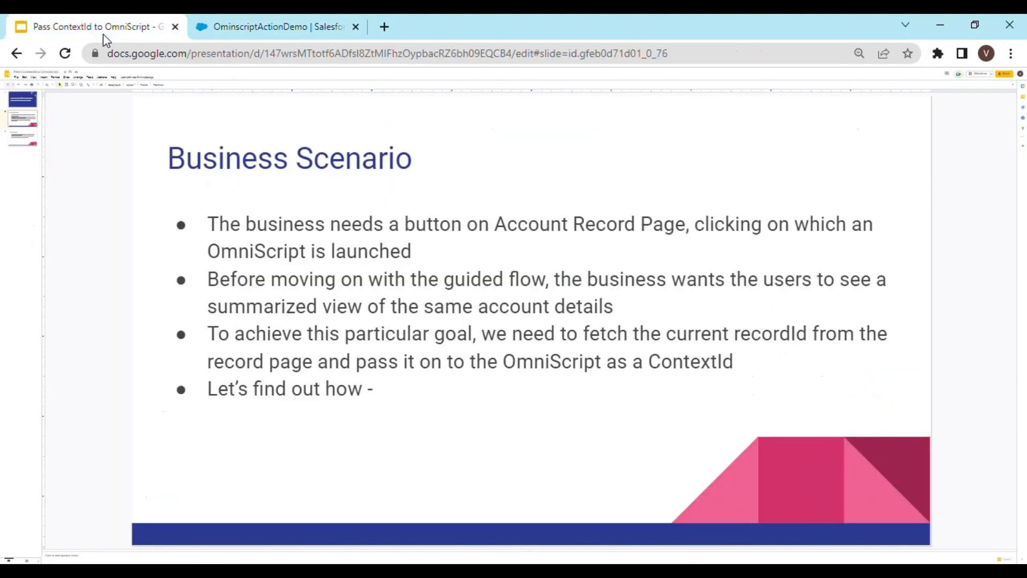
mouse_move(507, 270)
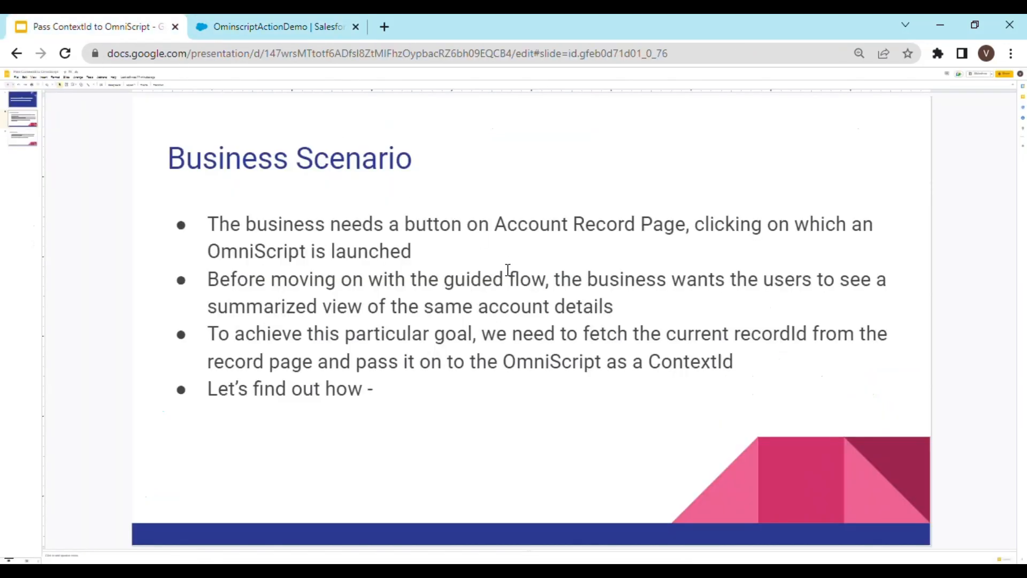
mouse_move(165, 176)
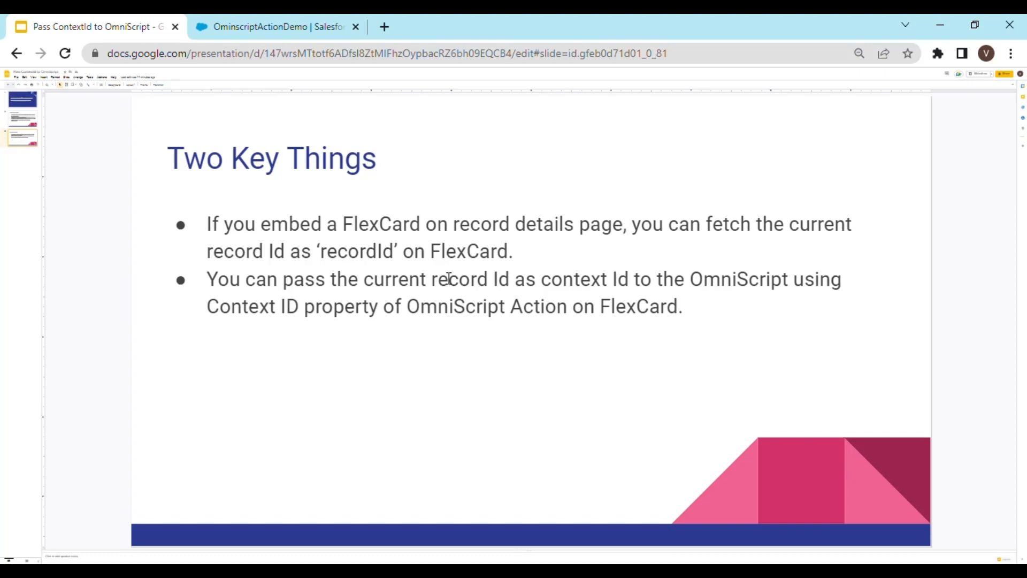
mouse_move(480, 306)
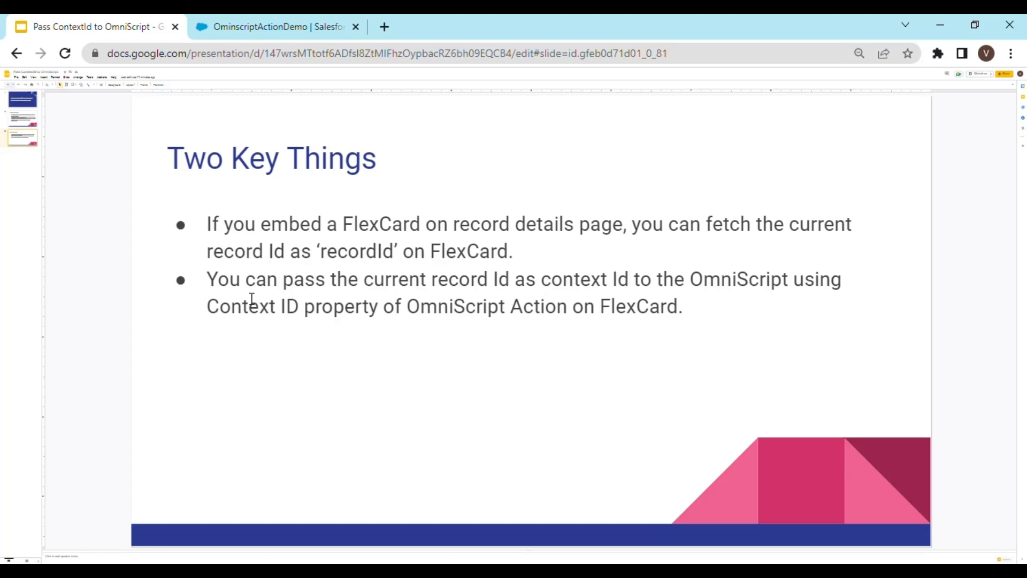
mouse_move(285, 313)
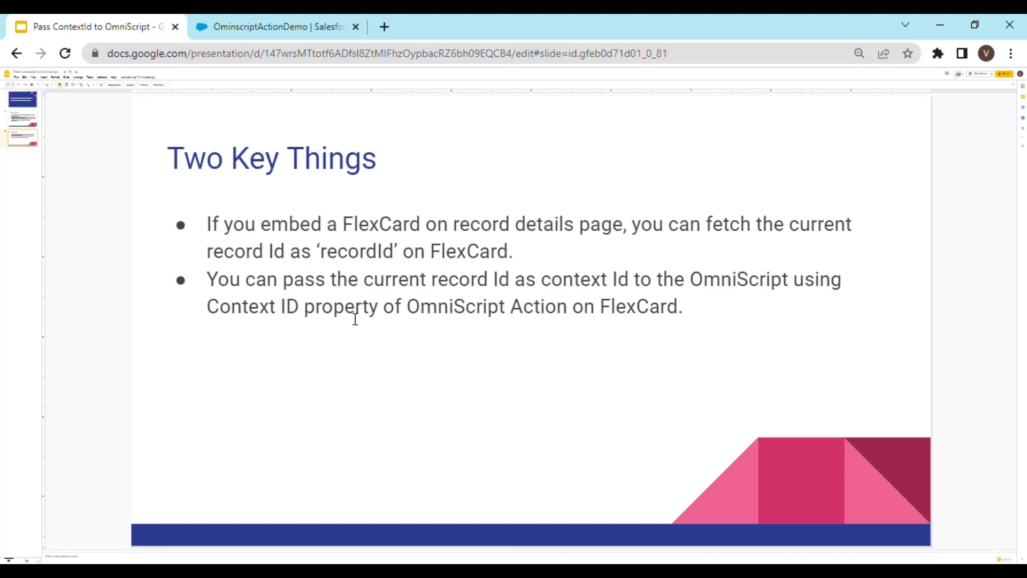
mouse_move(521, 318)
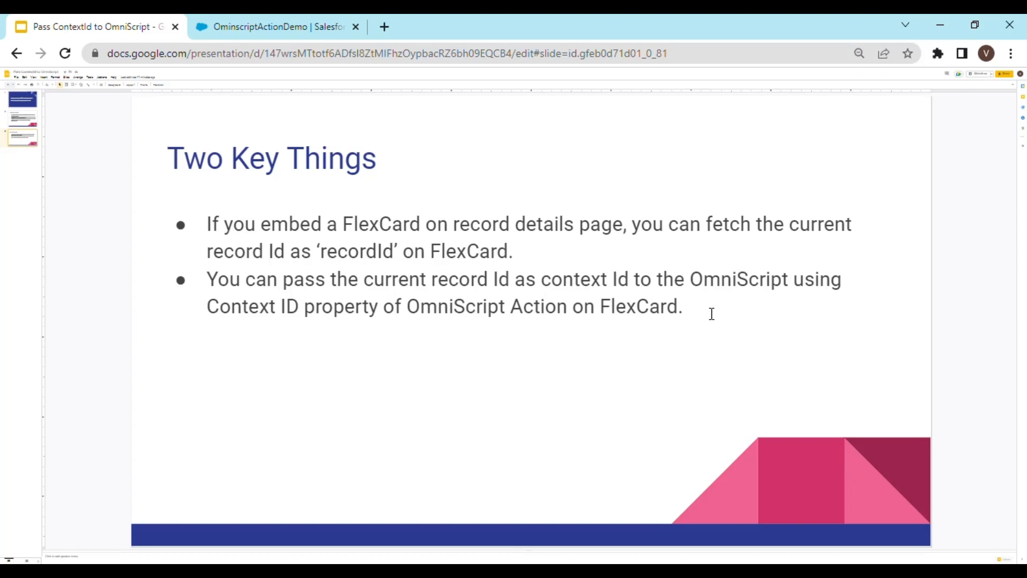
mouse_move(382, 336)
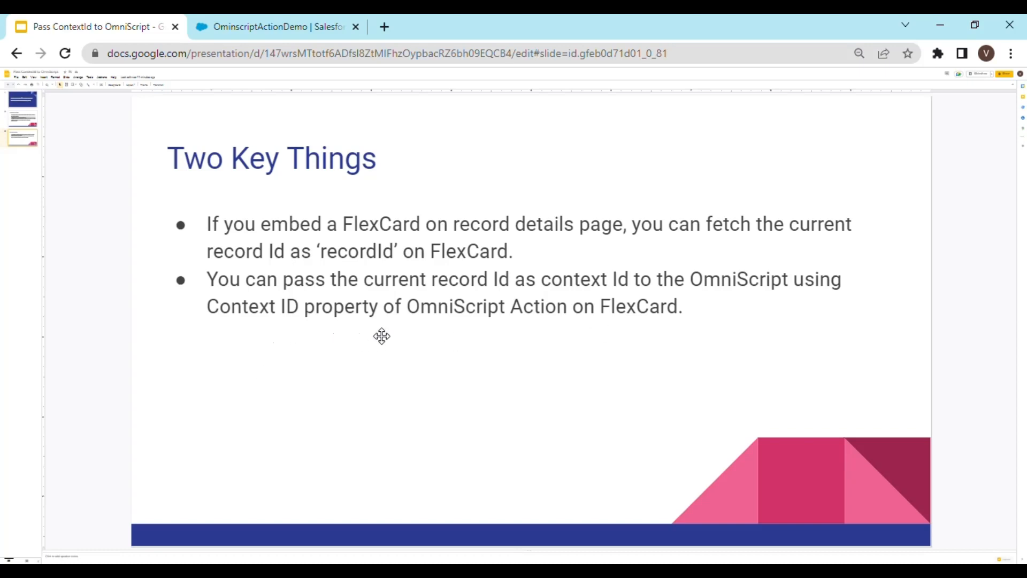
mouse_move(587, 329)
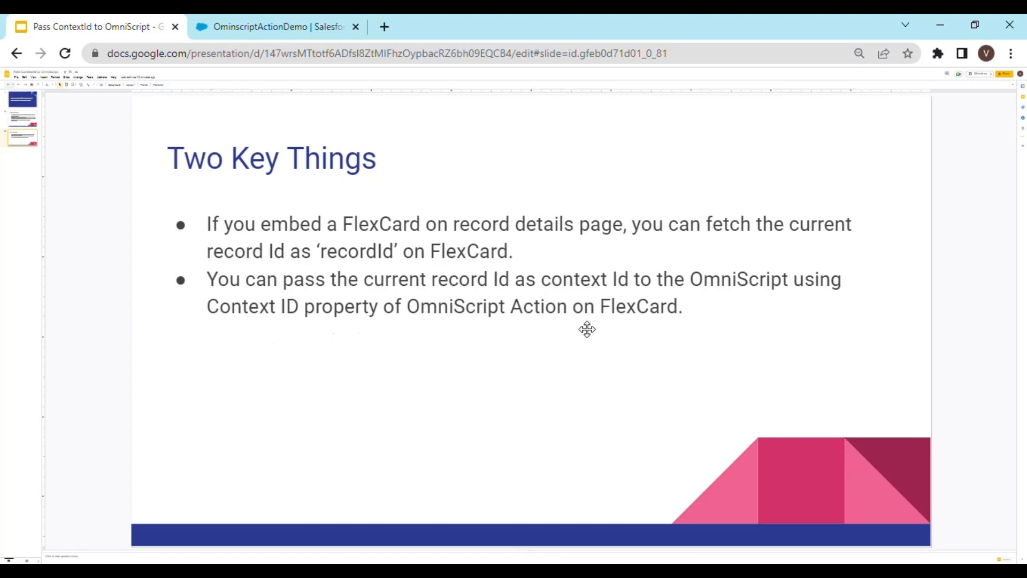
mouse_move(569, 364)
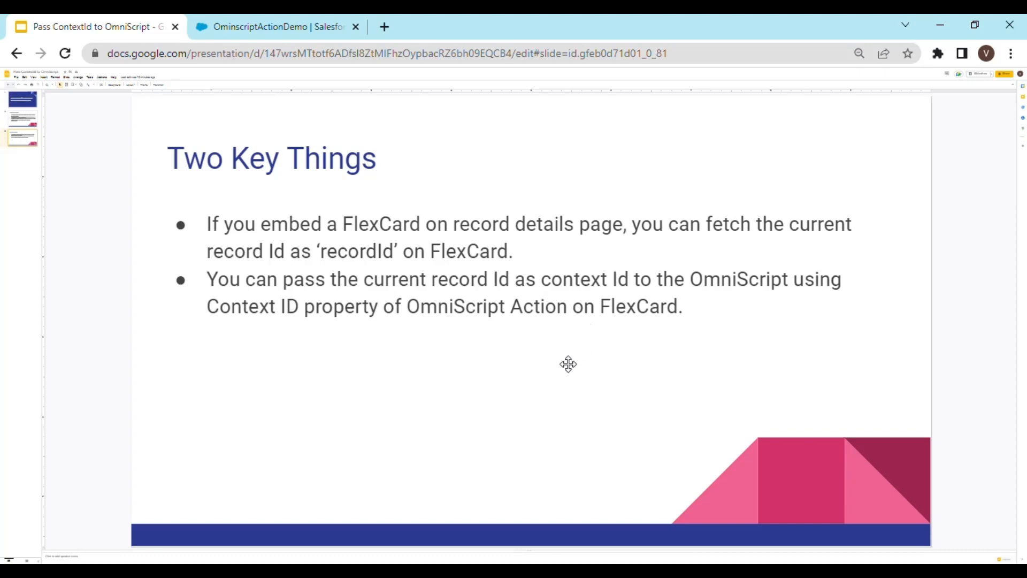
mouse_move(480, 336)
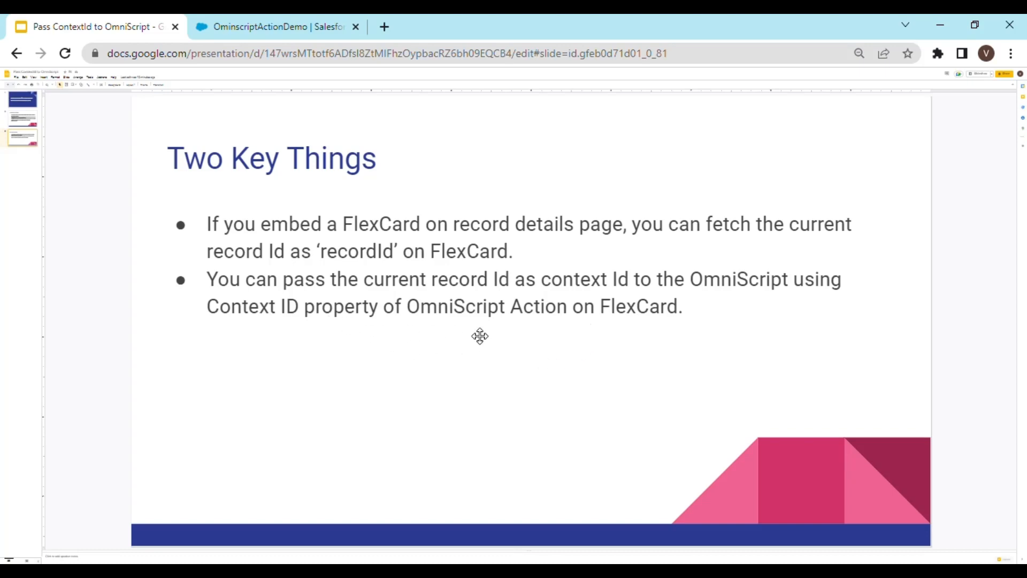
mouse_move(481, 332)
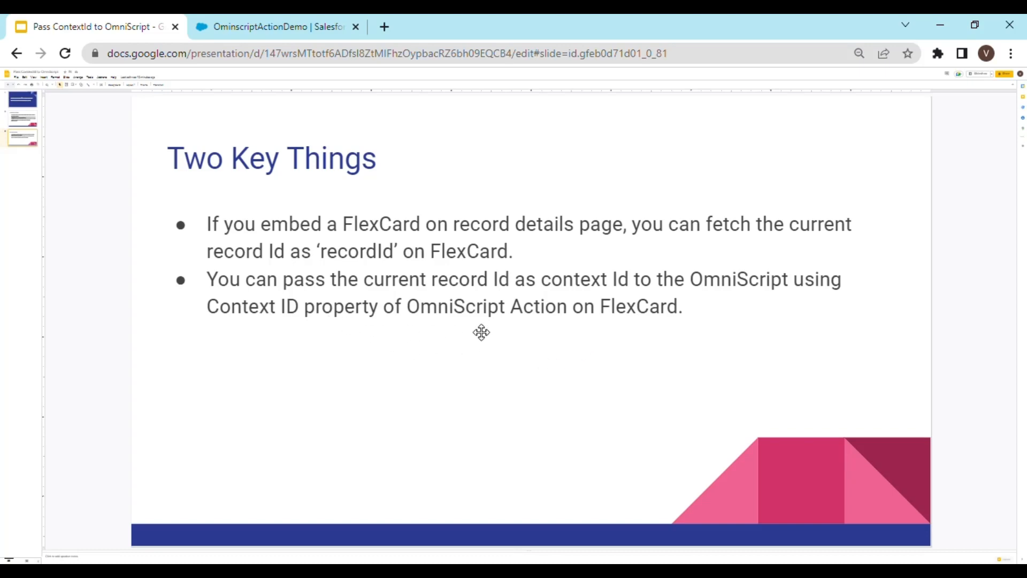
left_click(280, 28)
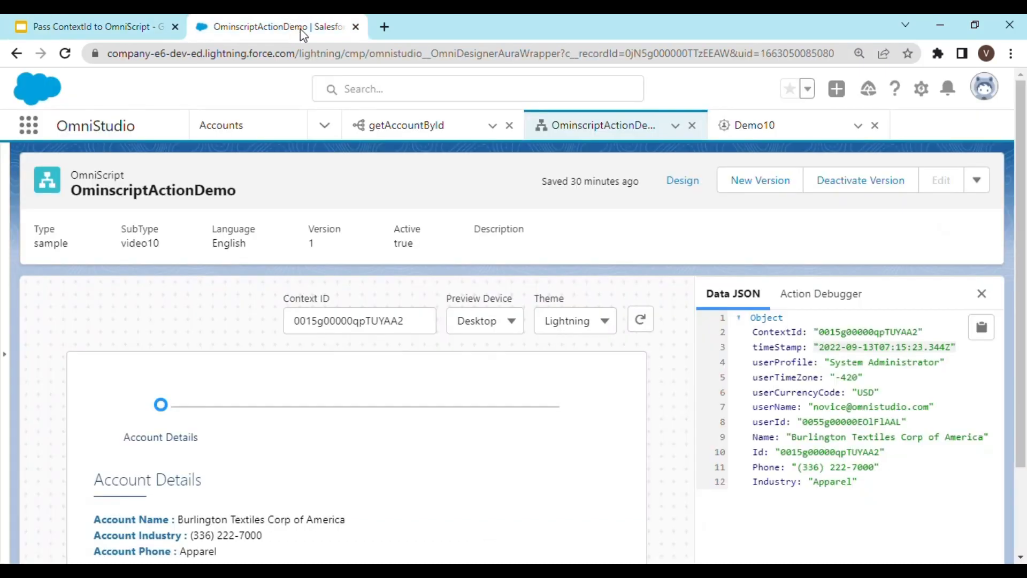
Step: Bring up the Demo10 FlexCard designer with its {recordId} text element
left_click(754, 125)
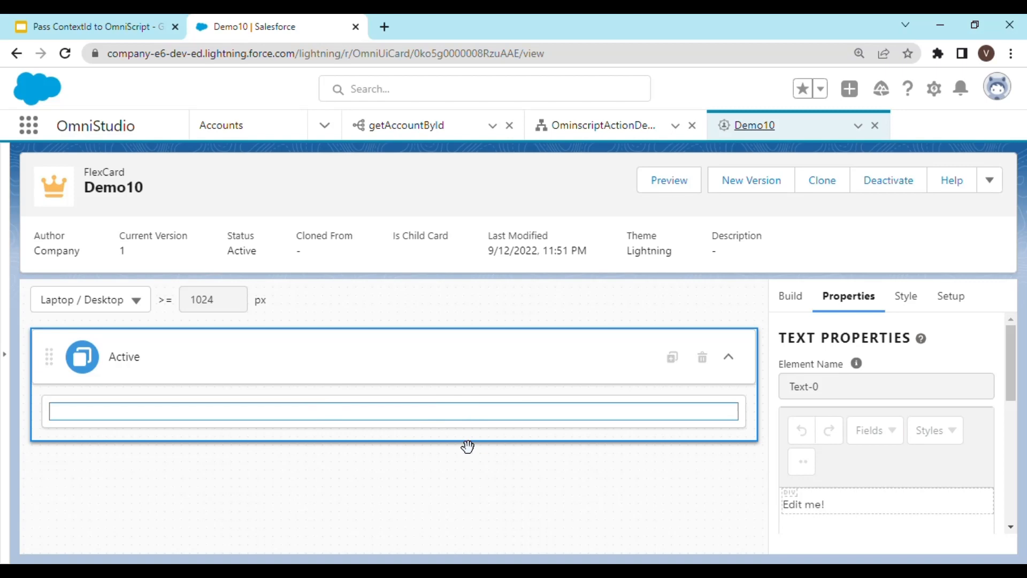
mouse_move(459, 421)
type("{recordId}")
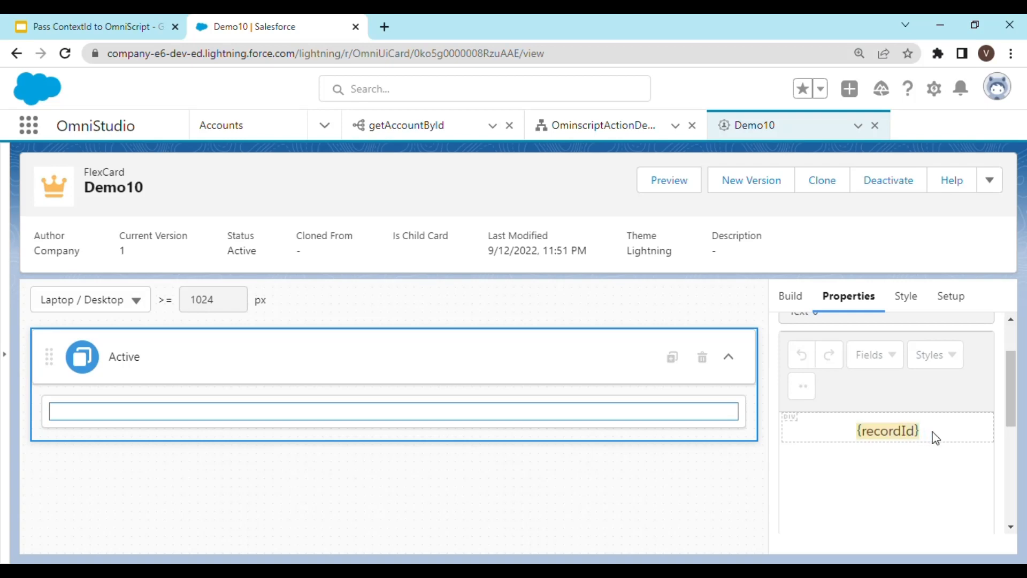
mouse_move(913, 482)
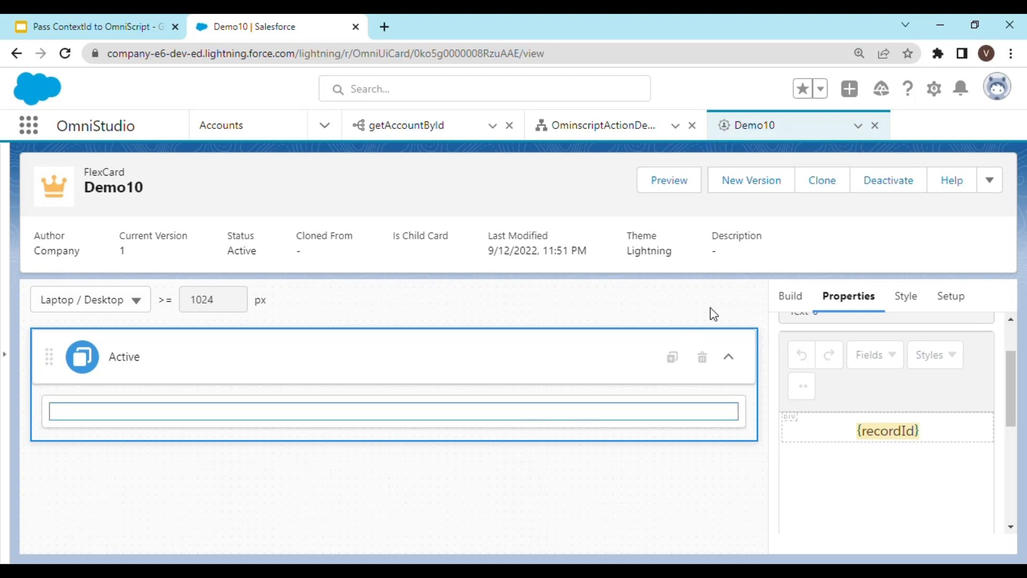
mouse_move(875, 209)
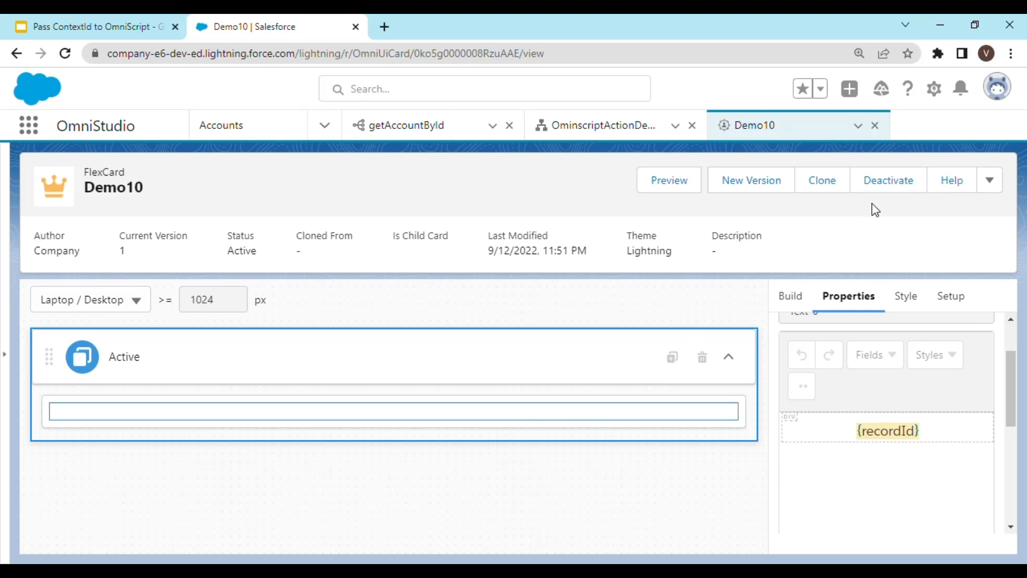
mouse_move(593, 213)
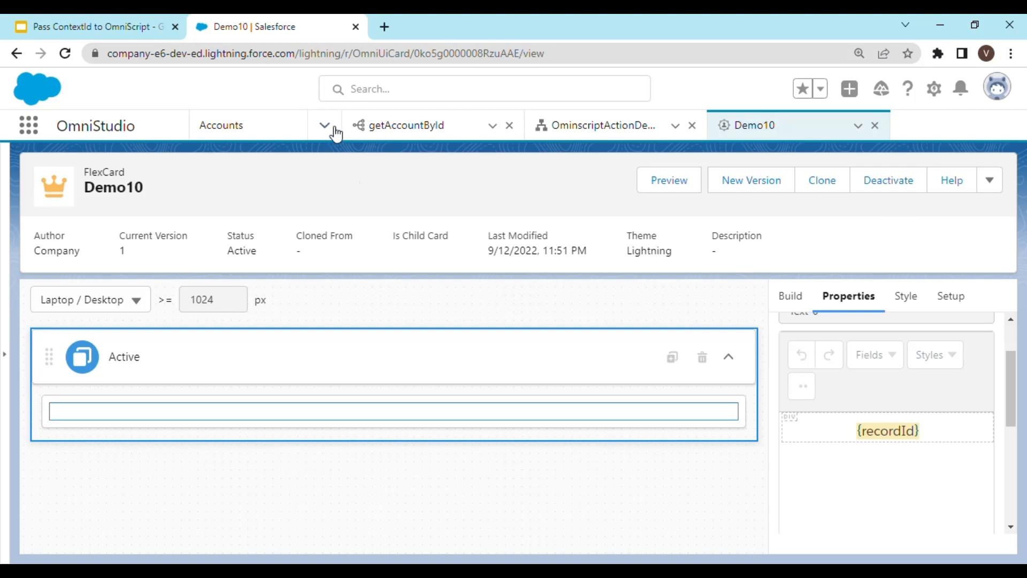
Step: Navigate from the accounts list to the Burlington Textiles Corp of America record page
left_click(220, 125)
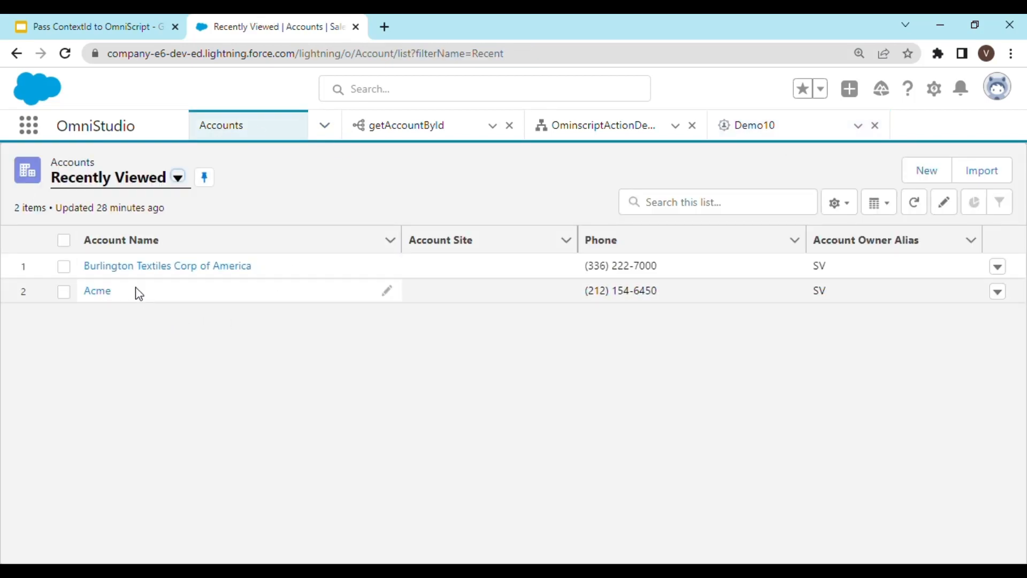
left_click(167, 265)
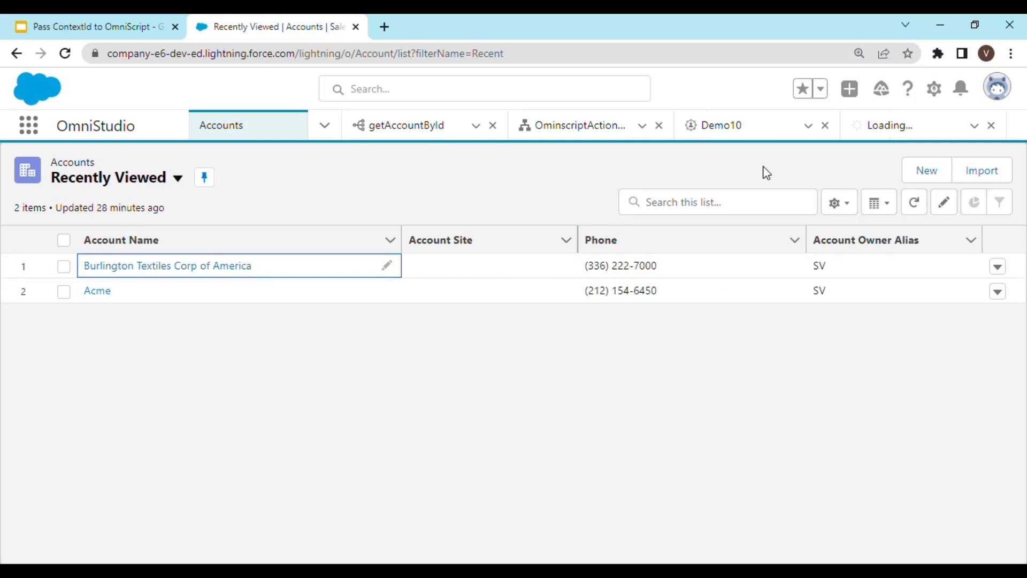
mouse_move(623, 372)
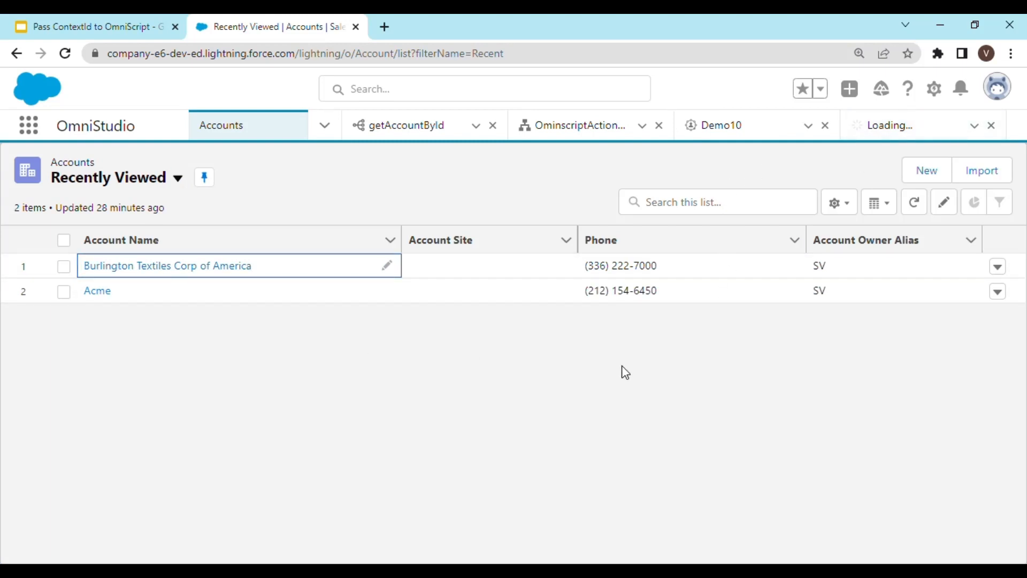
mouse_move(786, 313)
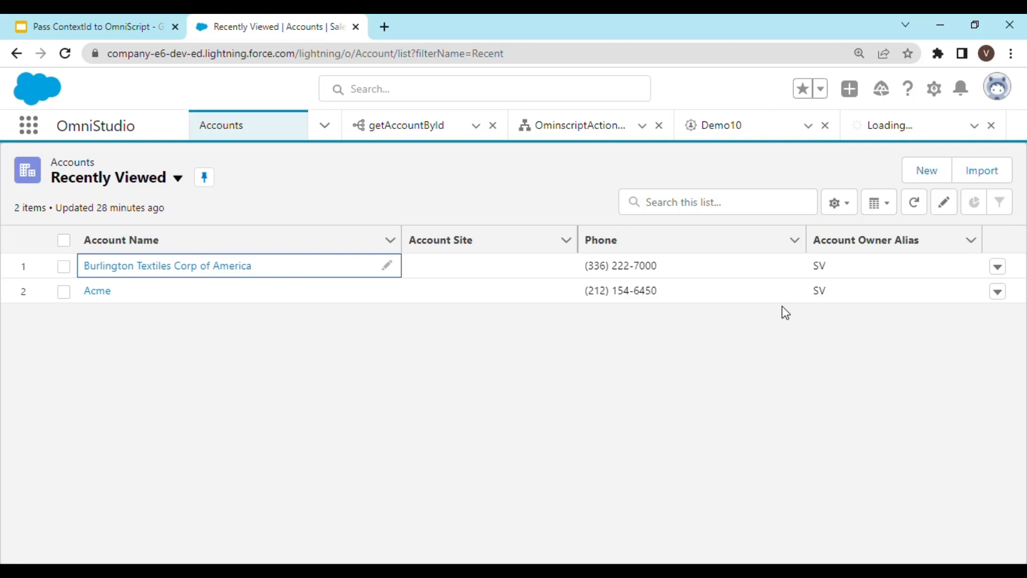
left_click(165, 265)
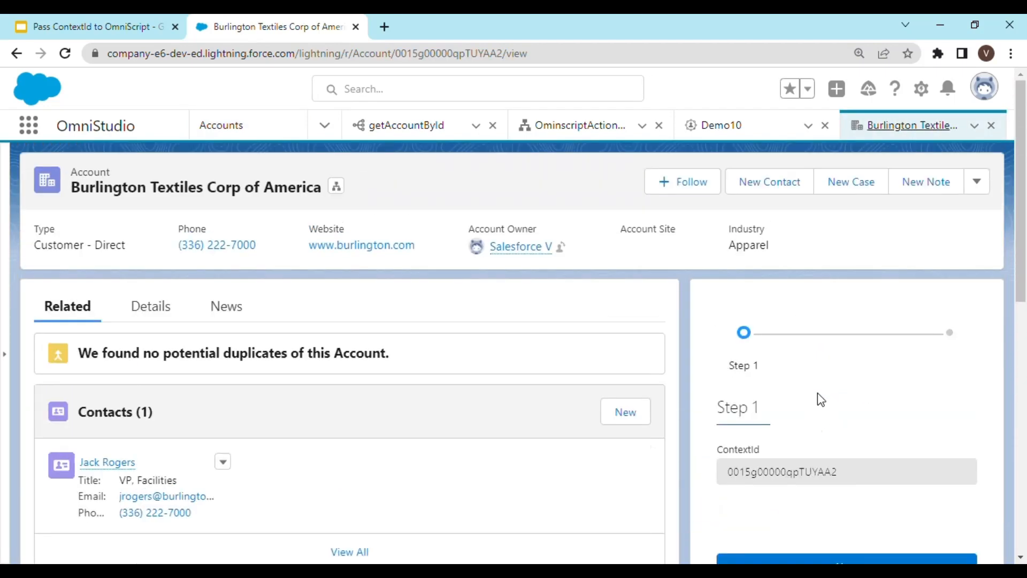
mouse_move(923, 90)
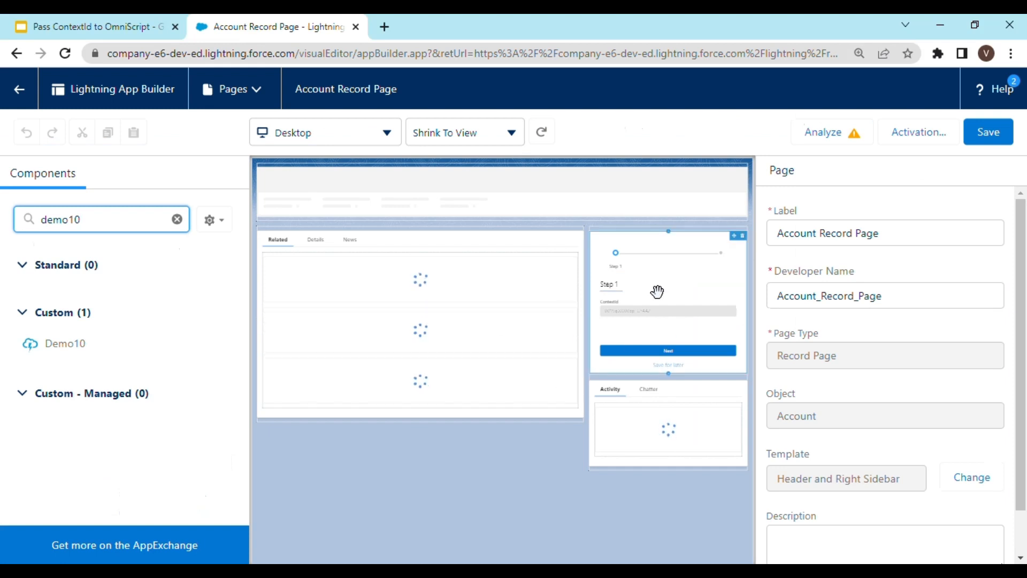
mouse_move(735, 318)
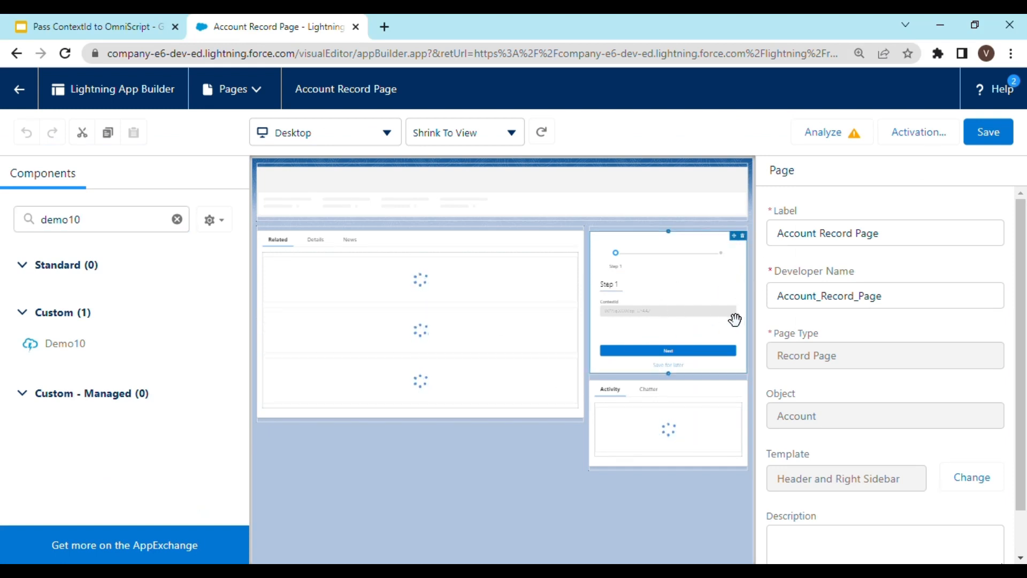
Step: Remove the OmniScript component, place Demo10 in the right sidebar and save the Account record page
left_click(669, 300)
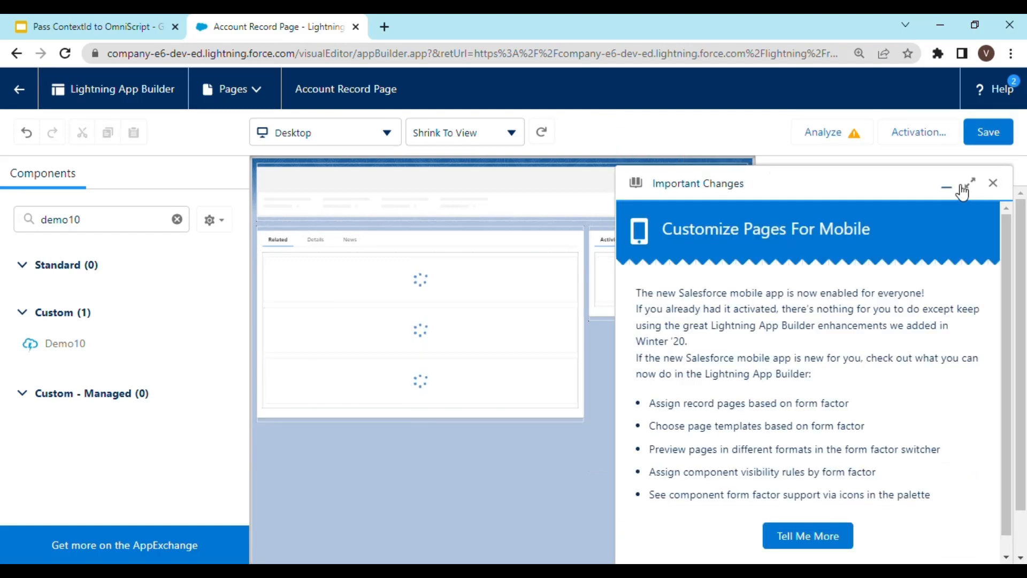
left_click(993, 182)
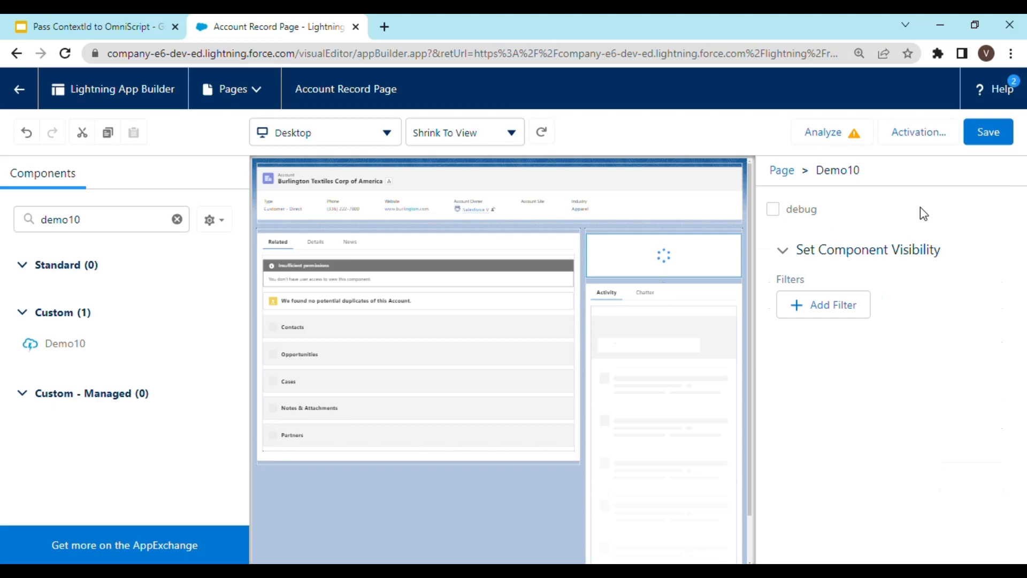
mouse_move(947, 202)
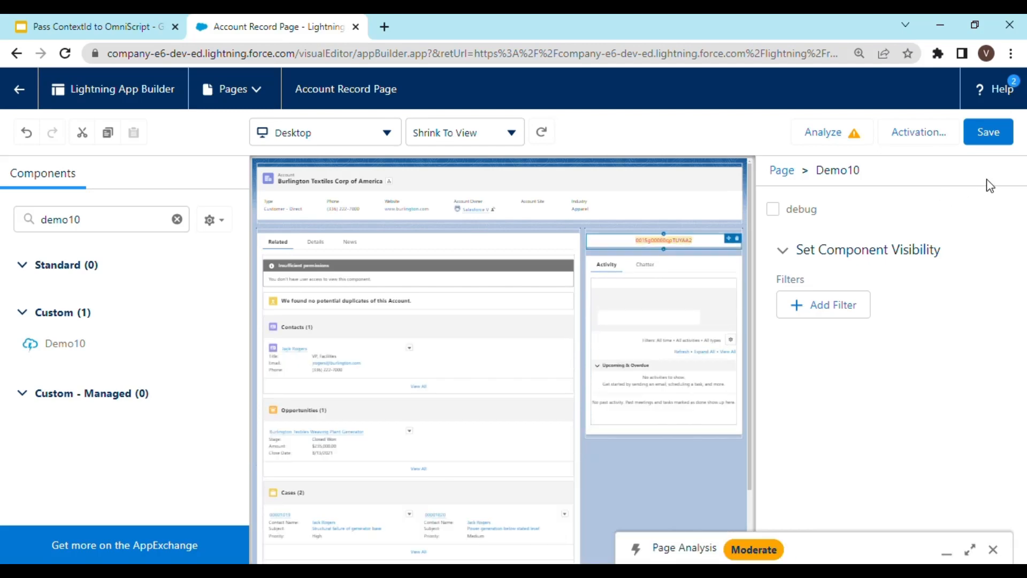
left_click(989, 131)
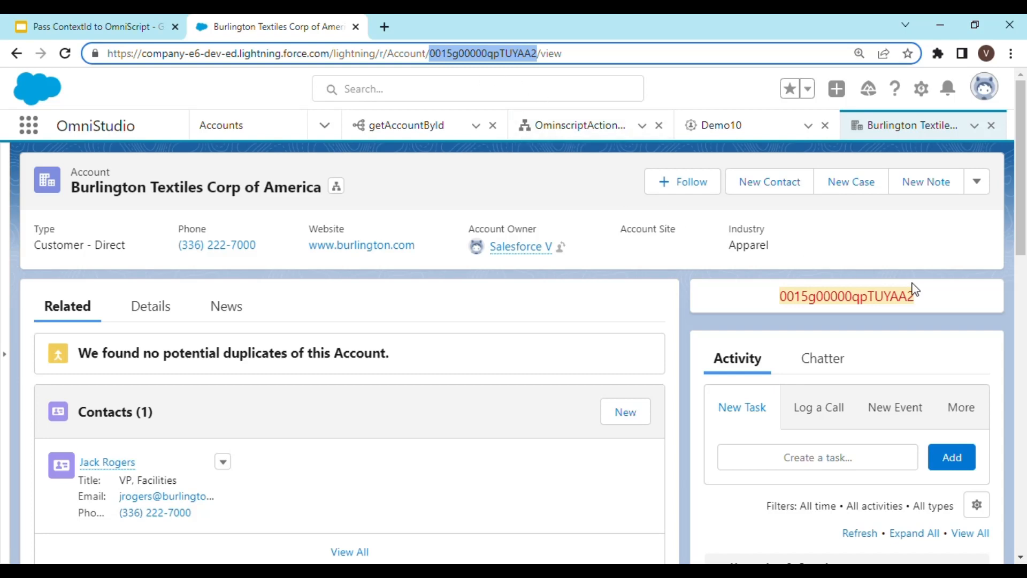
mouse_move(430, 222)
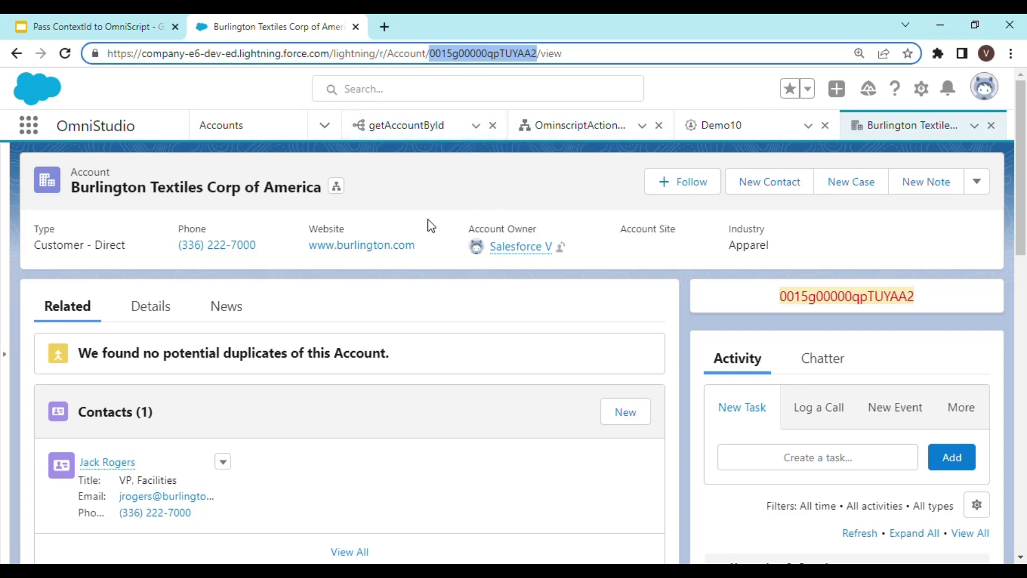
mouse_move(337, 222)
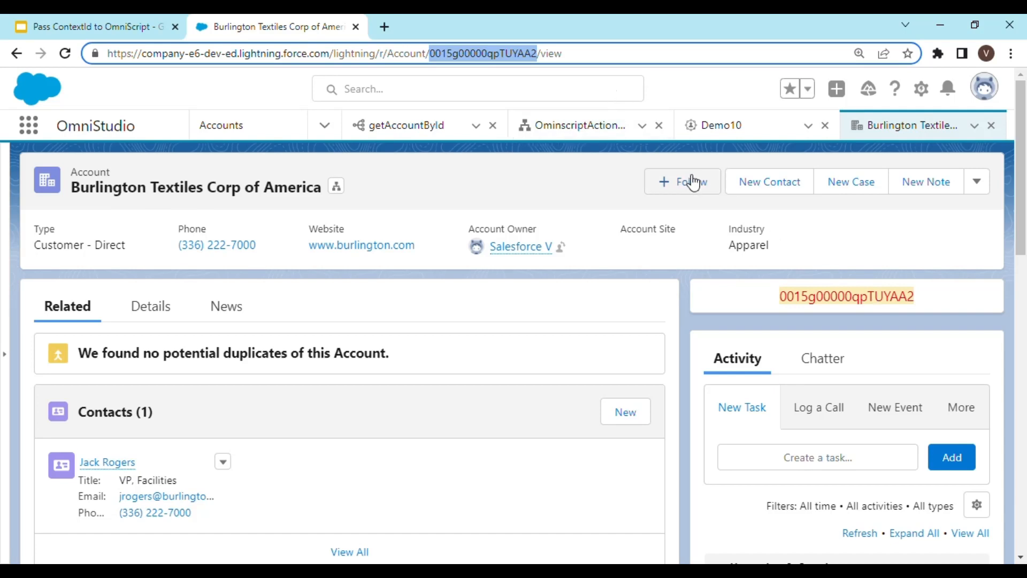
mouse_move(695, 181)
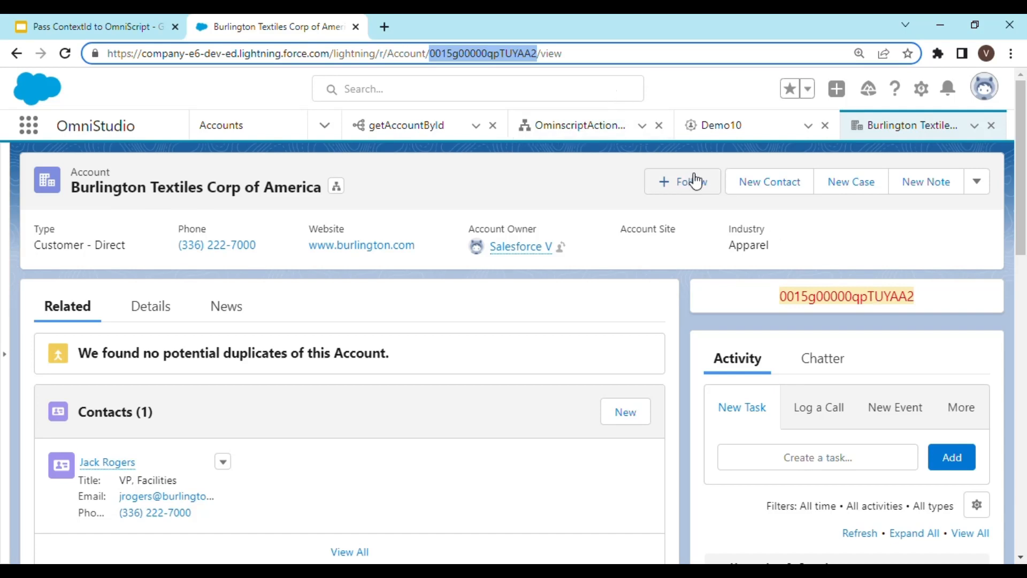
Step: Return to the Demo10 FlexCard designer after checking Burlington's record ID card
left_click(721, 125)
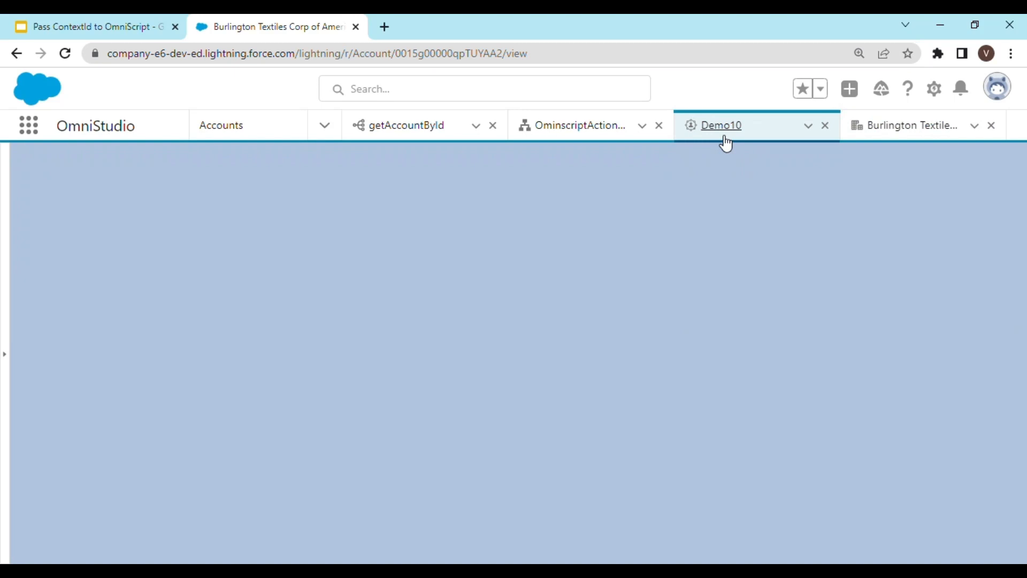
mouse_move(858, 383)
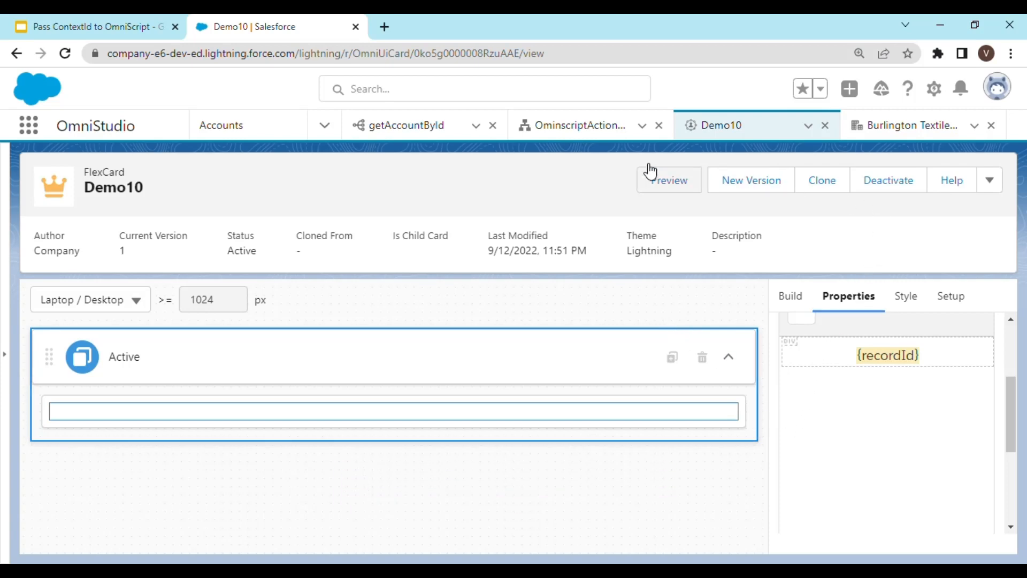
Step: Deactivate the Demo10 FlexCard and select its Action element for editing
left_click(888, 181)
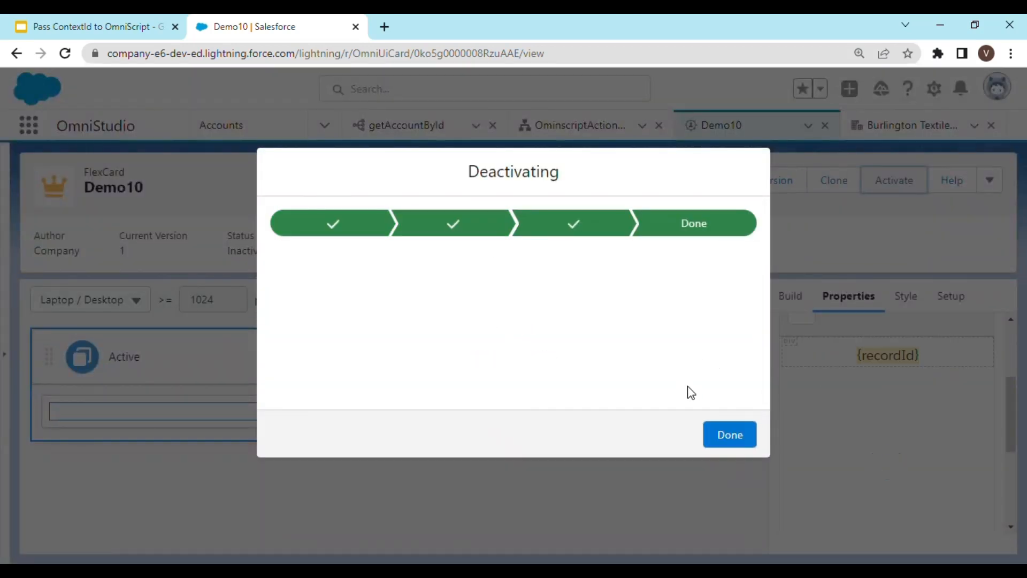
left_click(730, 435)
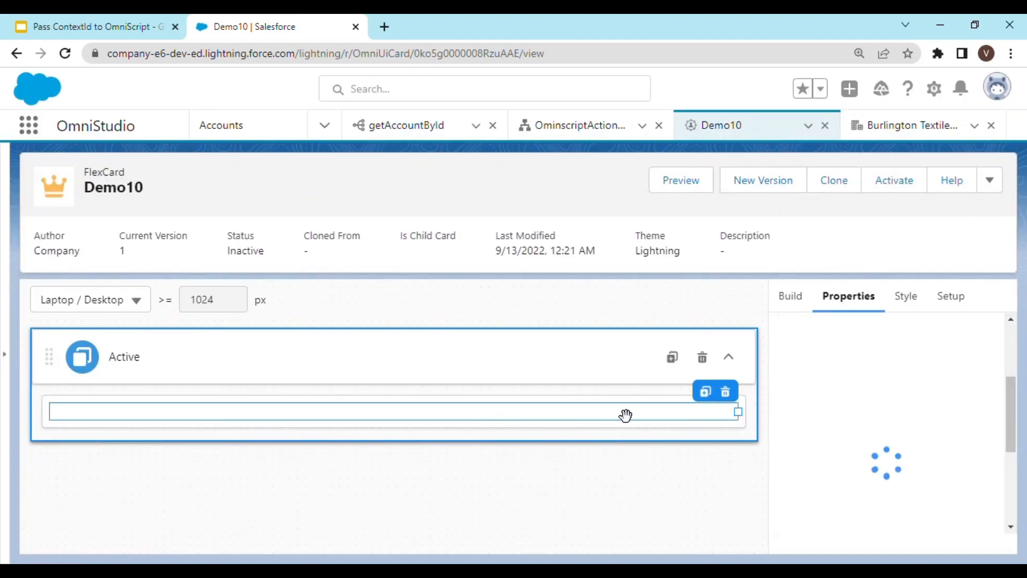
left_click(791, 295)
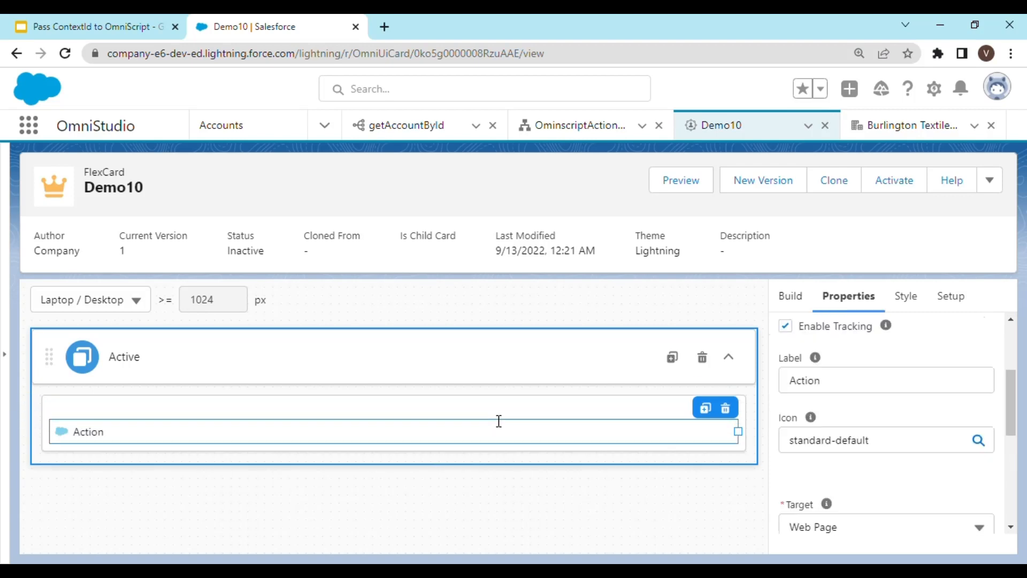
mouse_move(940, 482)
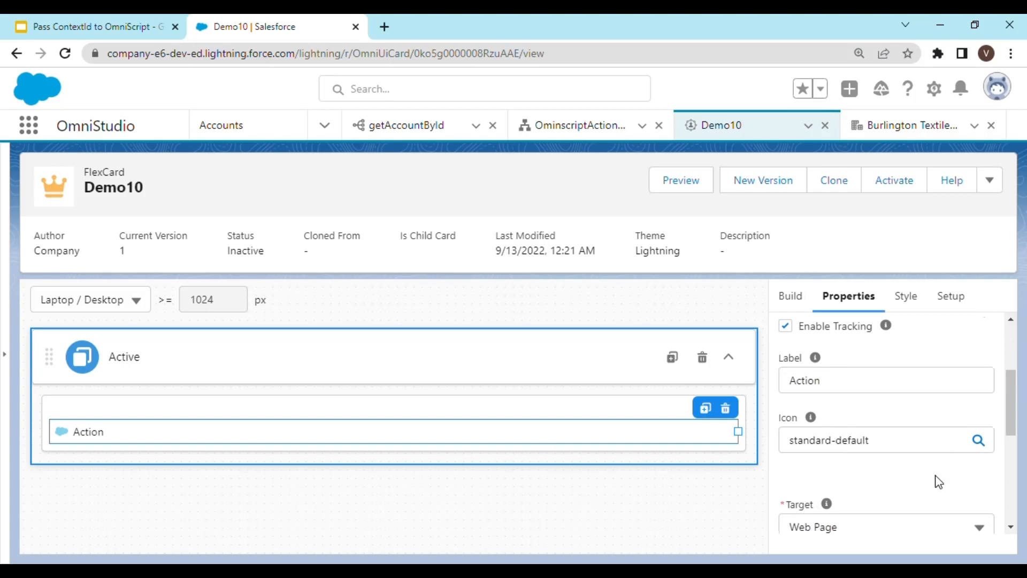
Step: Make the Action element display as a Brand-variant button with its icon hidden
scroll("down", 3)
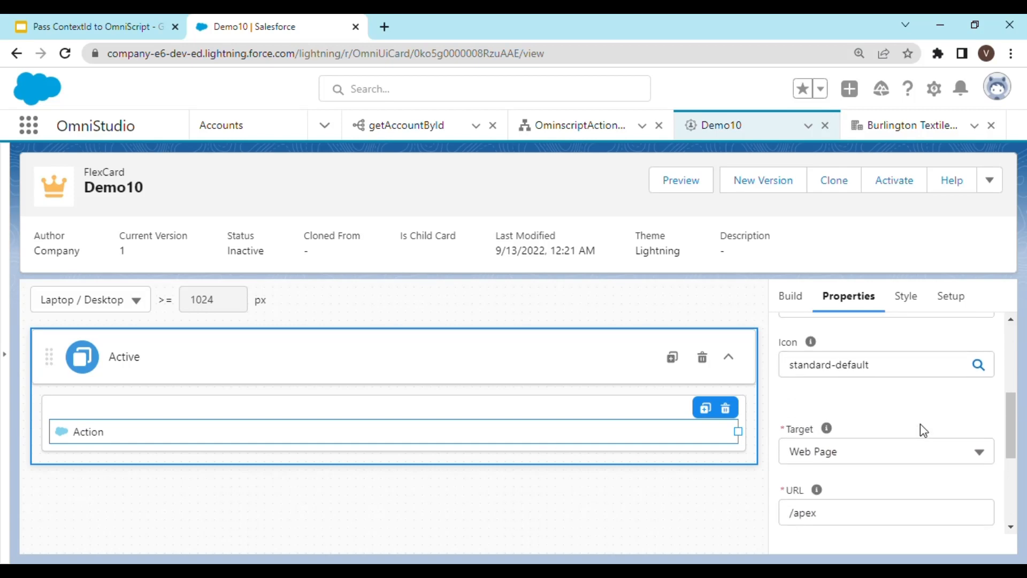
scroll("down", 3)
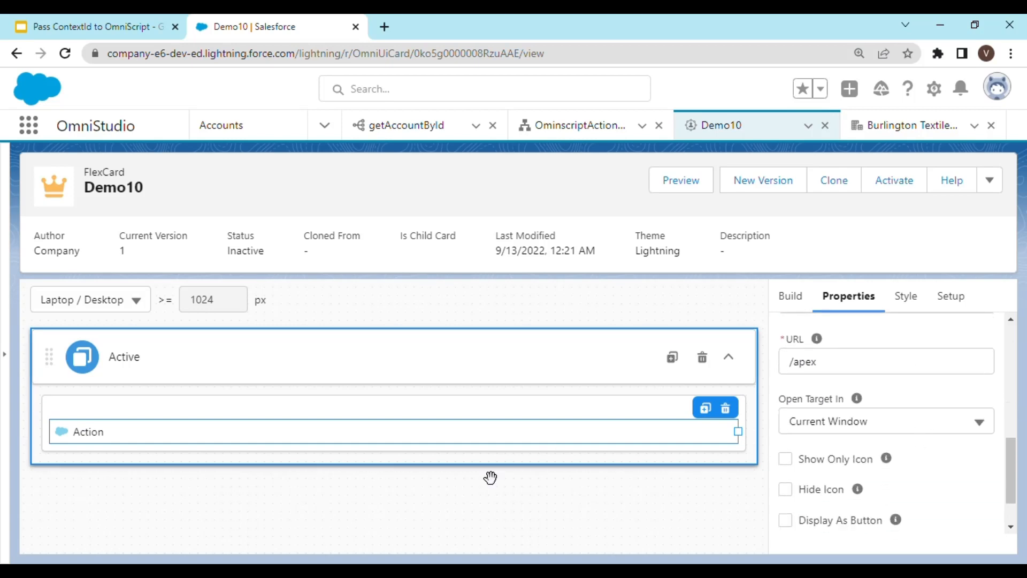
mouse_move(237, 470)
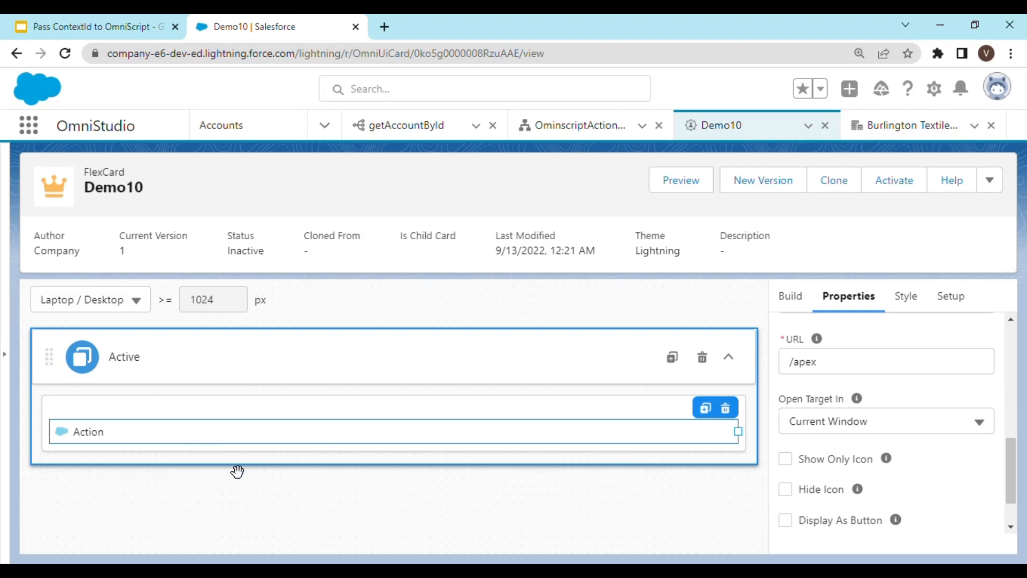
scroll("down", 3)
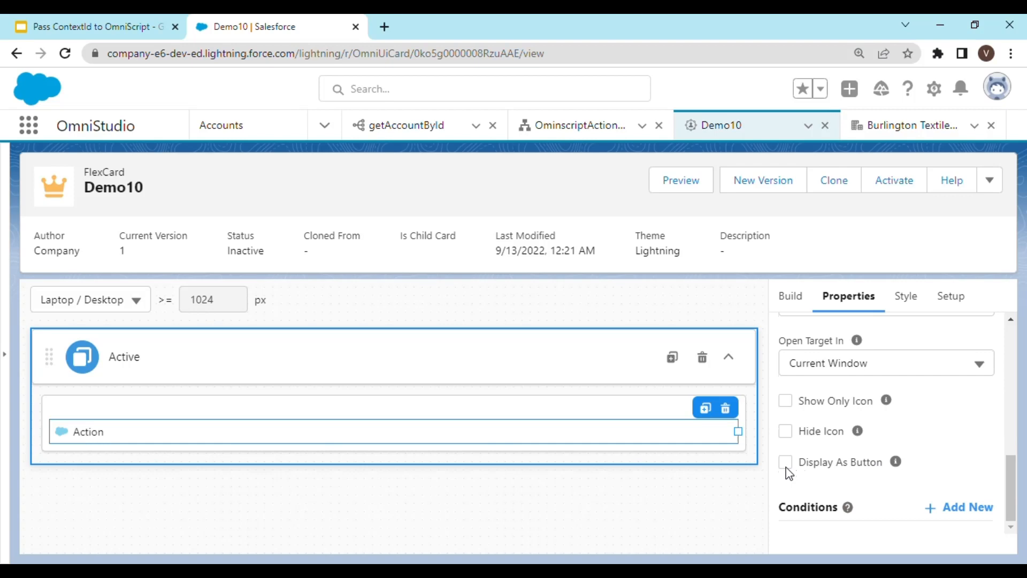
left_click(785, 461)
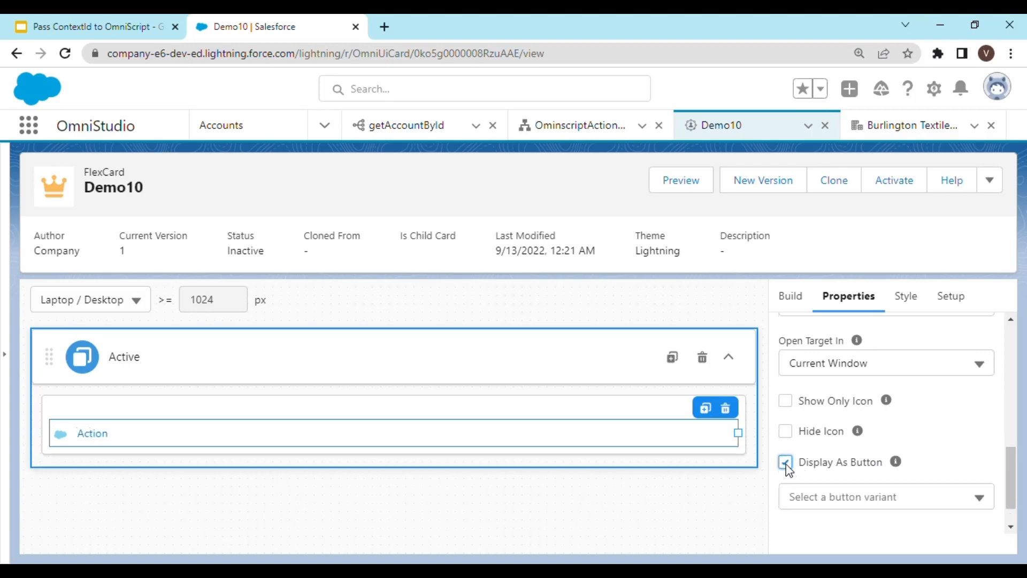
left_click(785, 431)
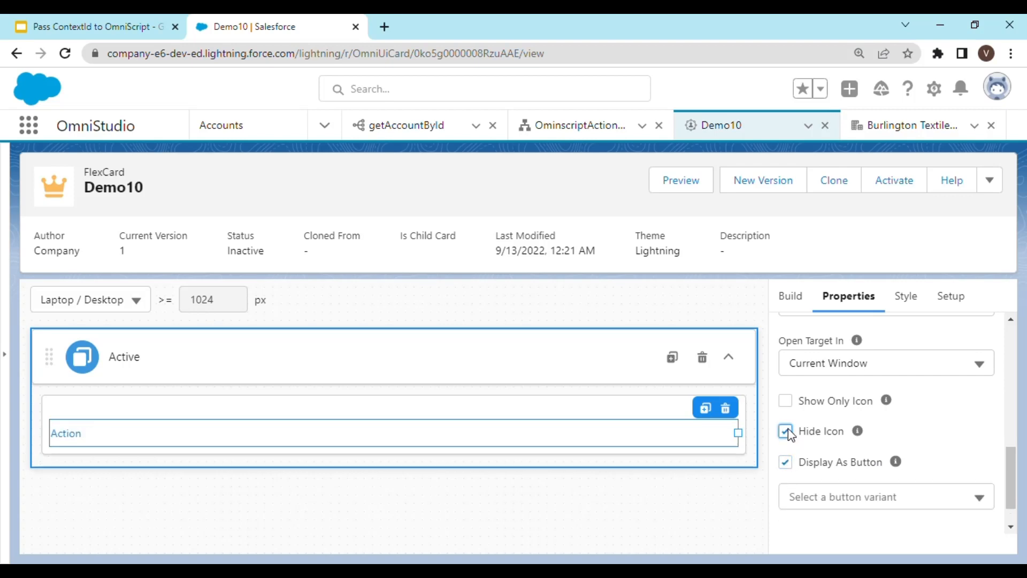
scroll("down", 3)
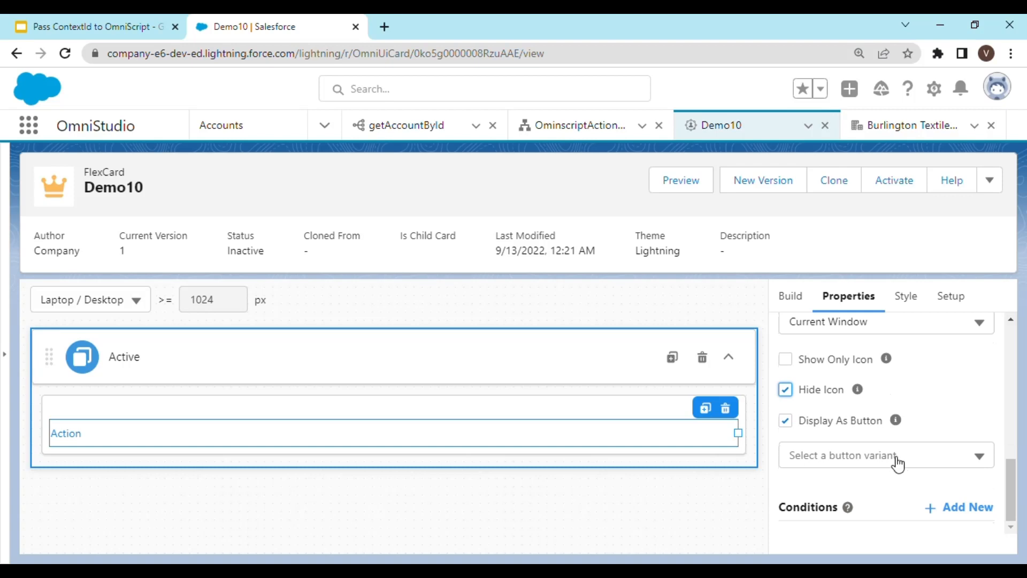
left_click(886, 456)
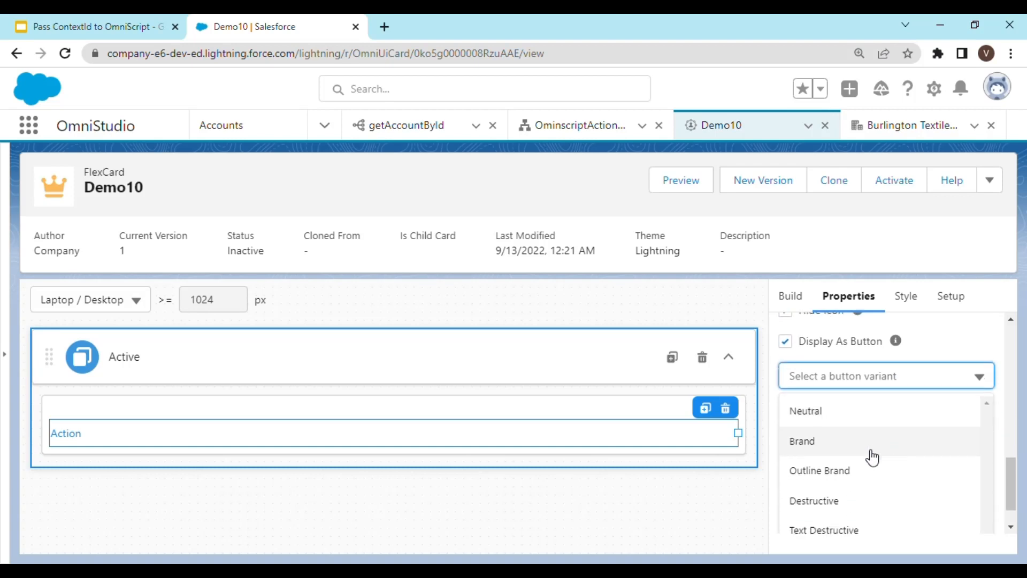
left_click(802, 442)
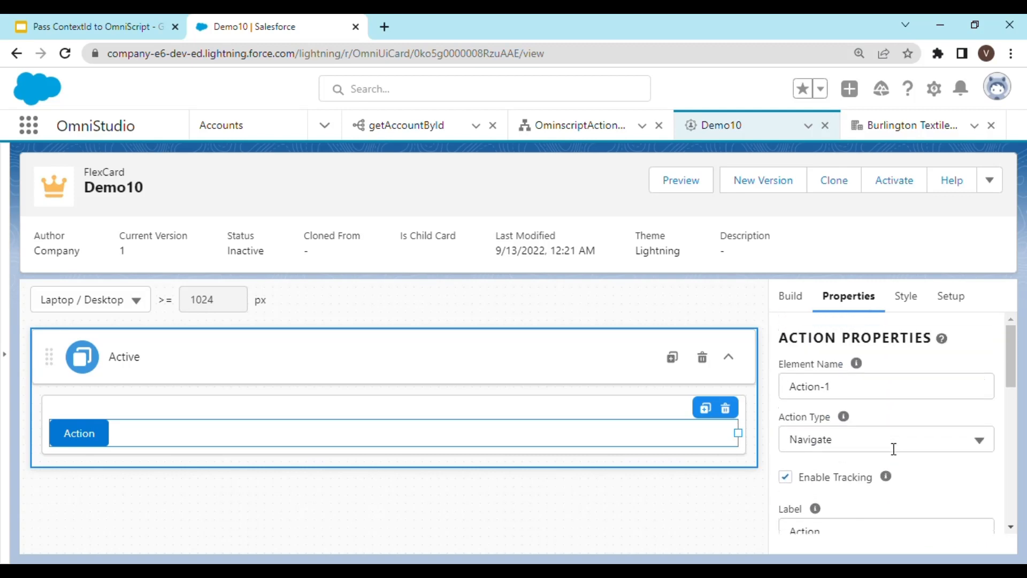
mouse_move(897, 484)
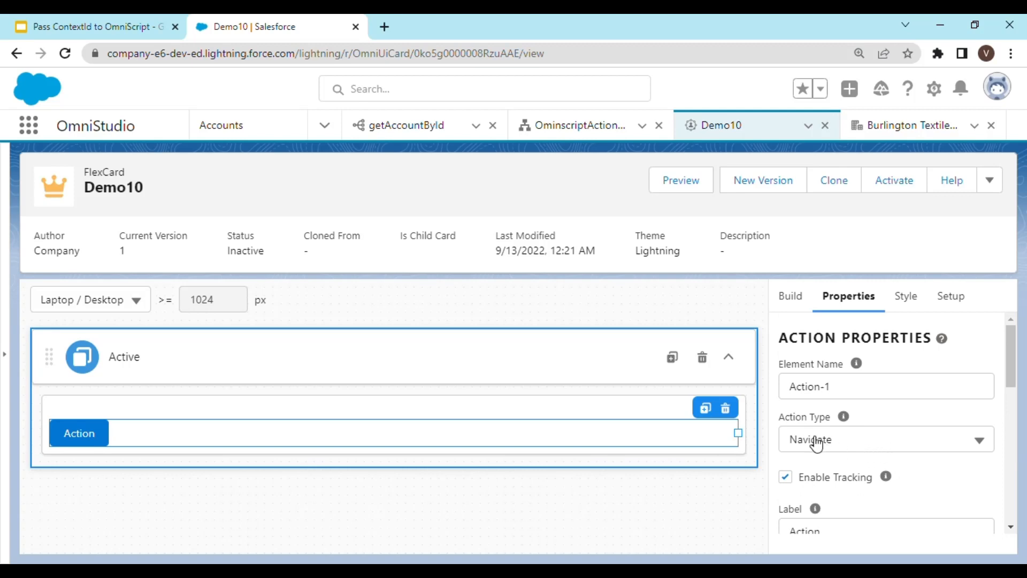
mouse_move(843, 417)
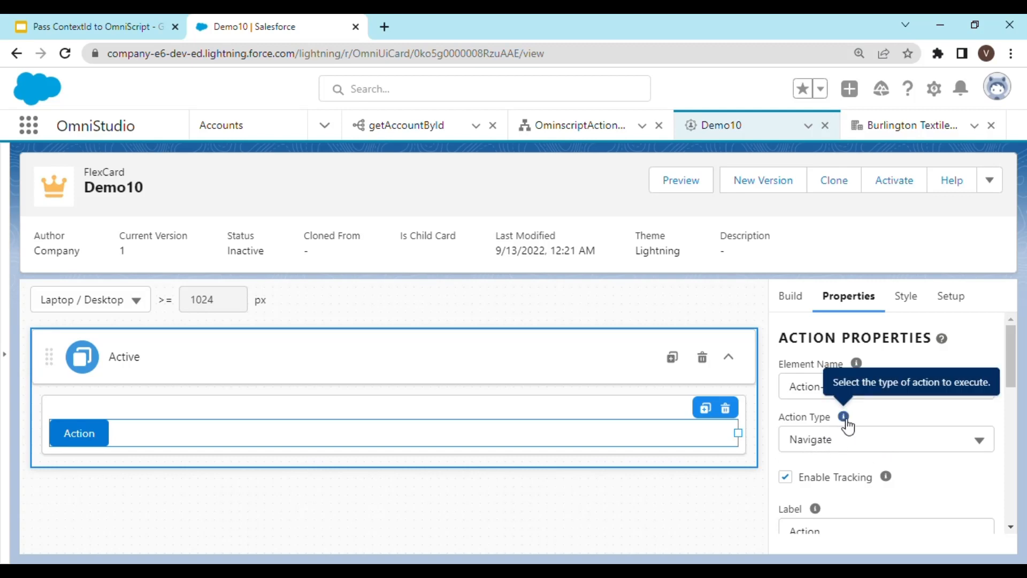
Step: Set the Action Type to Omniscript and relabel the button 'Custom Action'
scroll("down", 3)
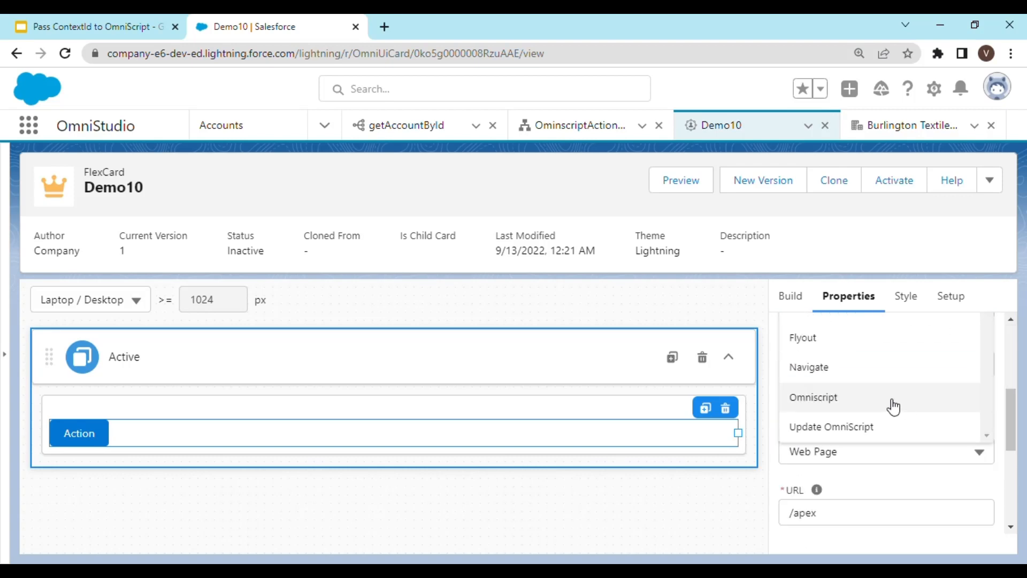
mouse_move(895, 405)
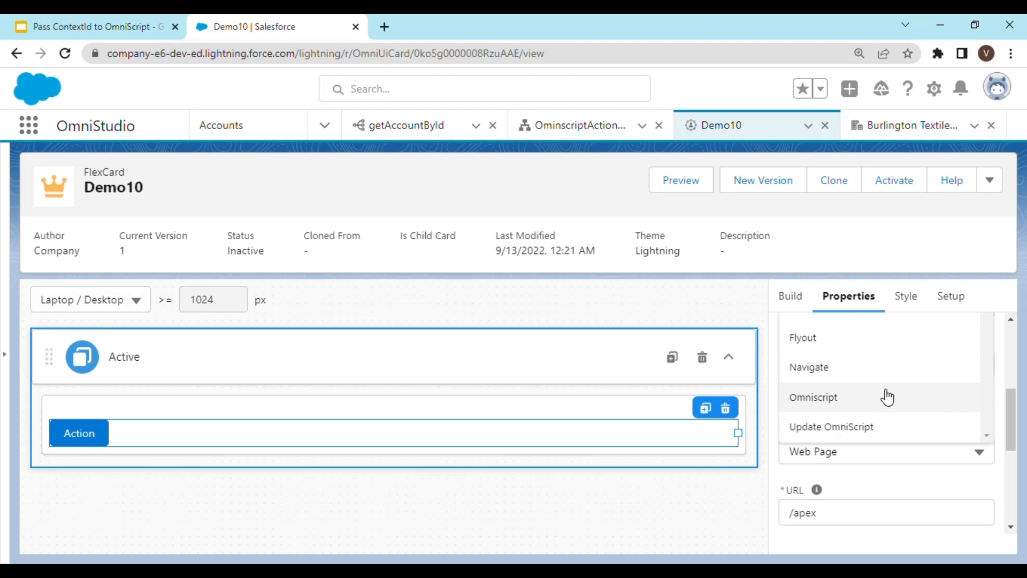
left_click(813, 398)
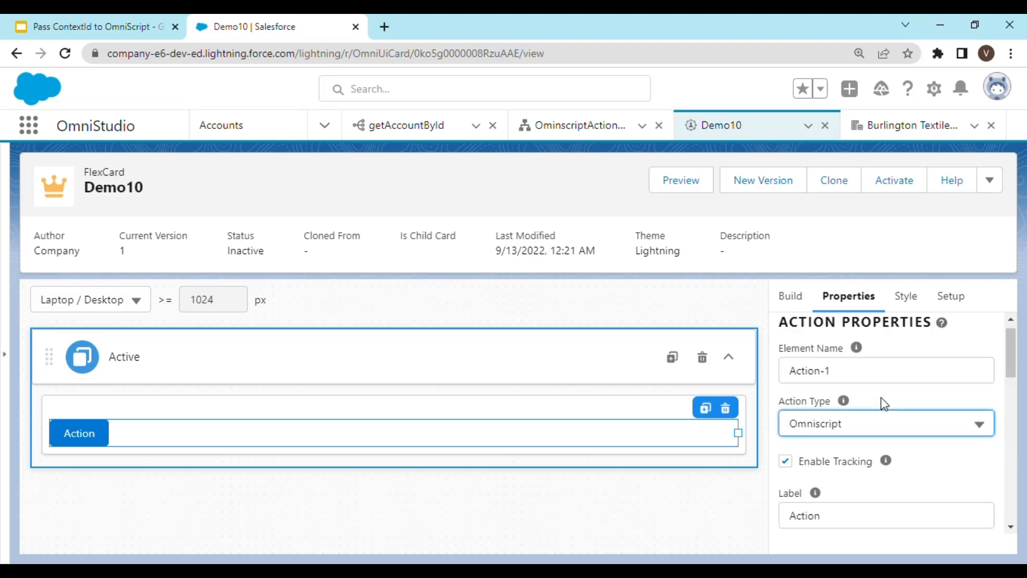
scroll("down", 3)
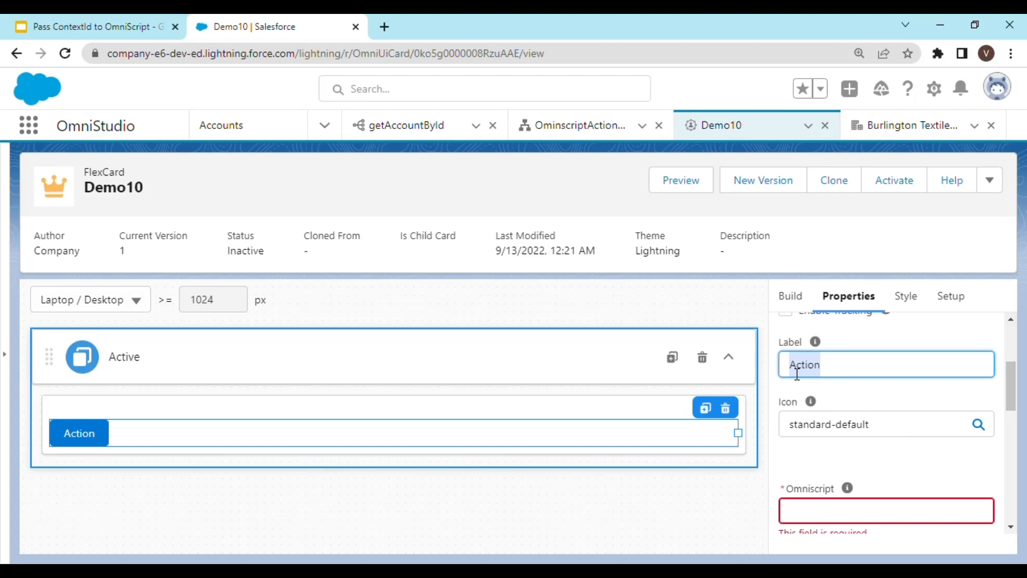
type("Custom")
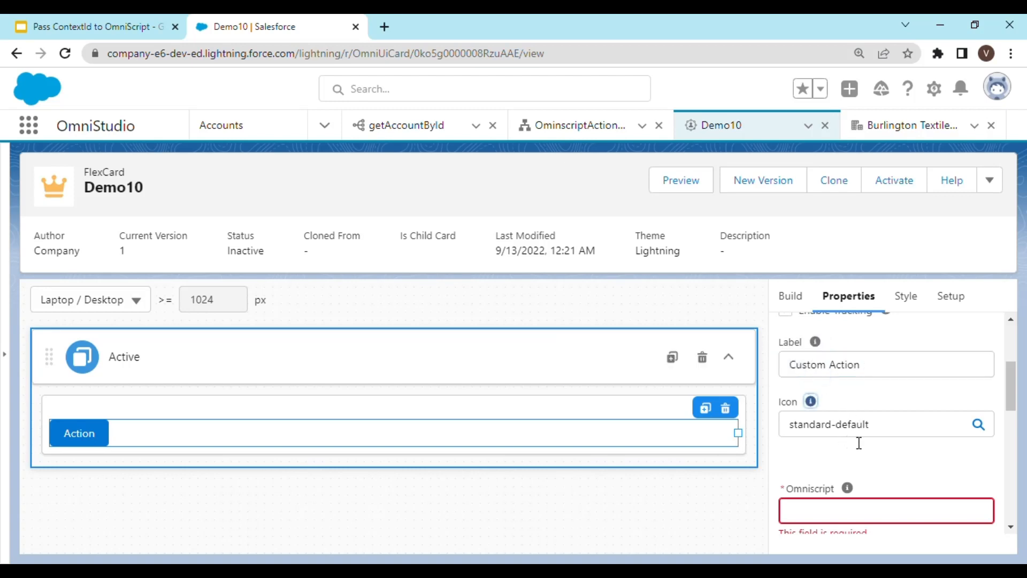
Step: Choose sample/video10/English as the OmniScript the button launches
scroll("down", 3)
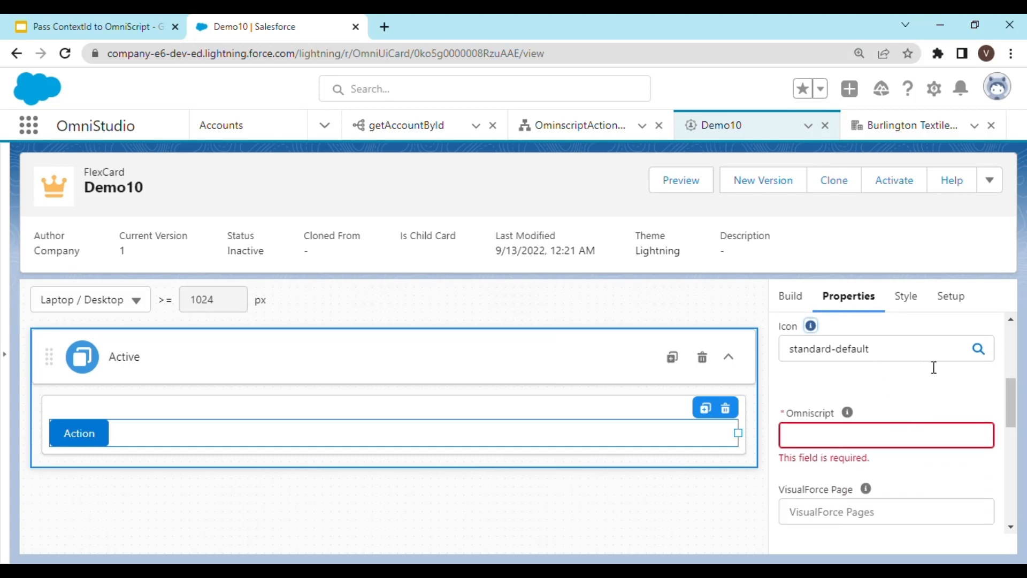
mouse_move(905, 362)
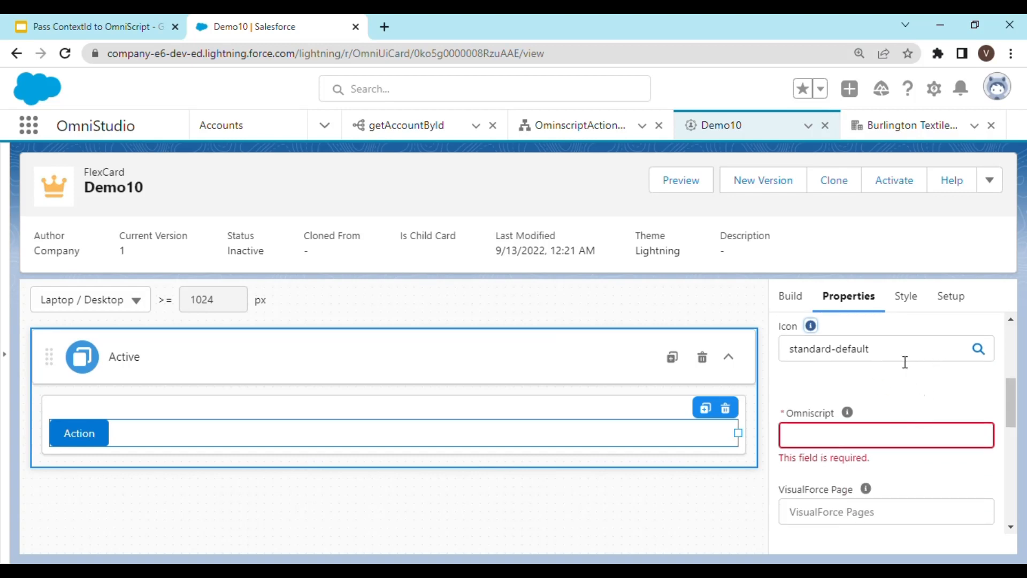
left_click(886, 435)
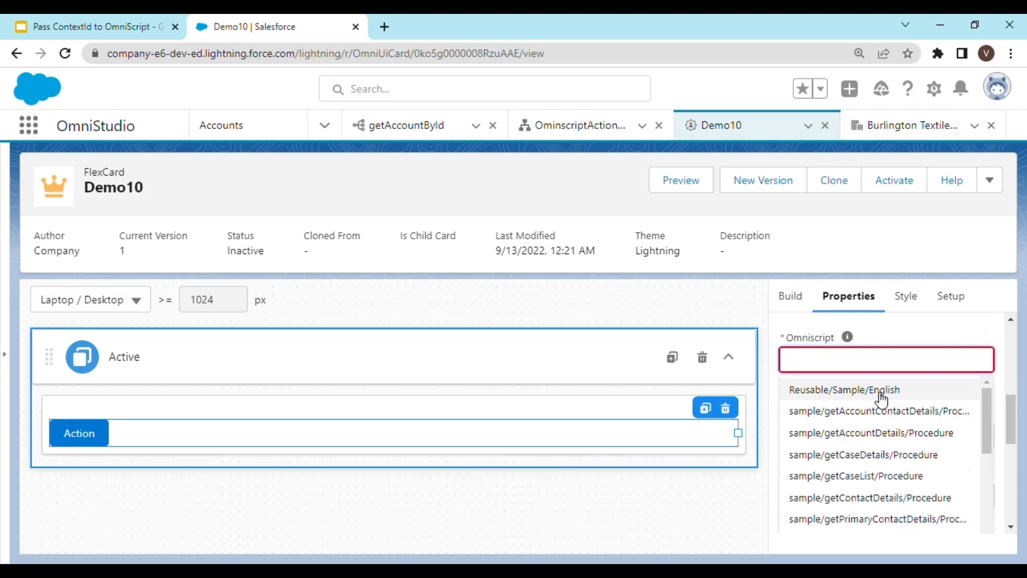
scroll("down", 3)
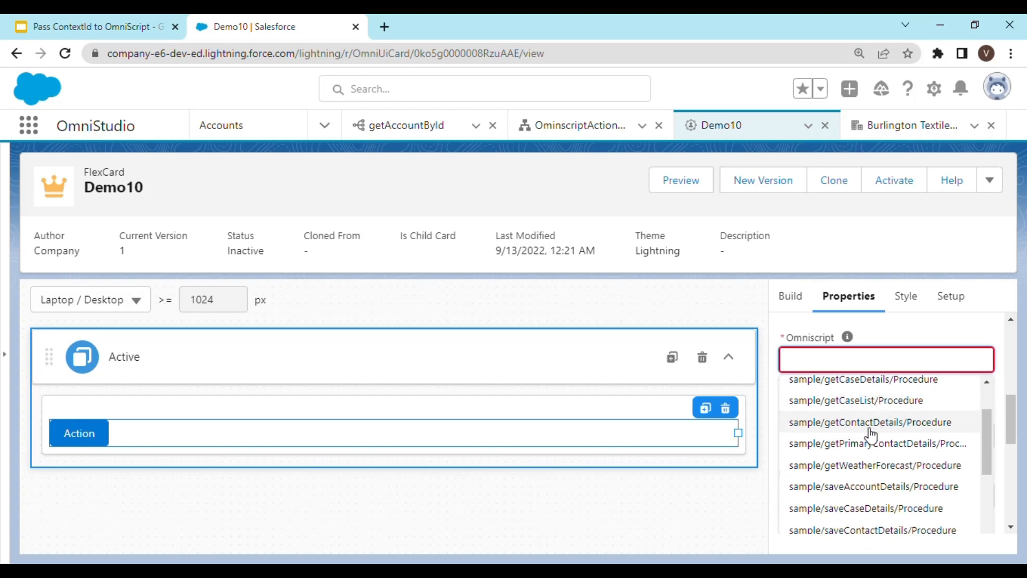
scroll("down", 3)
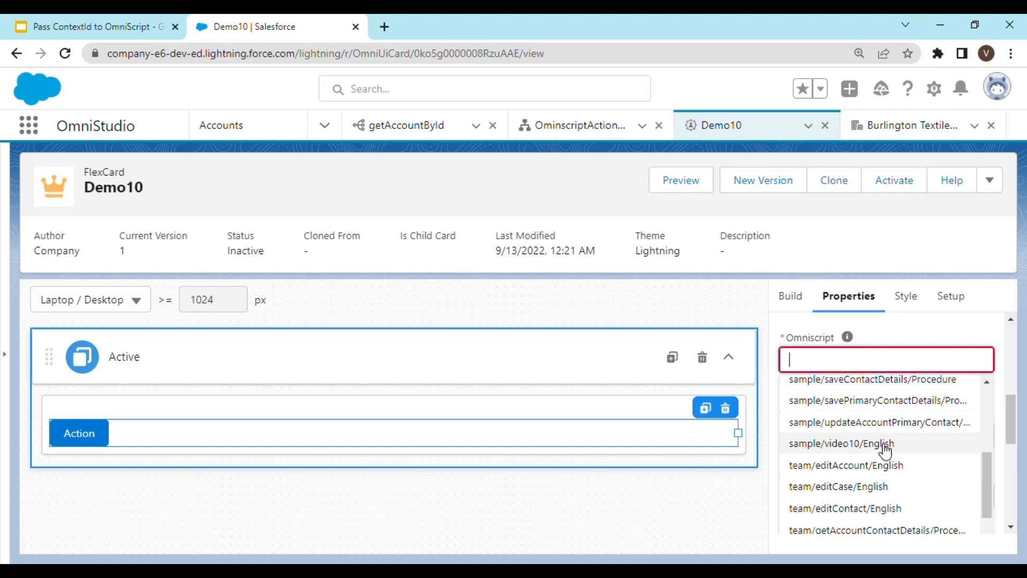
left_click(841, 443)
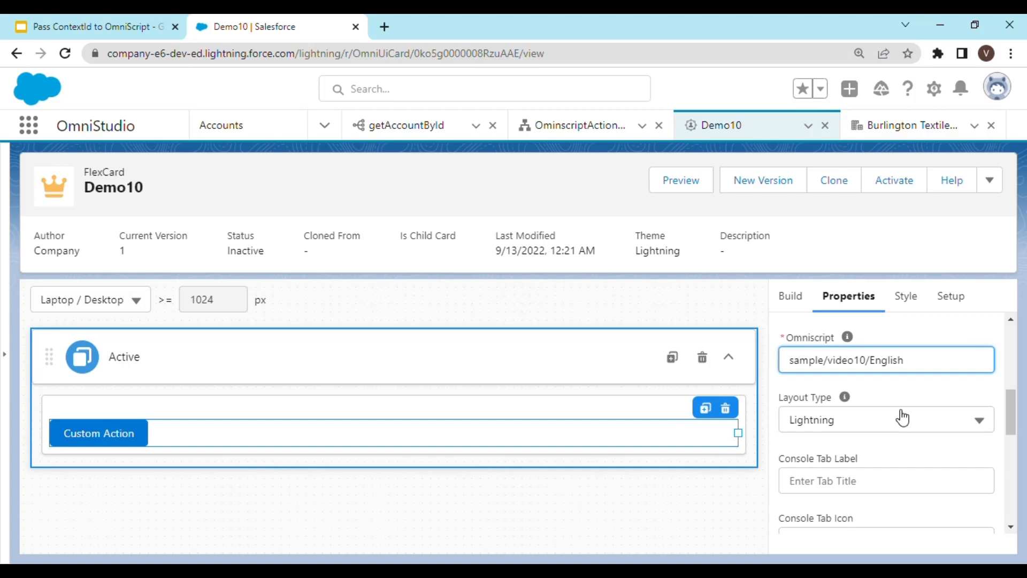
mouse_move(909, 430)
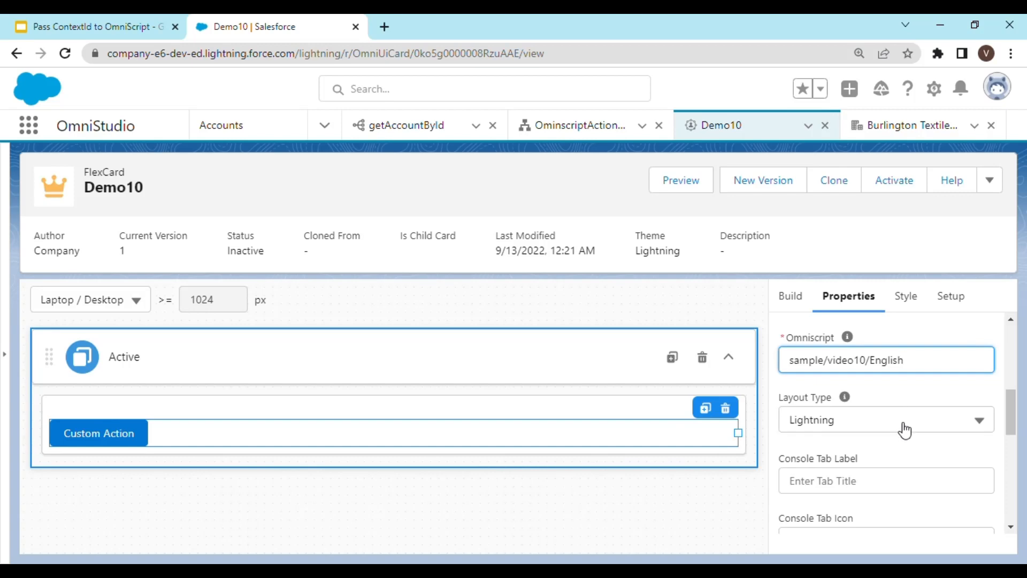
scroll("down", 3)
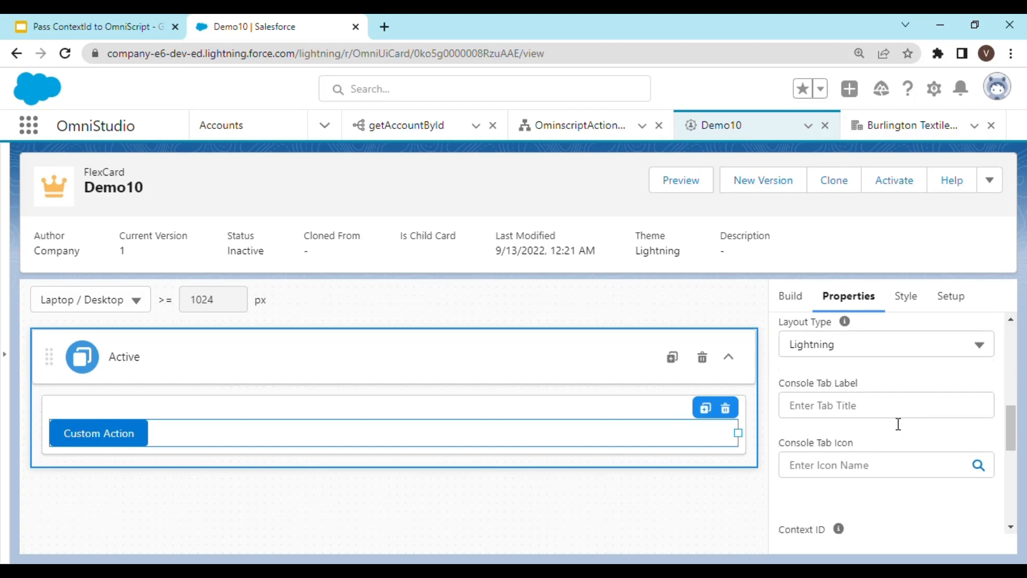
scroll("down", 3)
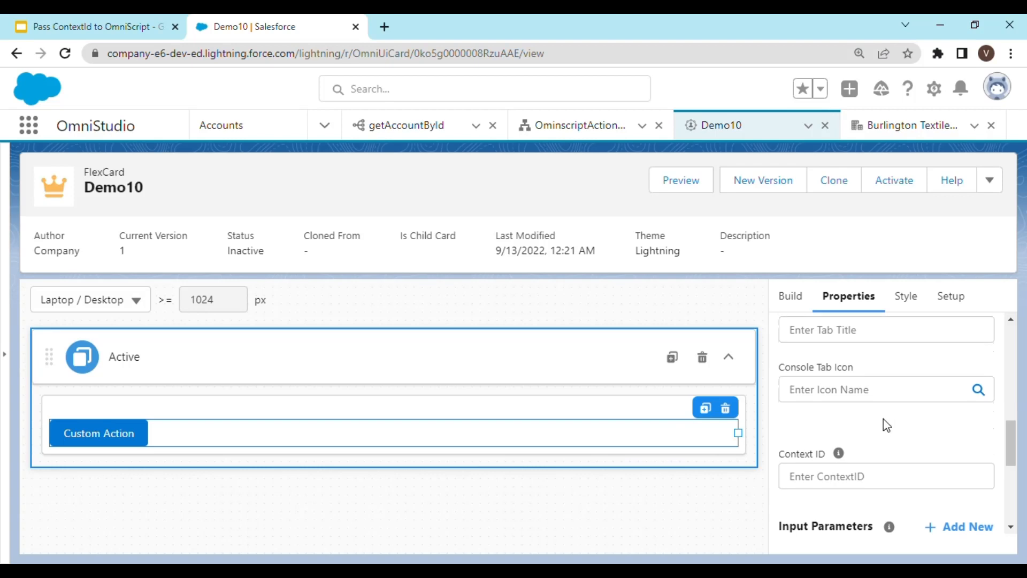
scroll("down", 3)
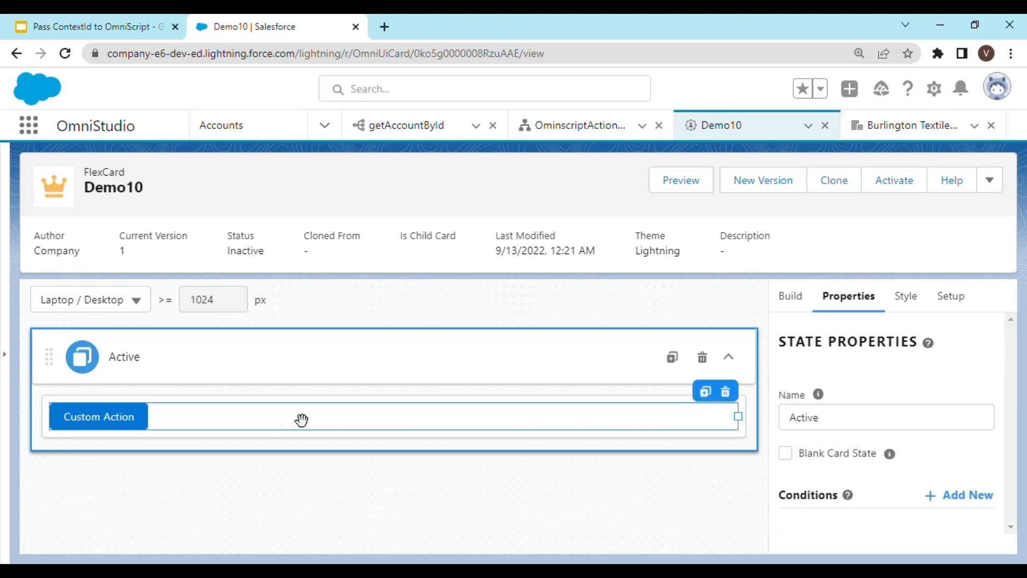
Step: Activate the Demo10 FlexCard and close the activation summary once deployed
left_click(97, 416)
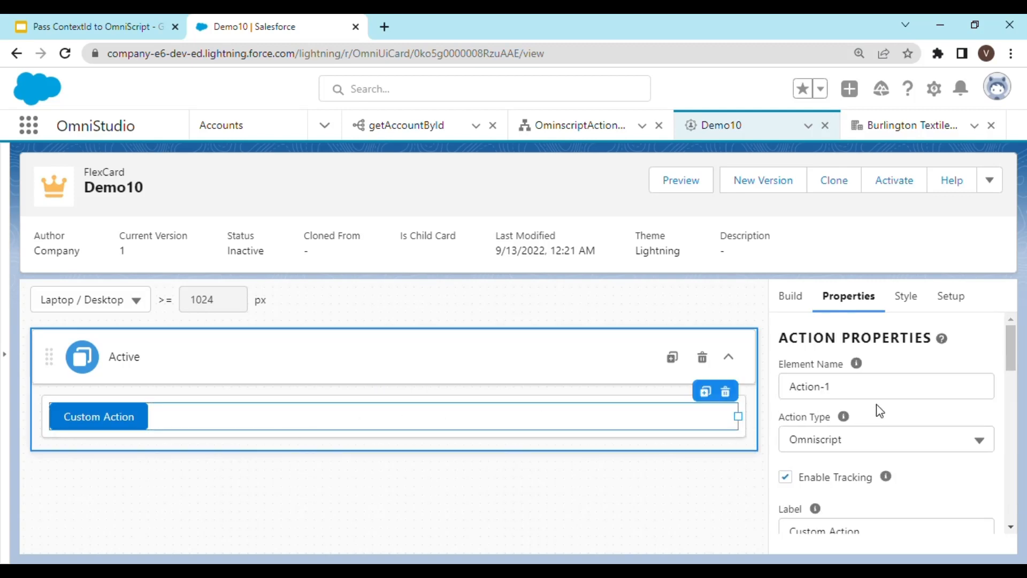
left_click(894, 180)
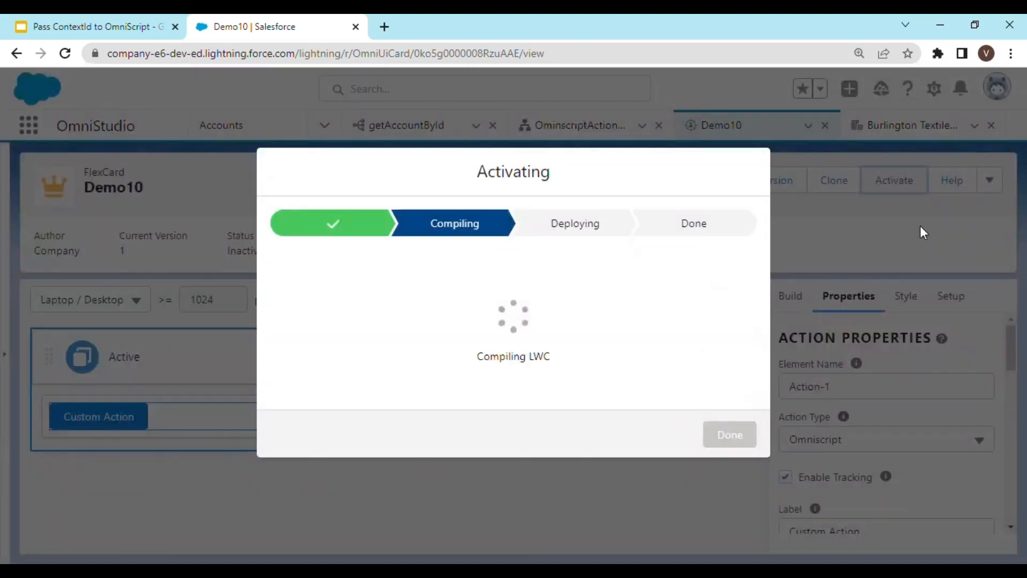
mouse_move(537, 371)
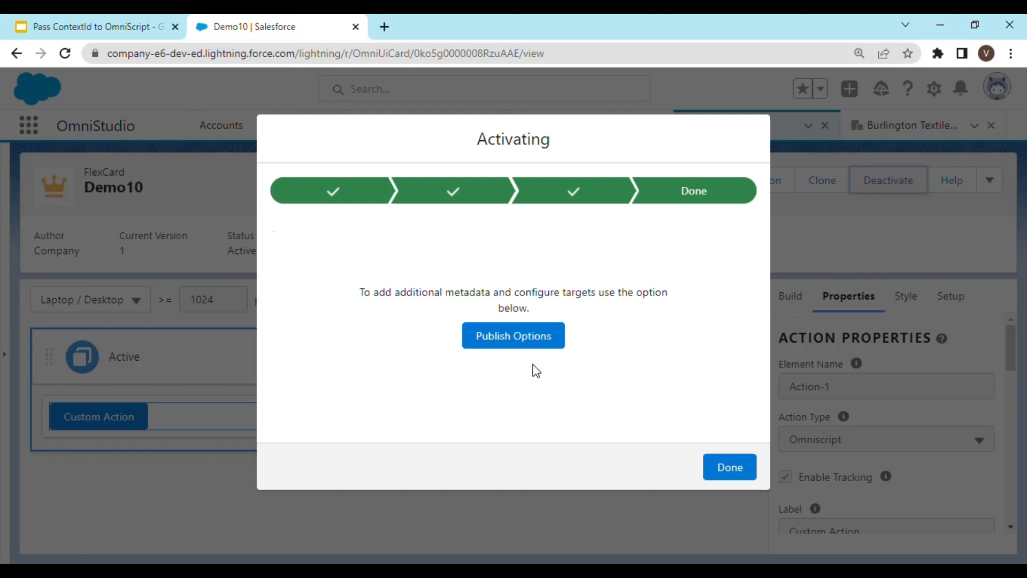
left_click(730, 466)
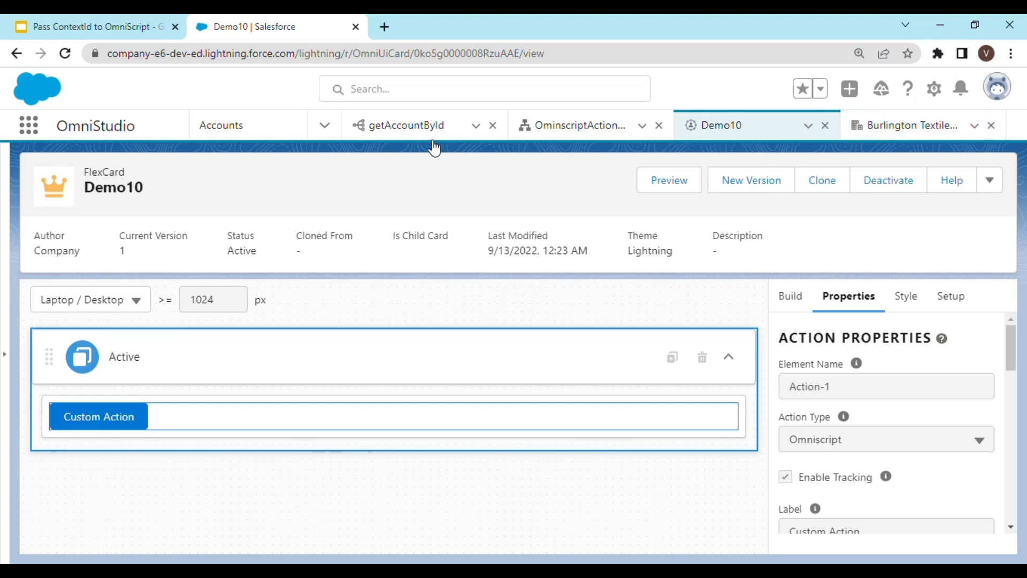
Step: Reload the Burlington Textiles account page and launch the OmniScript via the card's Custom Action
left_click(908, 126)
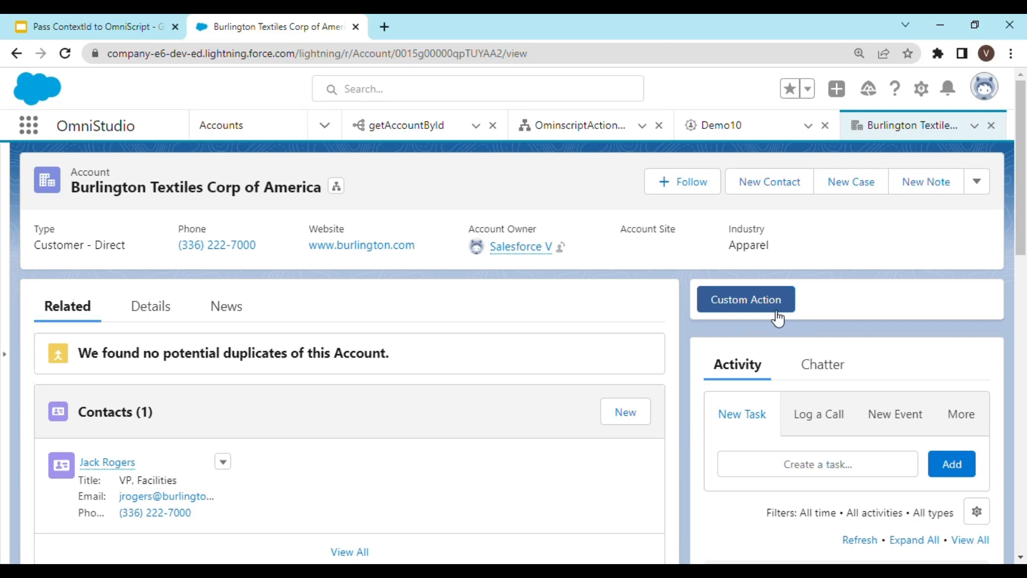
mouse_move(779, 315)
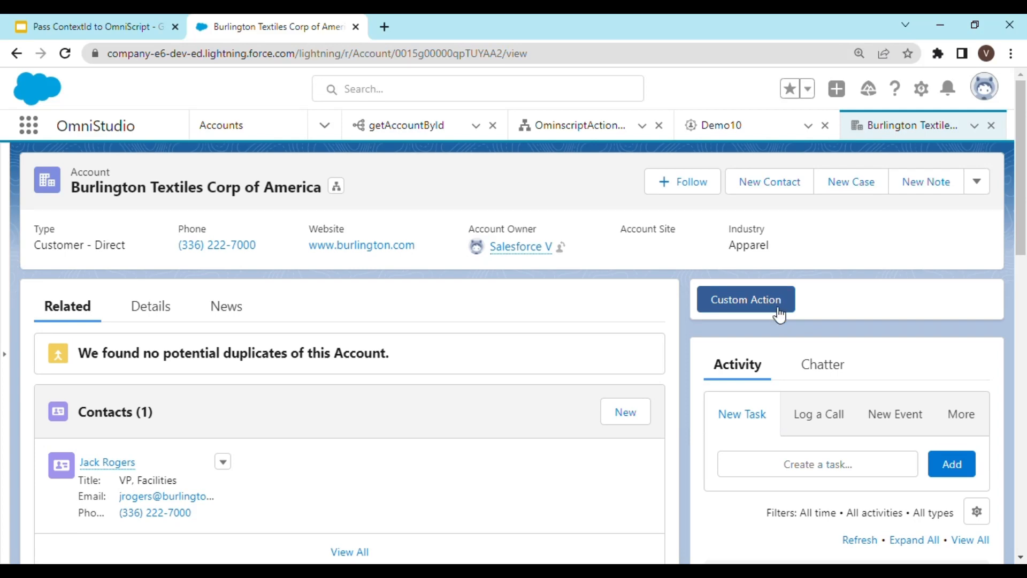
left_click(746, 300)
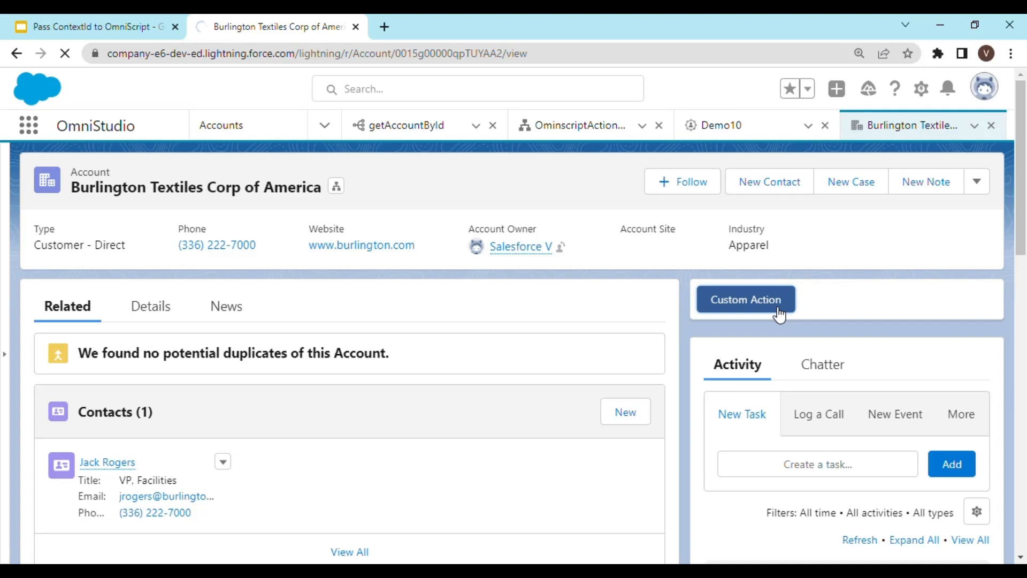
left_click(745, 299)
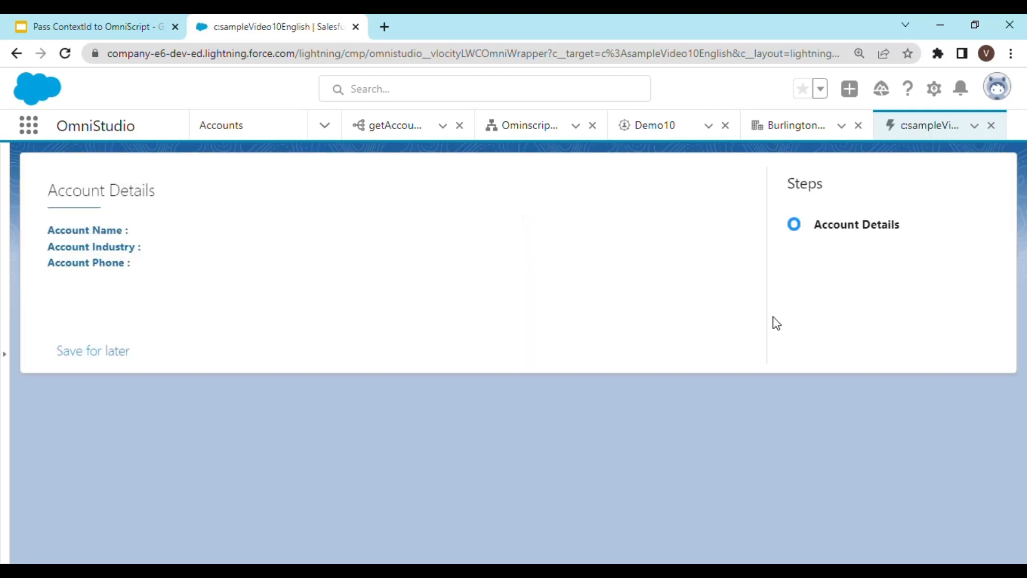
mouse_move(344, 285)
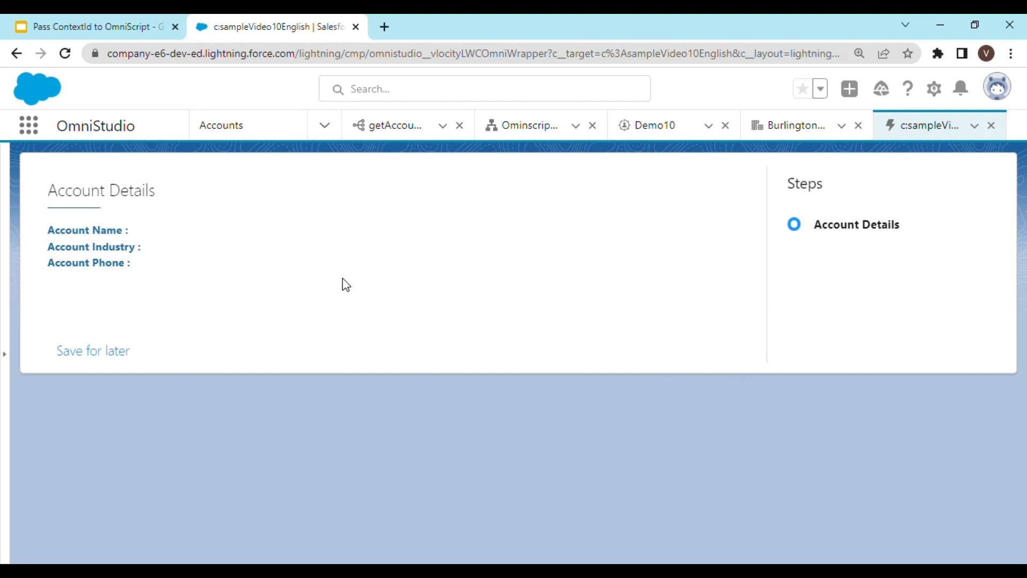
mouse_move(139, 261)
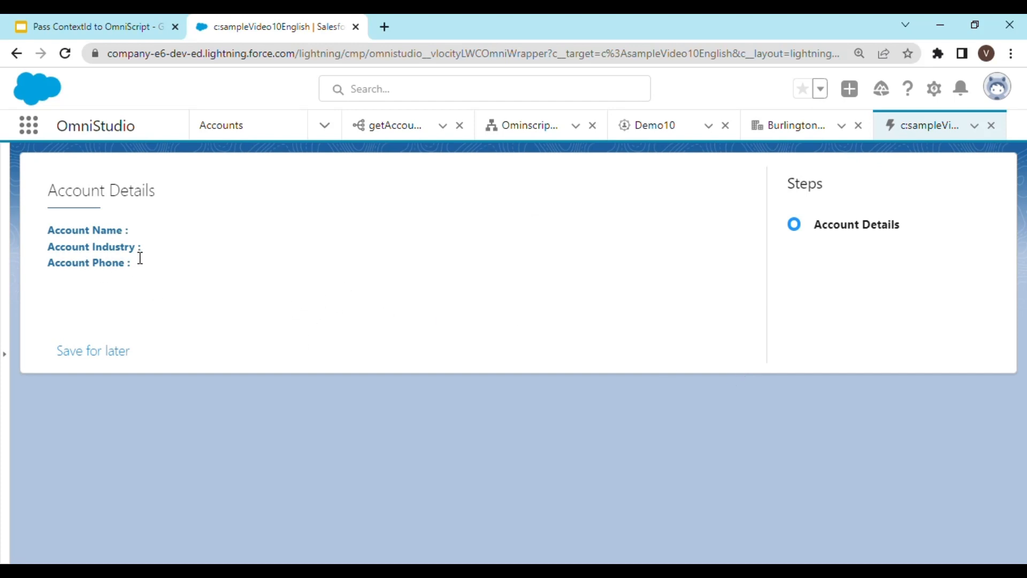
mouse_move(489, 240)
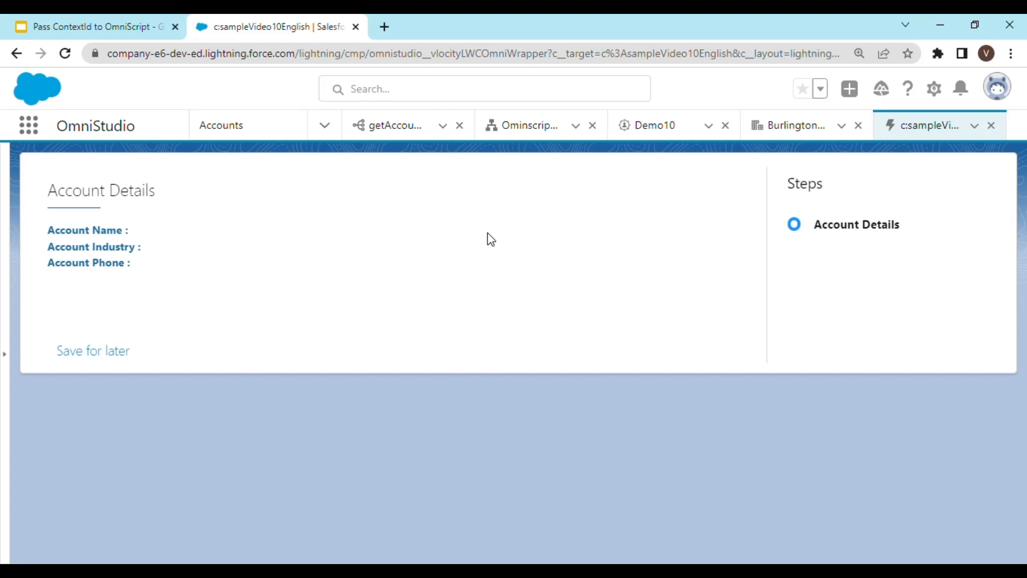
Step: Bring the OminscriptActionDemo OmniScript designer tab back to the front
left_click(530, 125)
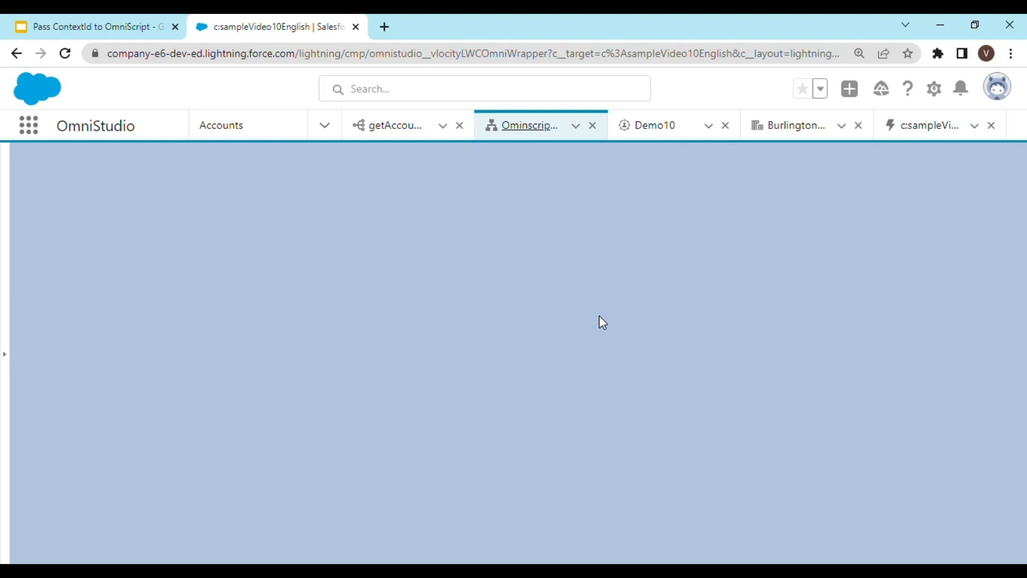
mouse_move(597, 336)
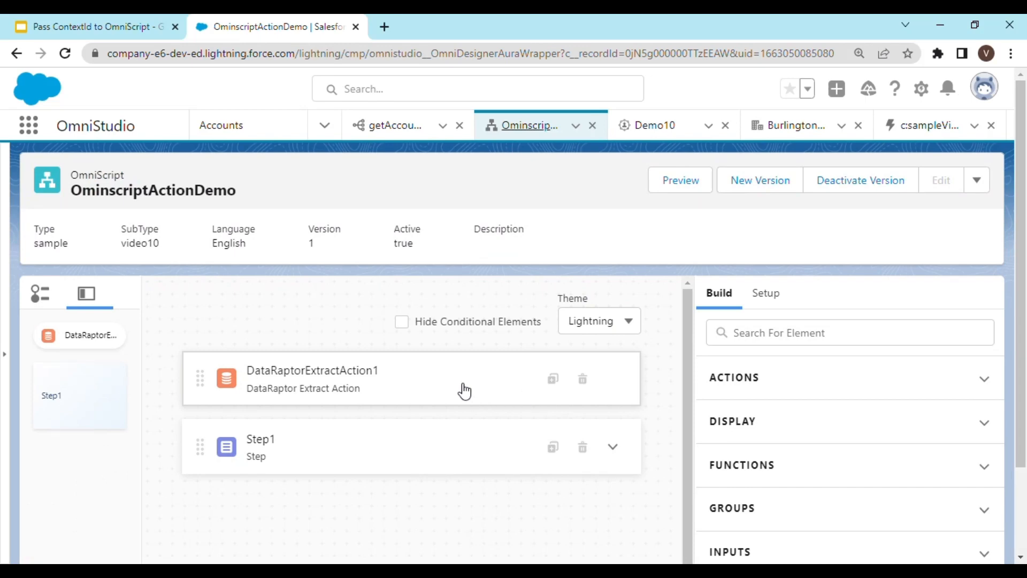
Step: Start the OminscriptActionDemo preview and scroll down to its Context ID panel
left_click(680, 179)
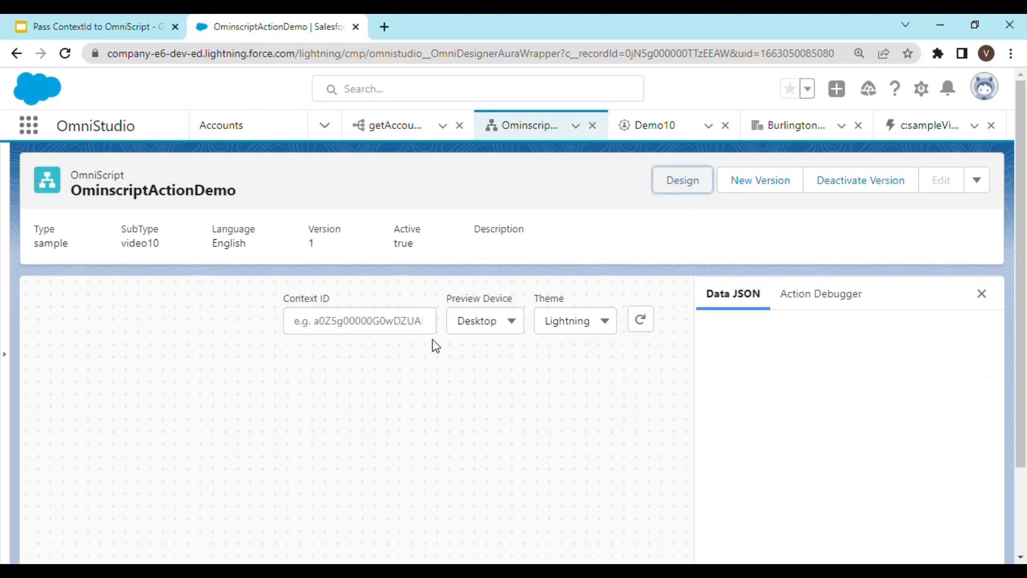
scroll("down", 3)
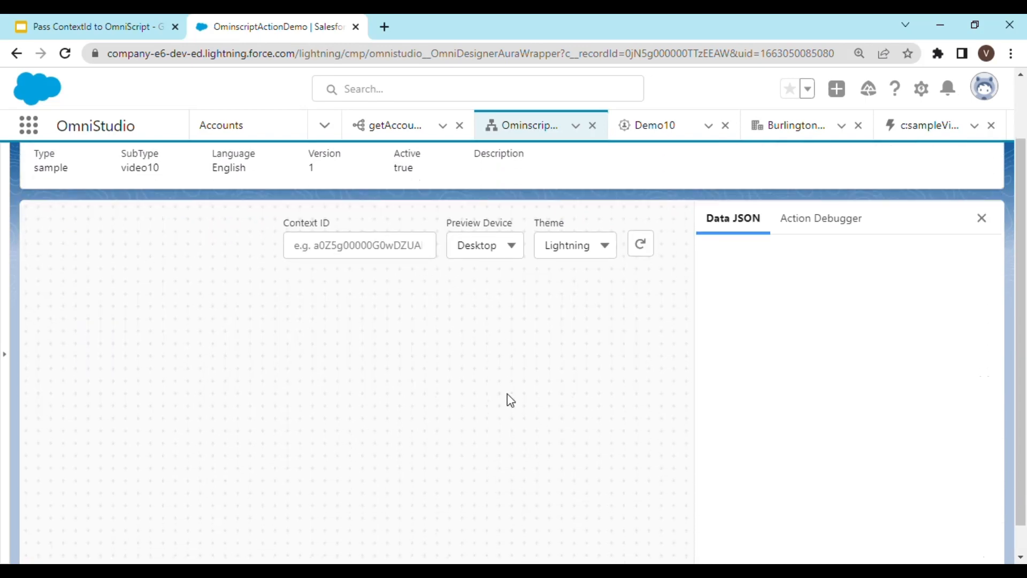
mouse_move(587, 445)
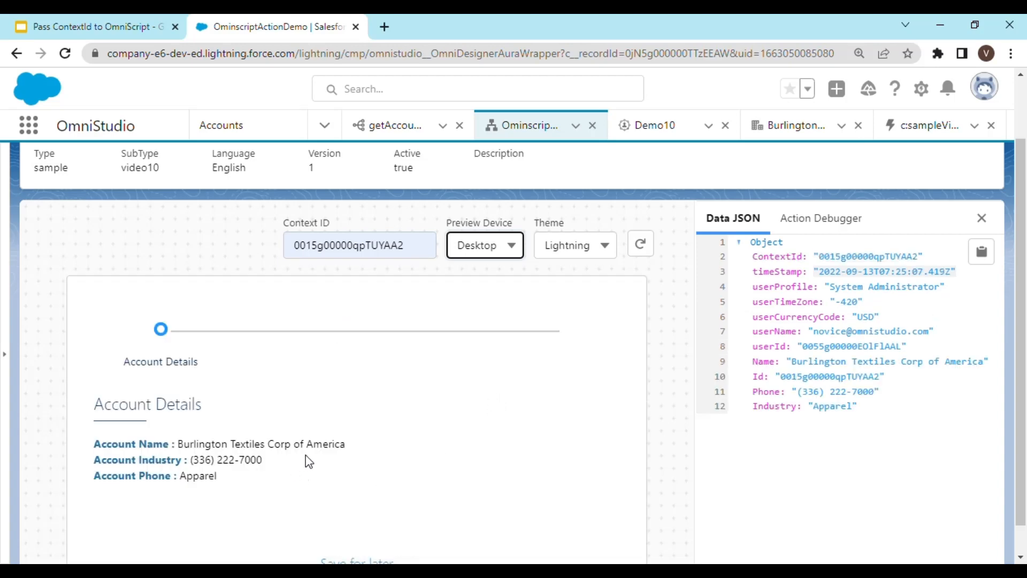
mouse_move(671, 264)
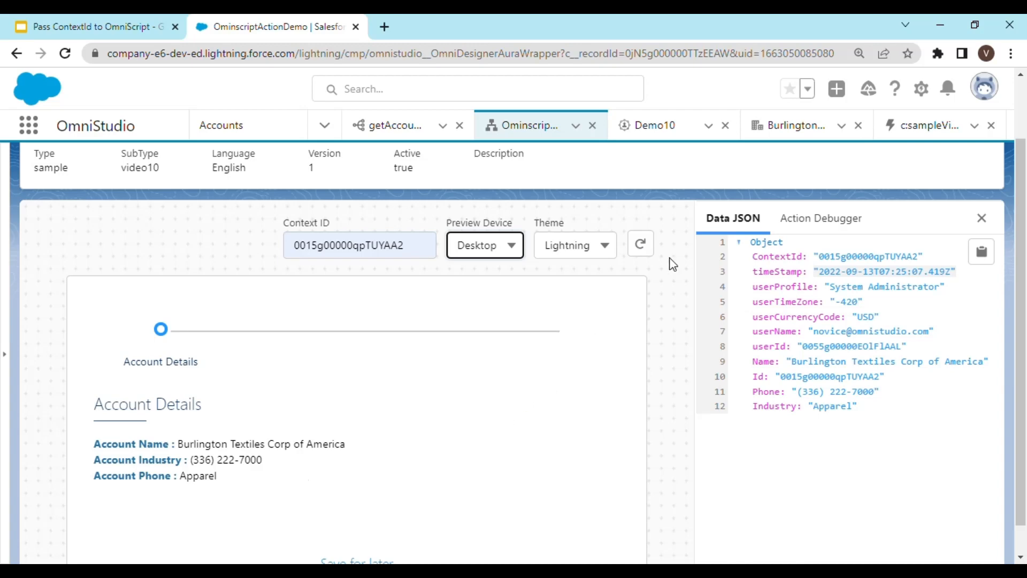
mouse_move(824, 171)
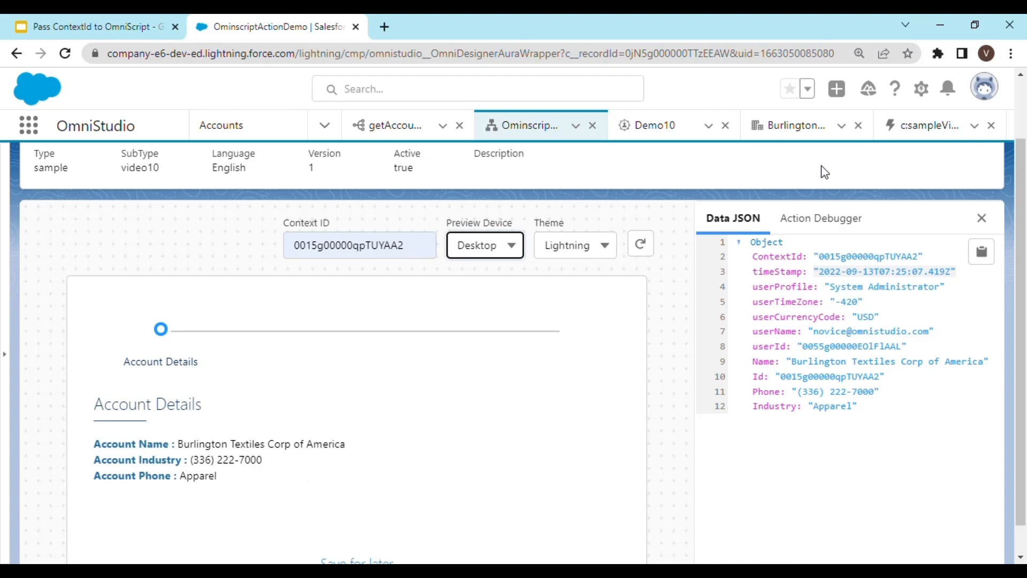
Step: Deactivate the Demo10 FlexCard for editing and dismiss the deactivation dialog
left_click(656, 125)
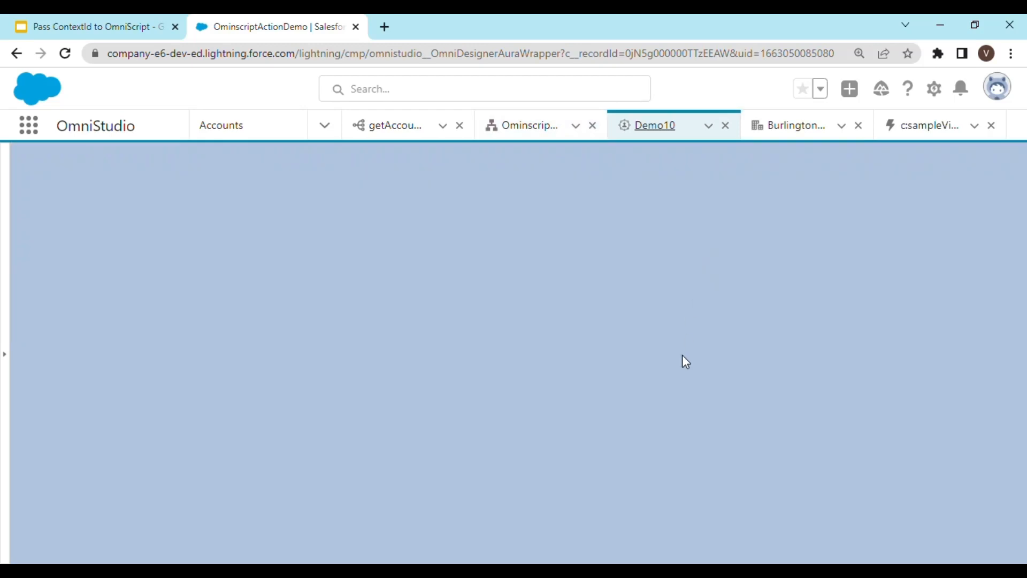
mouse_move(744, 409)
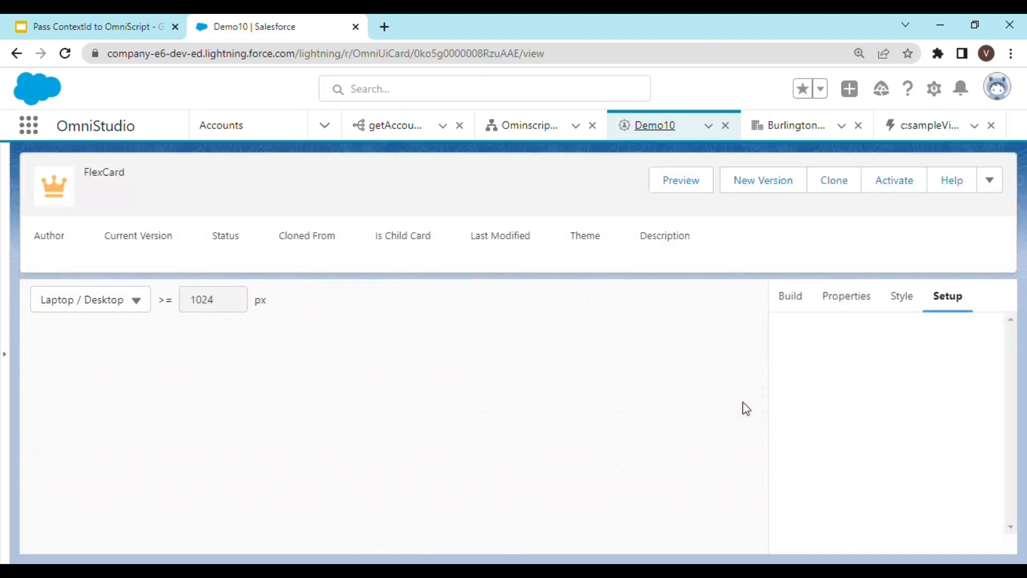
mouse_move(732, 405)
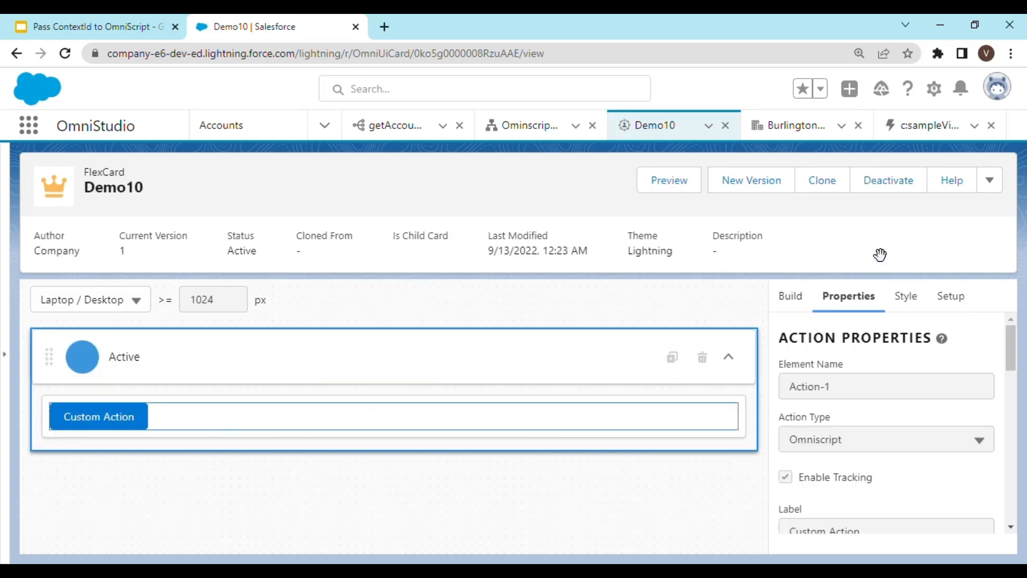
left_click(888, 181)
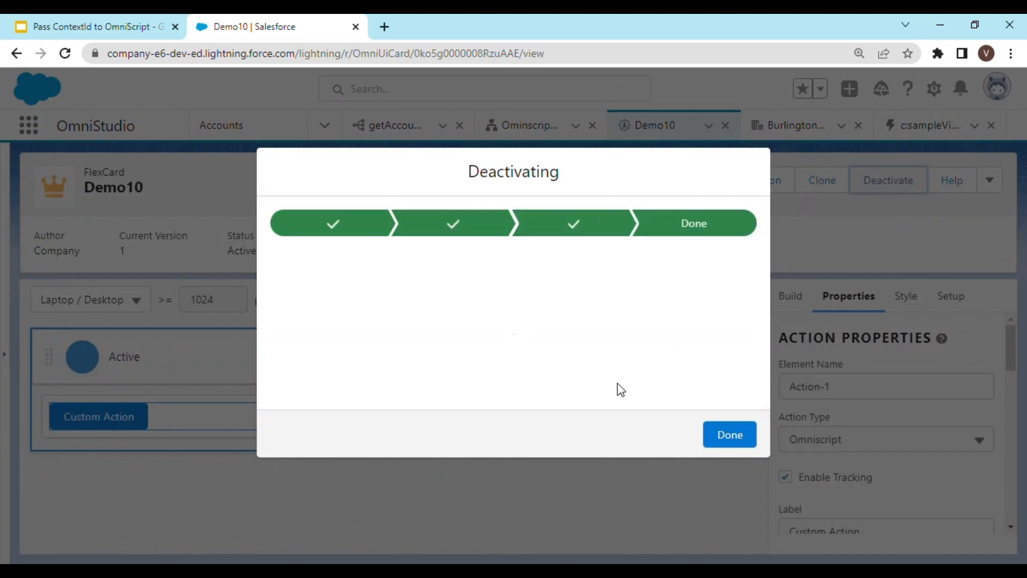
left_click(730, 434)
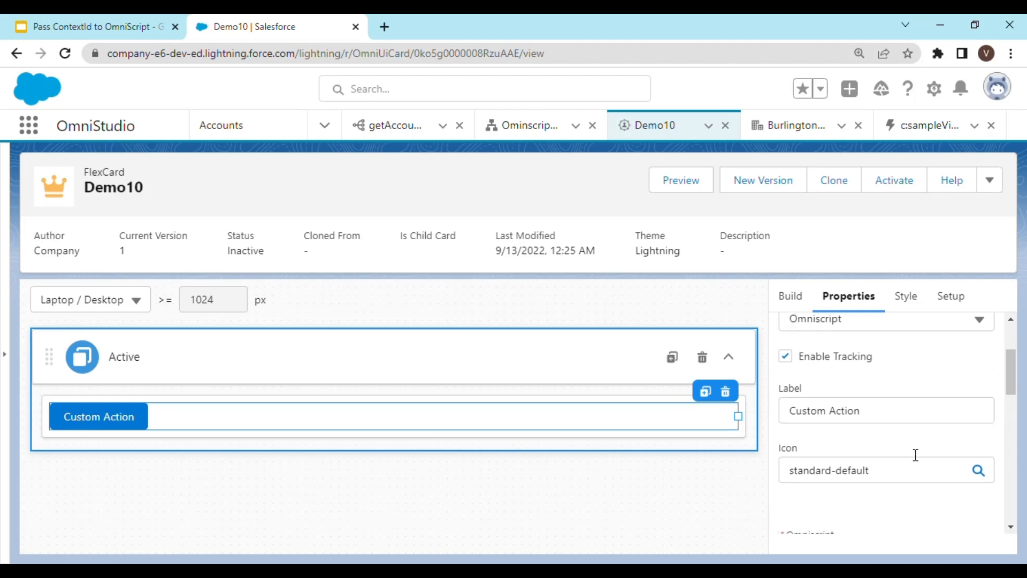
Step: Enter {recordId} as the Custom Action's Context ID in its properties
scroll("down", 3)
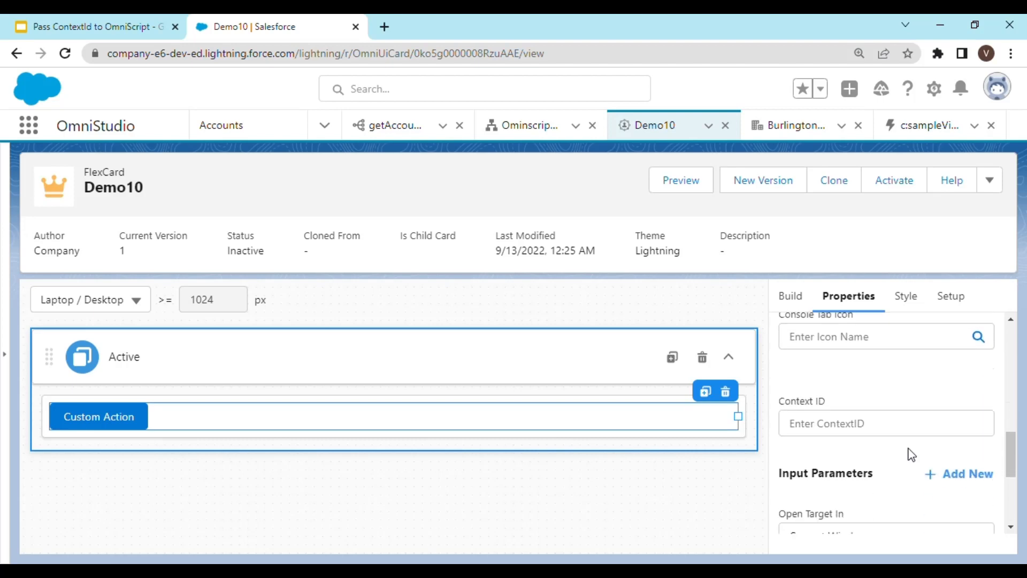
scroll("down", 3)
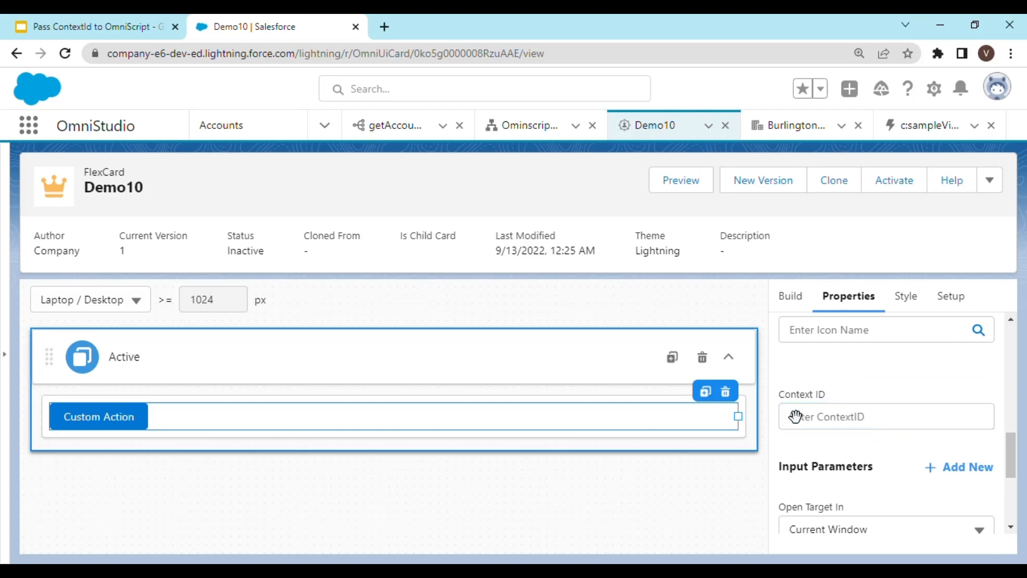
left_click(886, 417)
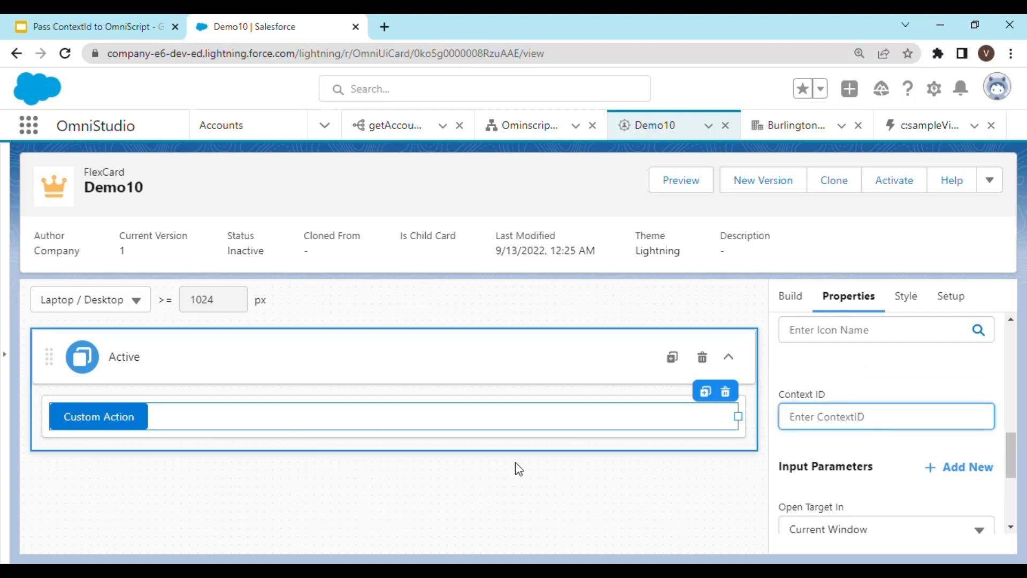
scroll("down", 3)
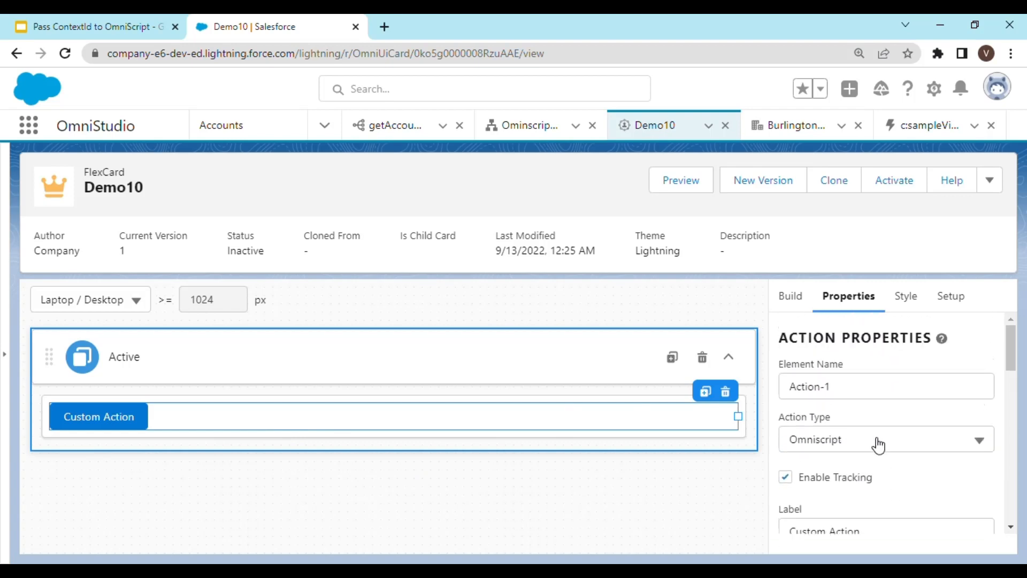
scroll("down", 3)
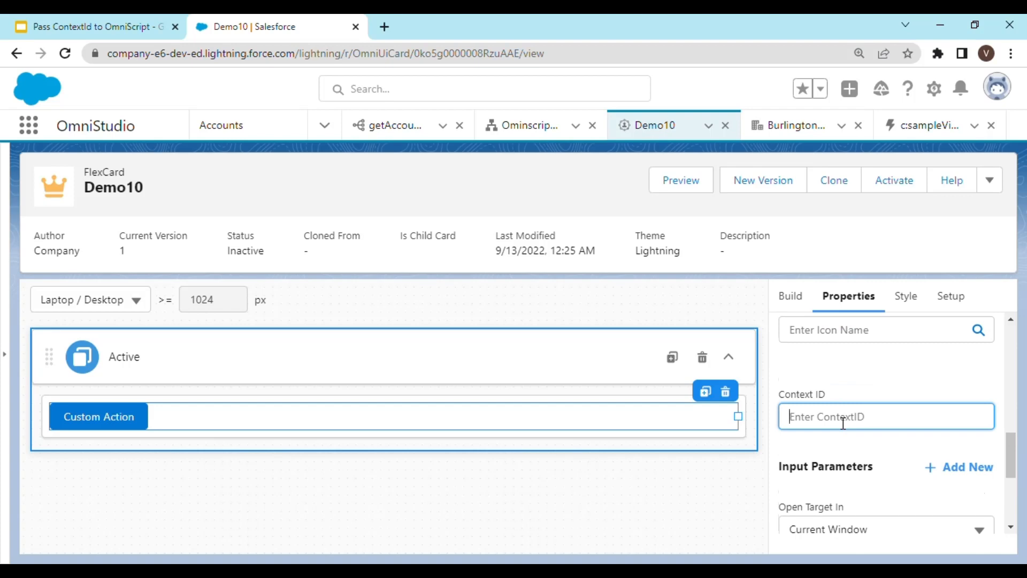
type("0")
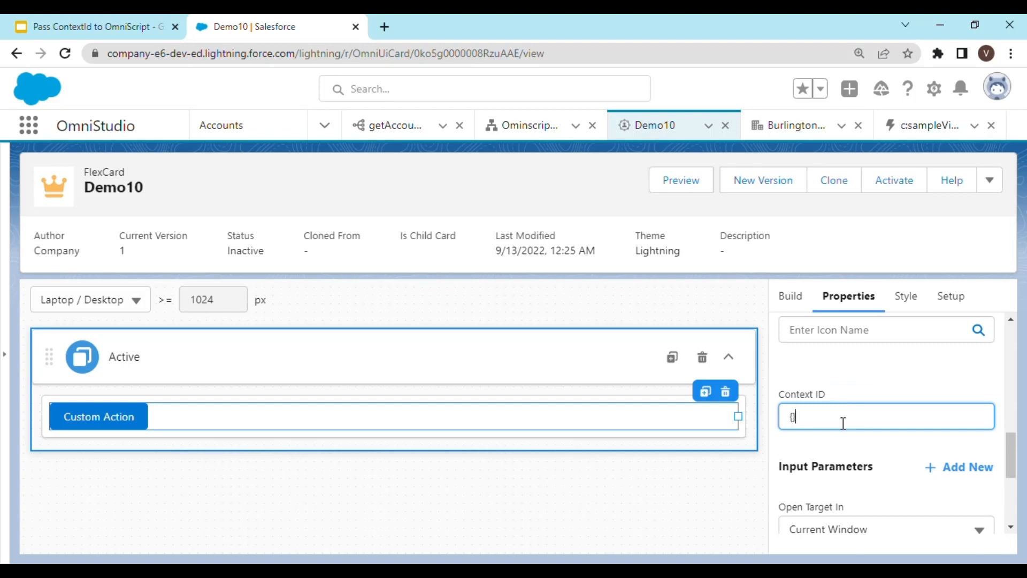
type("{re")
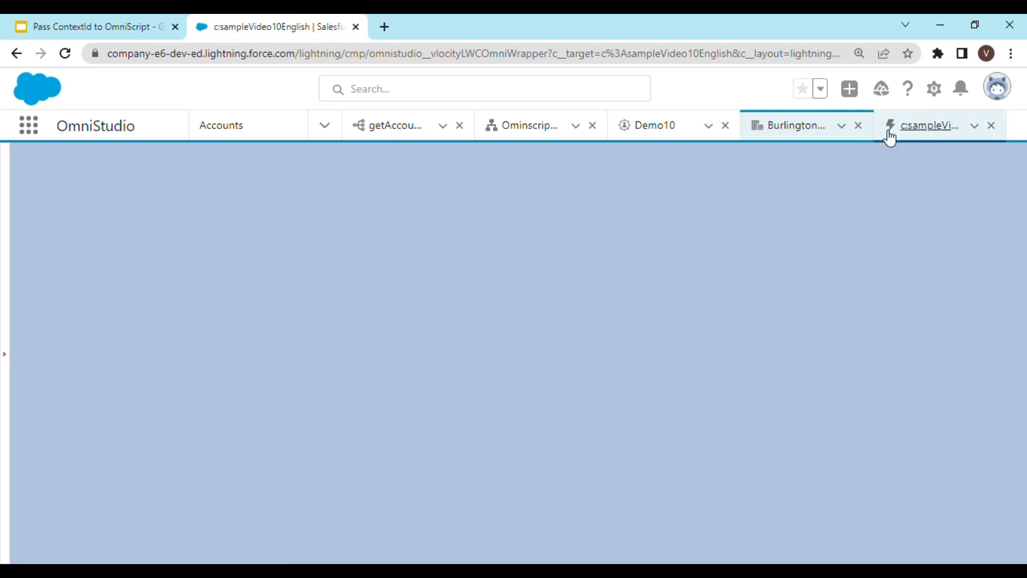
Step: Reload the Burlington account page and relaunch the OmniScript from the card's Custom Action
left_click(795, 125)
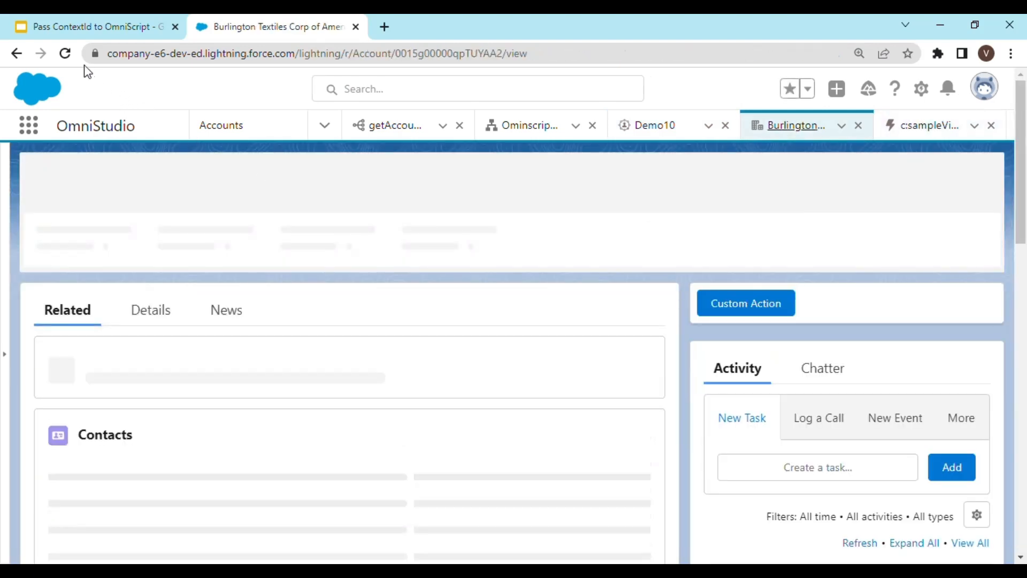
left_click(65, 53)
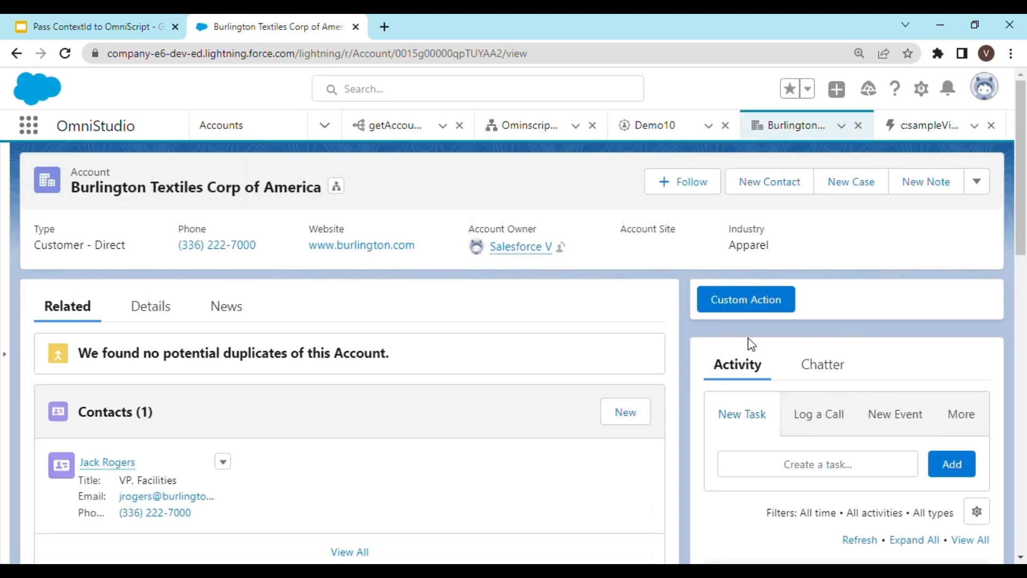
mouse_move(793, 324)
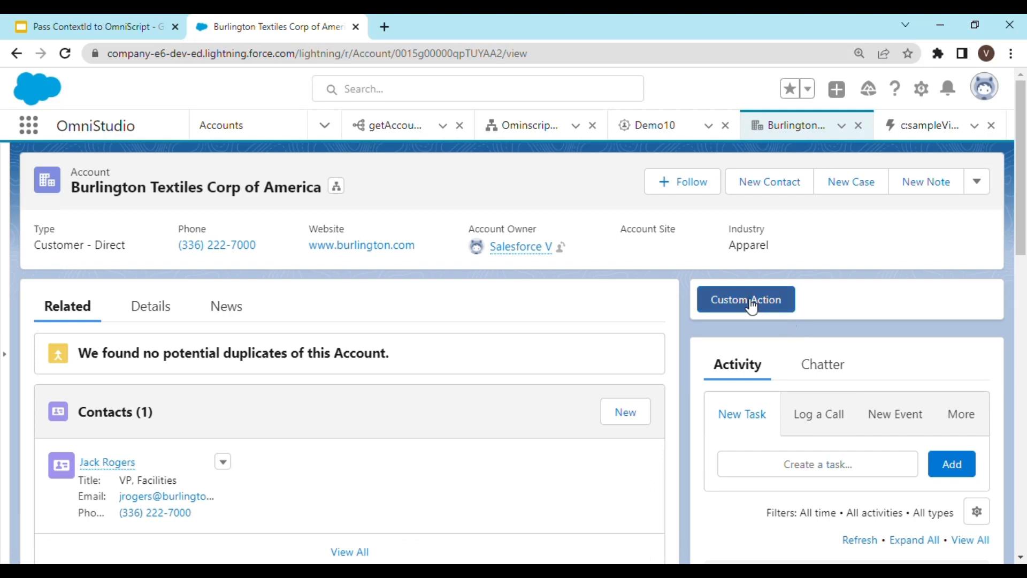
left_click(746, 299)
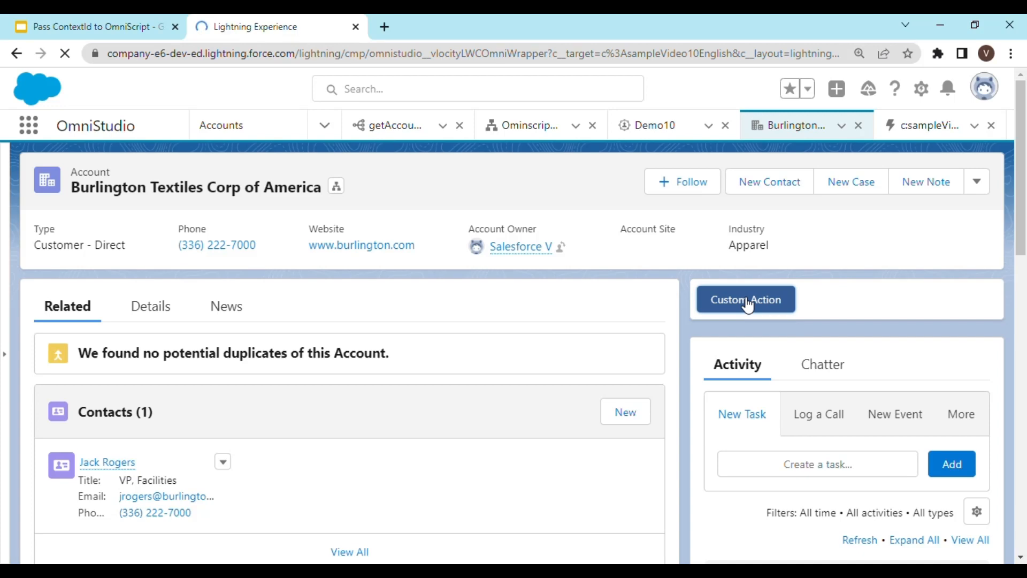
left_click(746, 299)
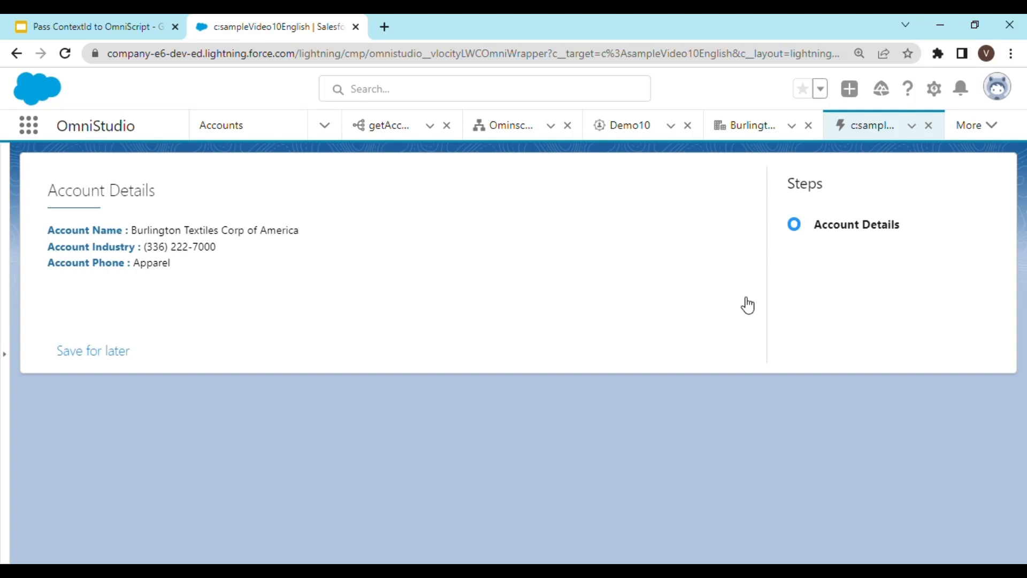
mouse_move(765, 397)
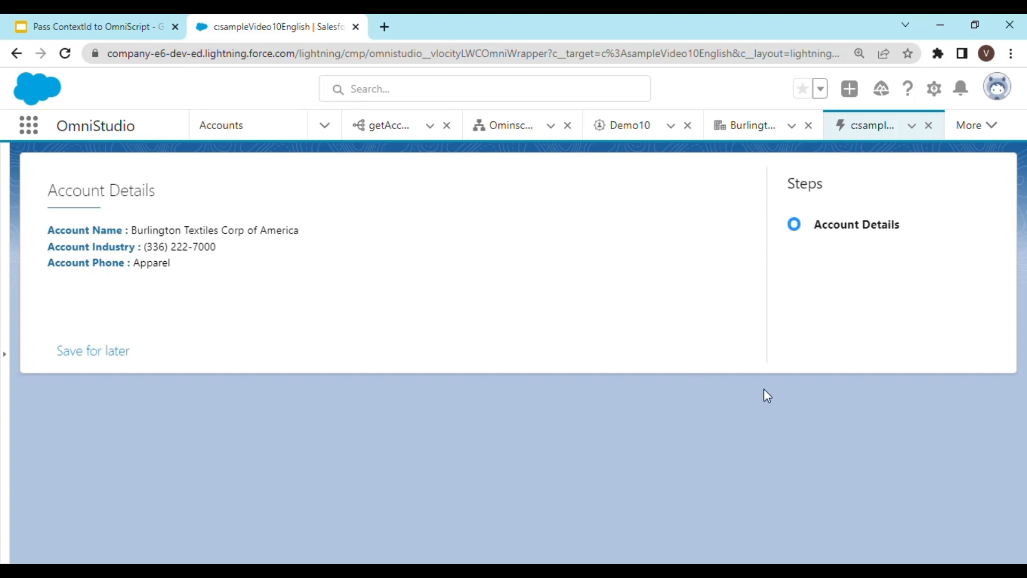